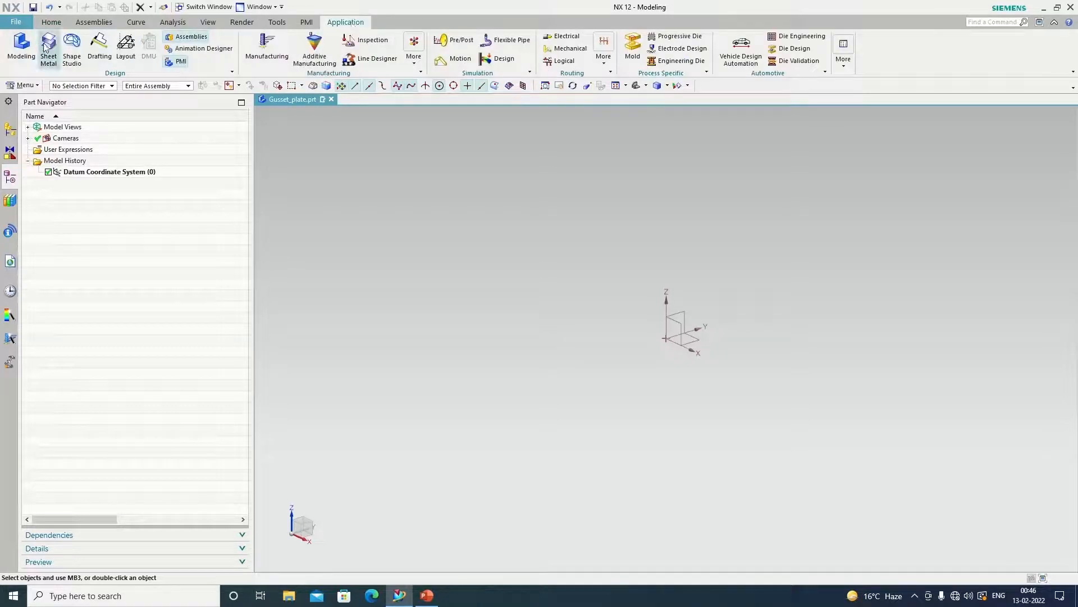
# Step: Create a new sketch on a datum plane of the empty gusset plate part
pyautogui.click(50, 22)
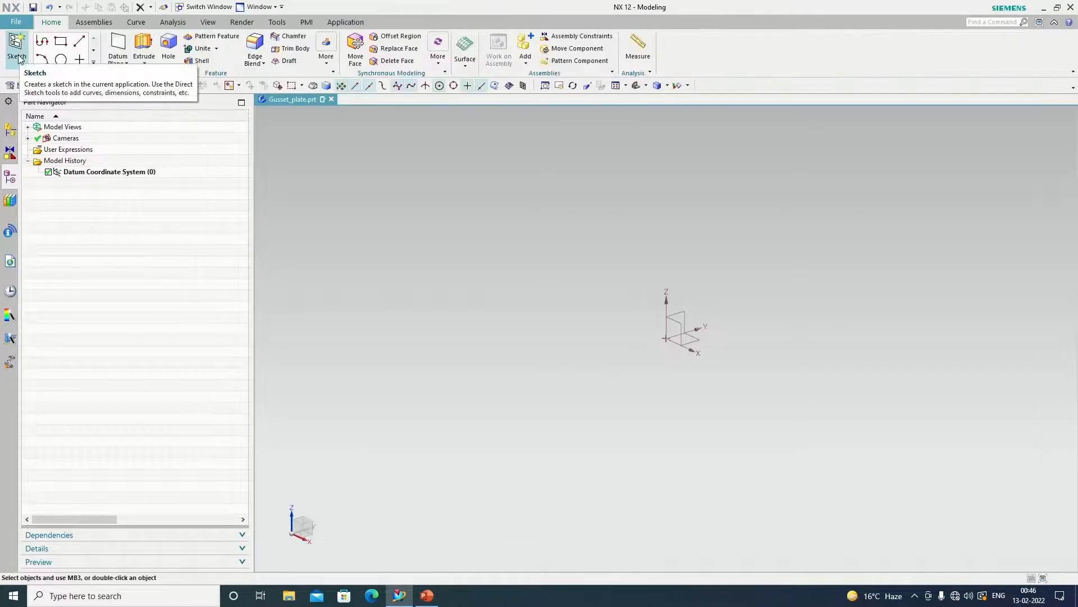
pyautogui.click(16, 48)
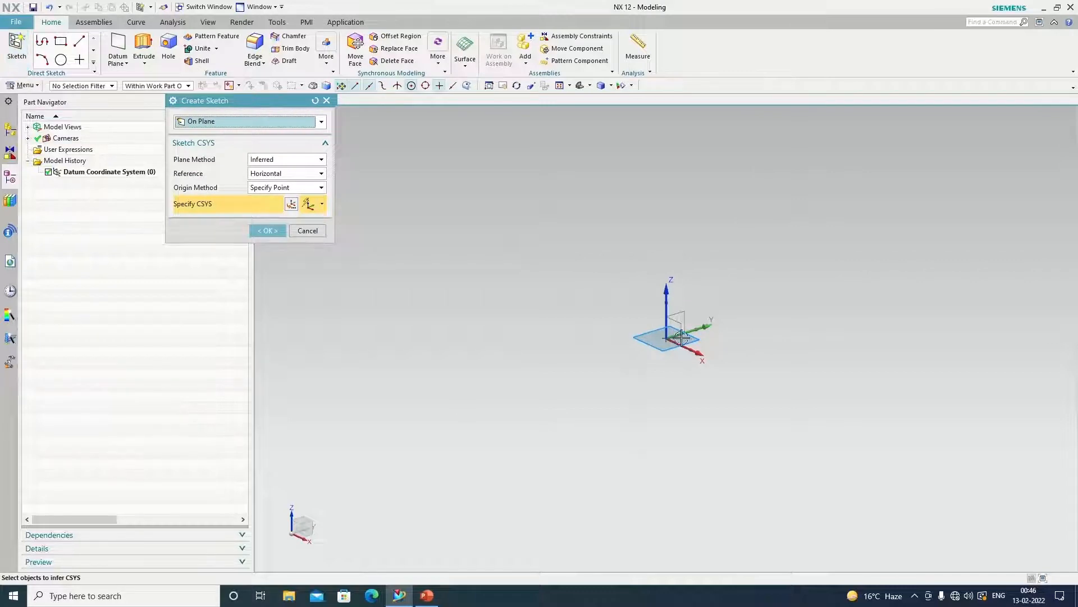
pyautogui.click(674, 330)
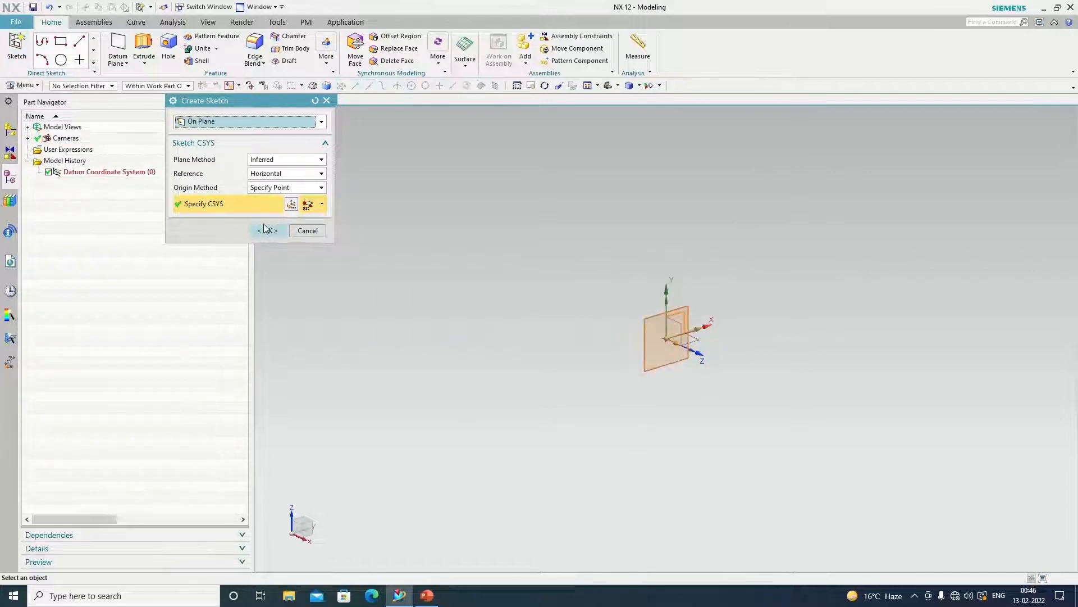
pyautogui.click(267, 231)
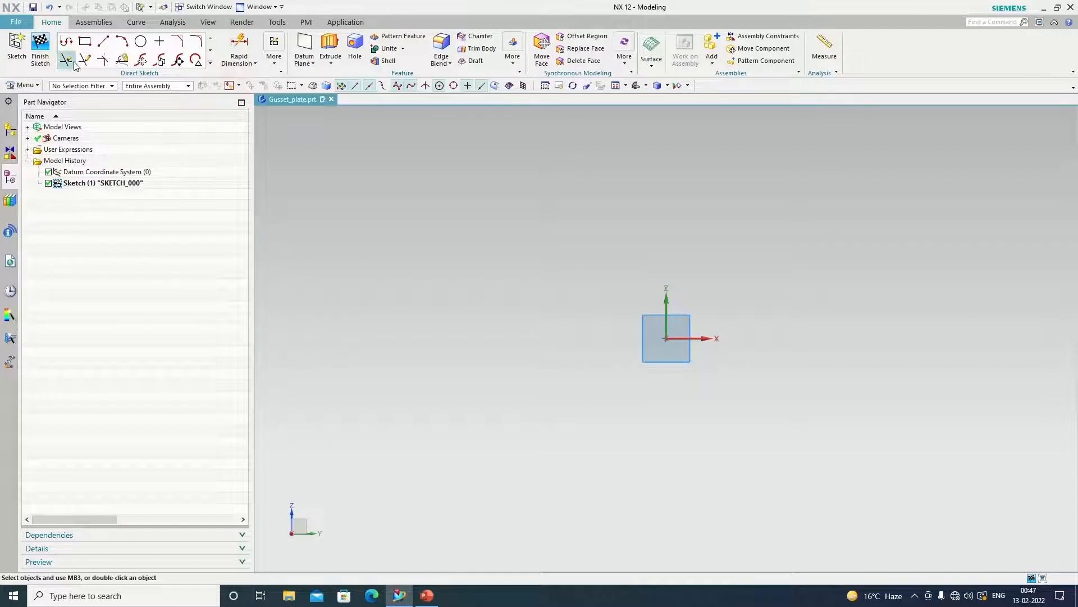
pyautogui.moveTo(85, 42)
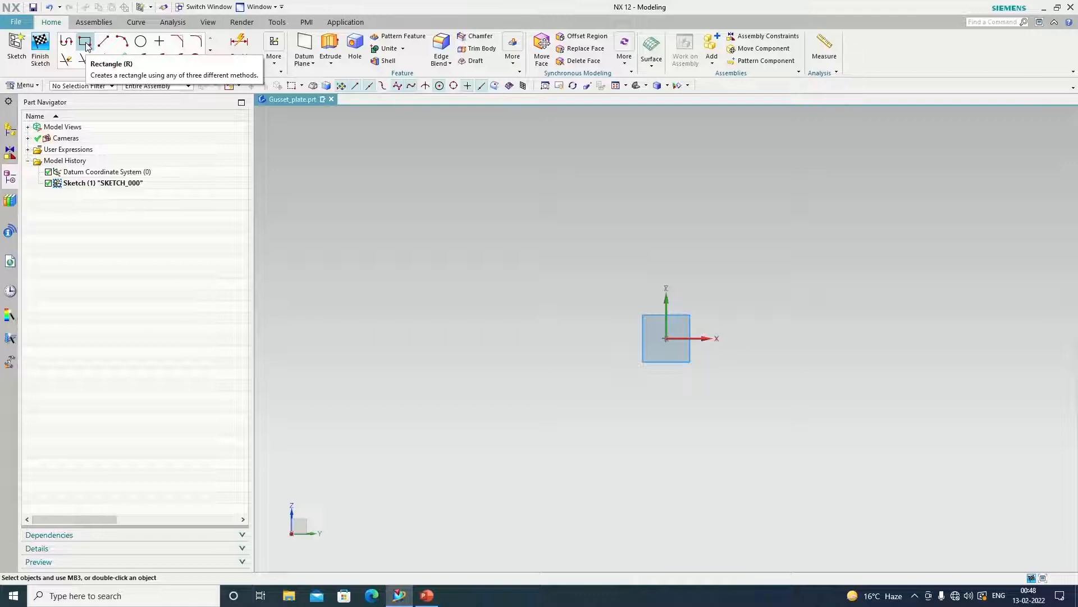
# Step: Sketch a rectangle from the origin and dimension it 180 × 180 mm, fully constrained
pyautogui.click(86, 42)
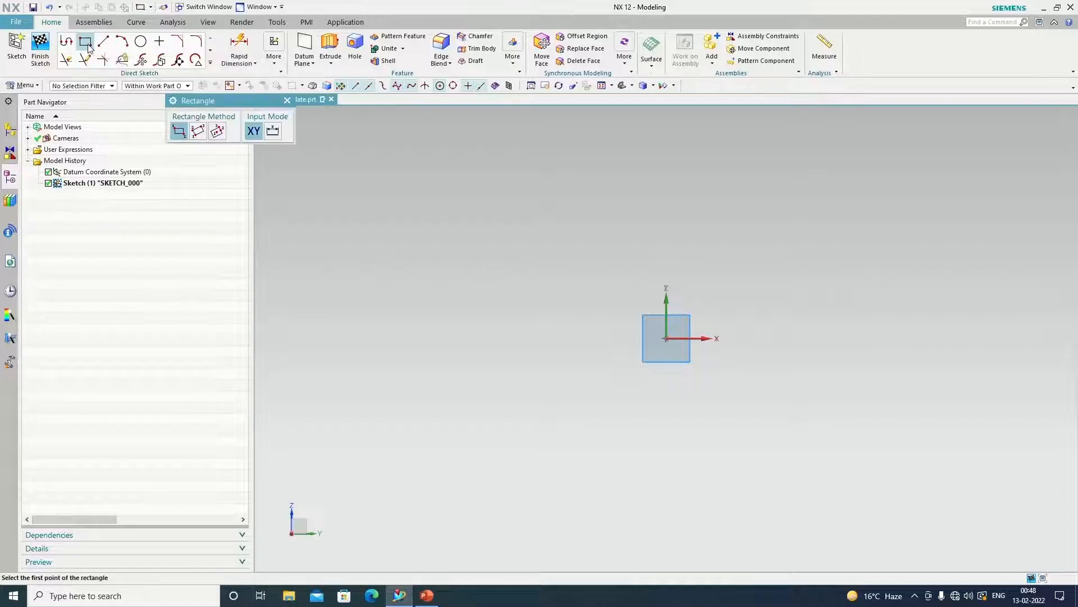
pyautogui.moveTo(659, 347)
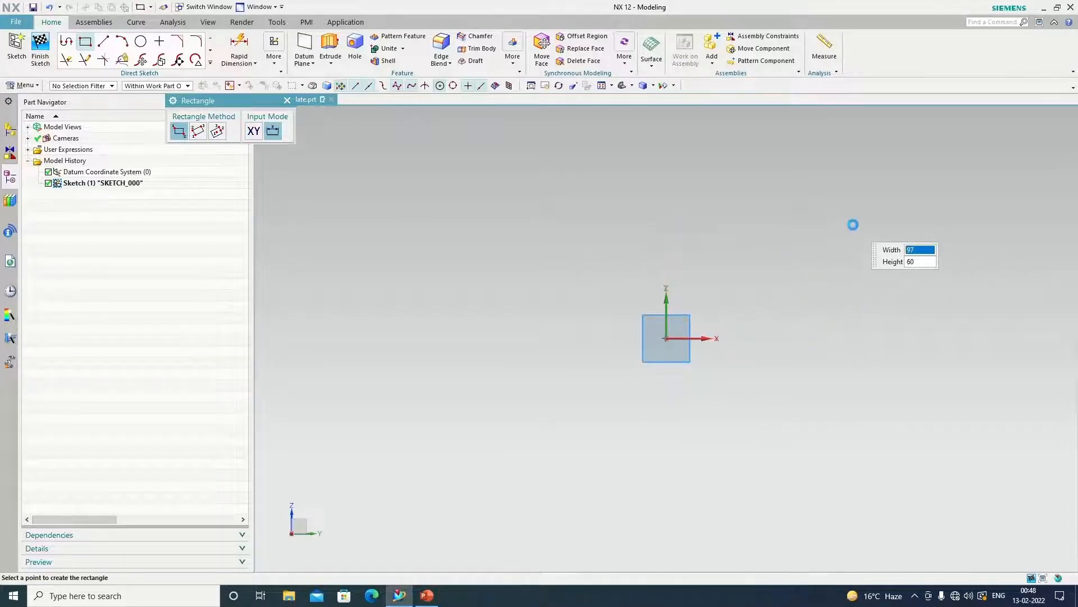
pyautogui.click(216, 130)
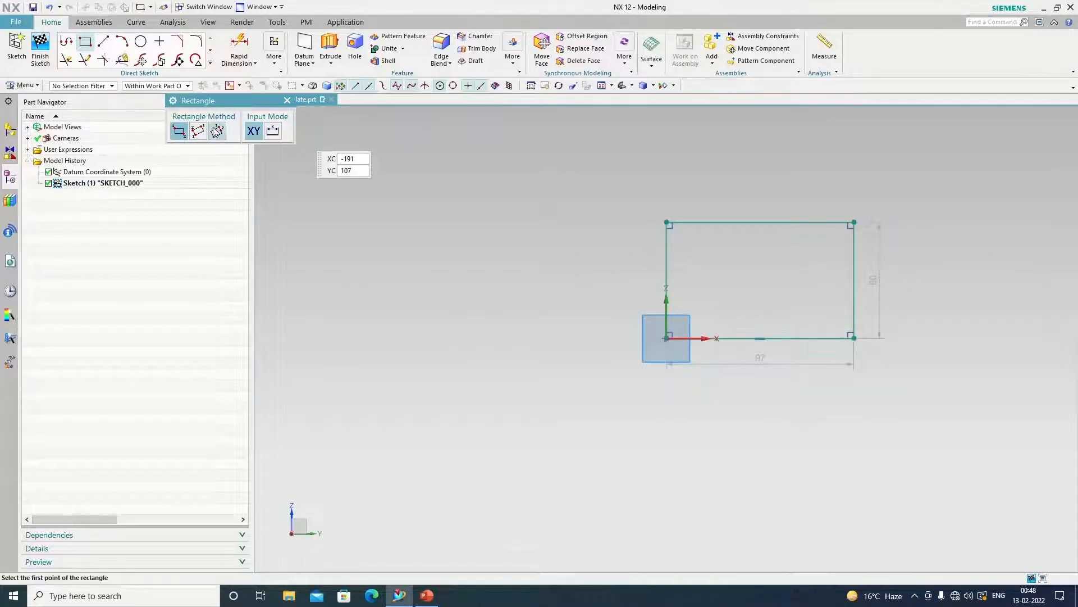
pyautogui.click(255, 63)
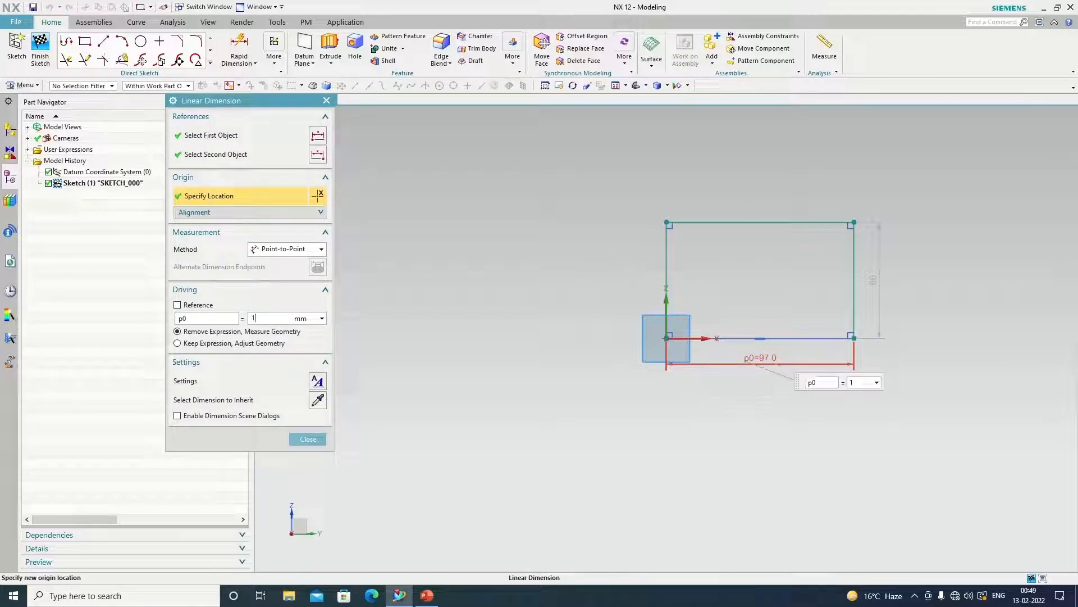
pyautogui.write('180')
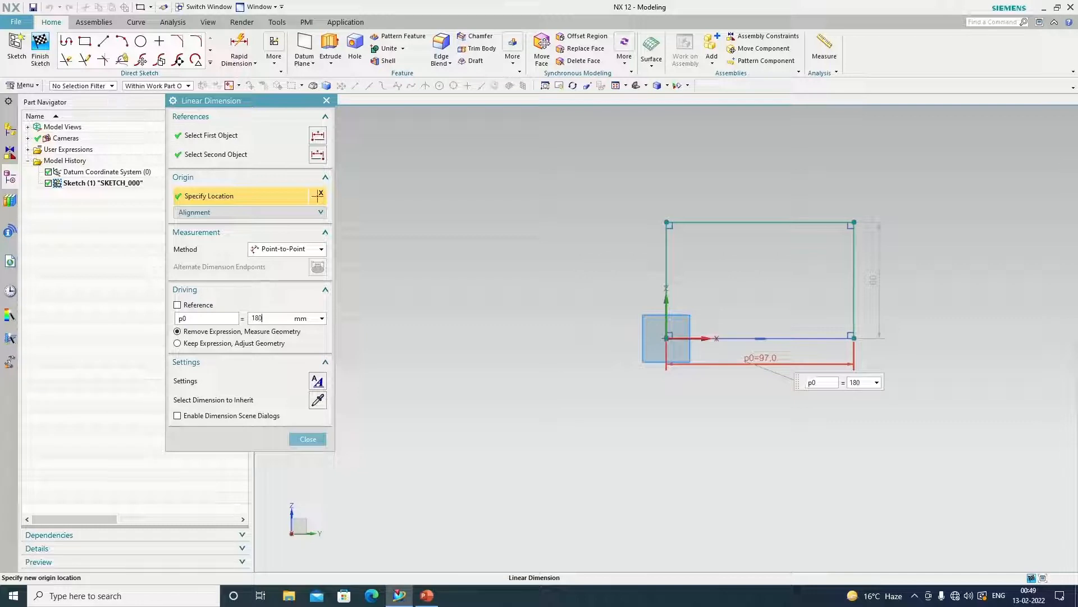
pyautogui.click(179, 344)
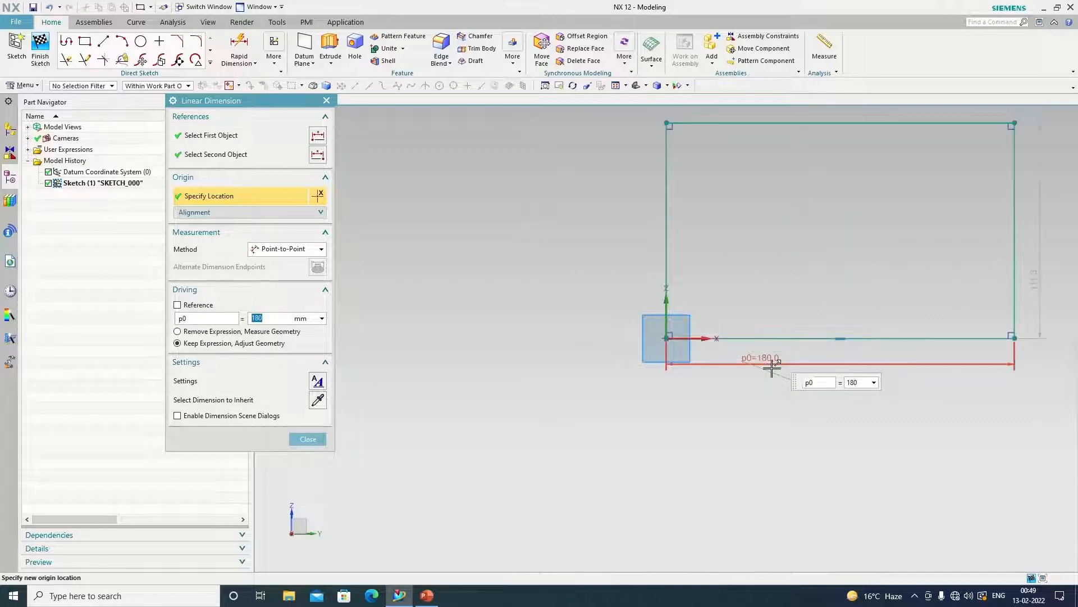
pyautogui.click(308, 439)
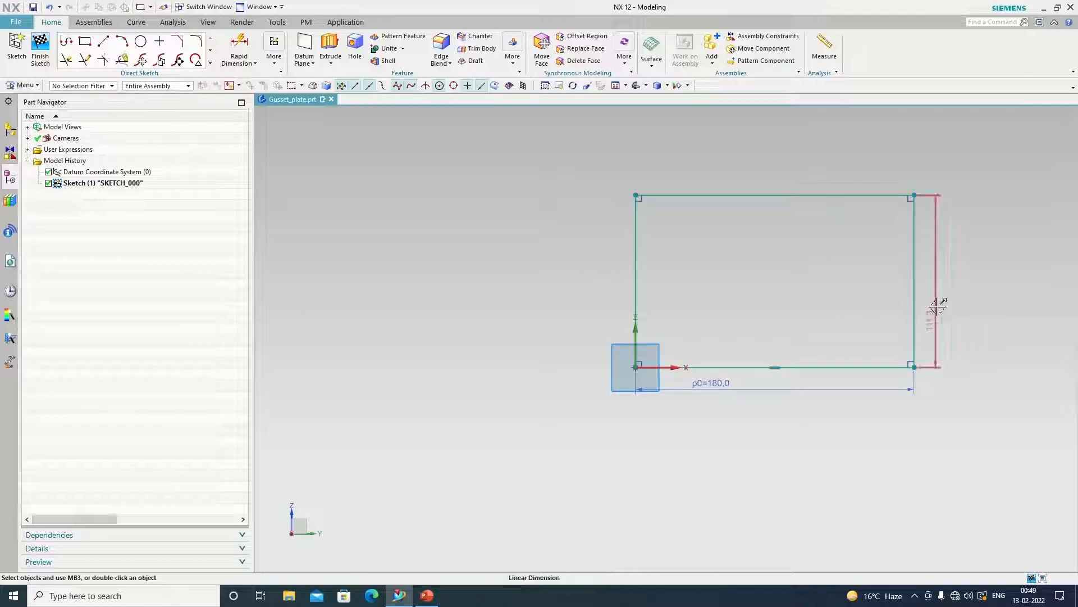
pyautogui.moveTo(940, 292)
pyautogui.write('180')
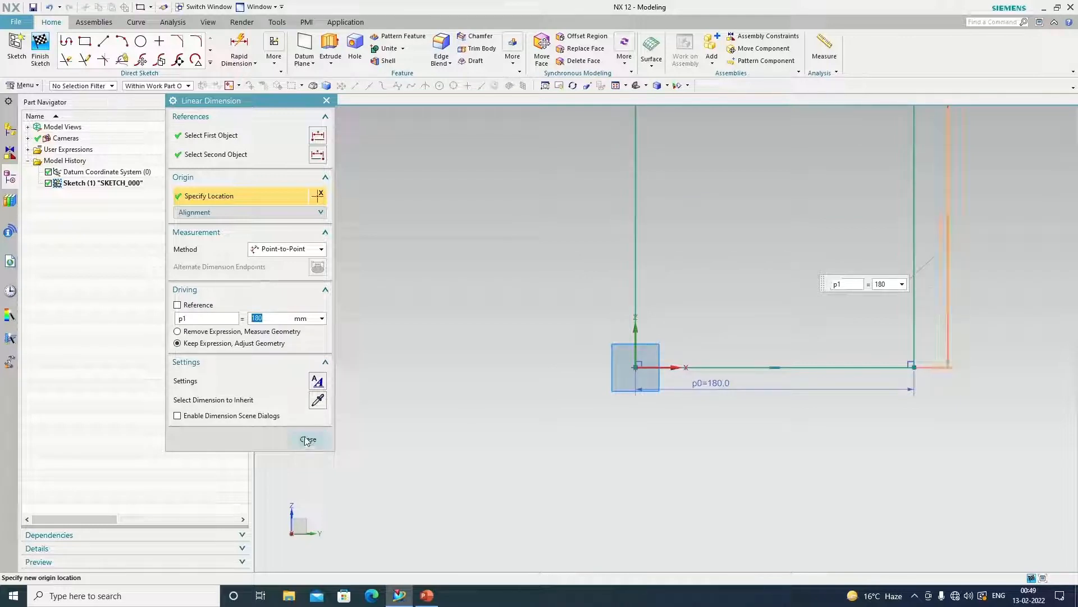
pyautogui.click(308, 439)
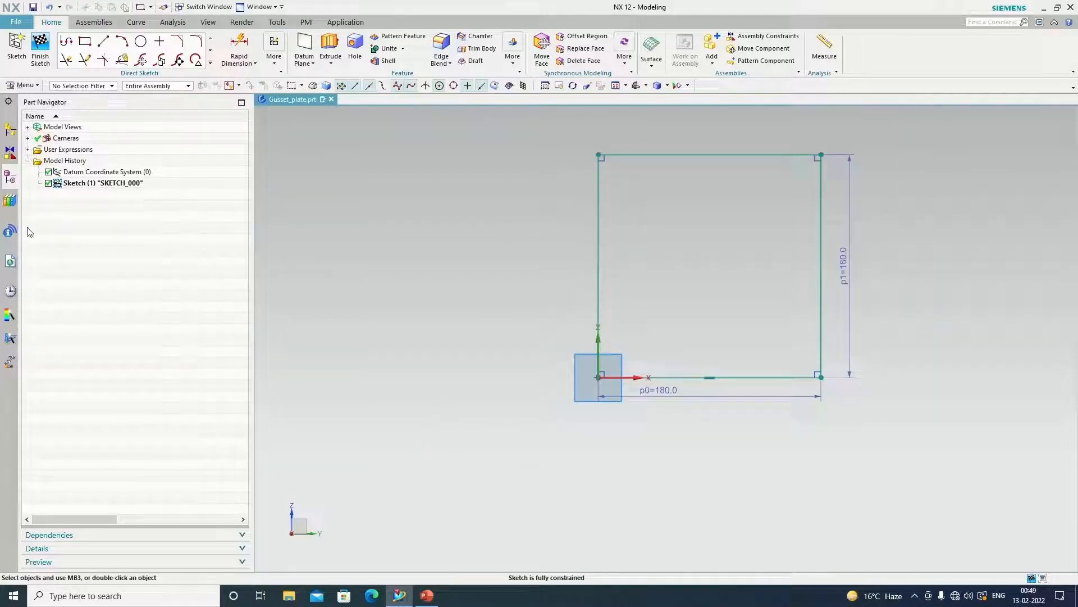
# Step: Finish the sketch and set up an extrude of the square outline along the XC axis
pyautogui.click(40, 52)
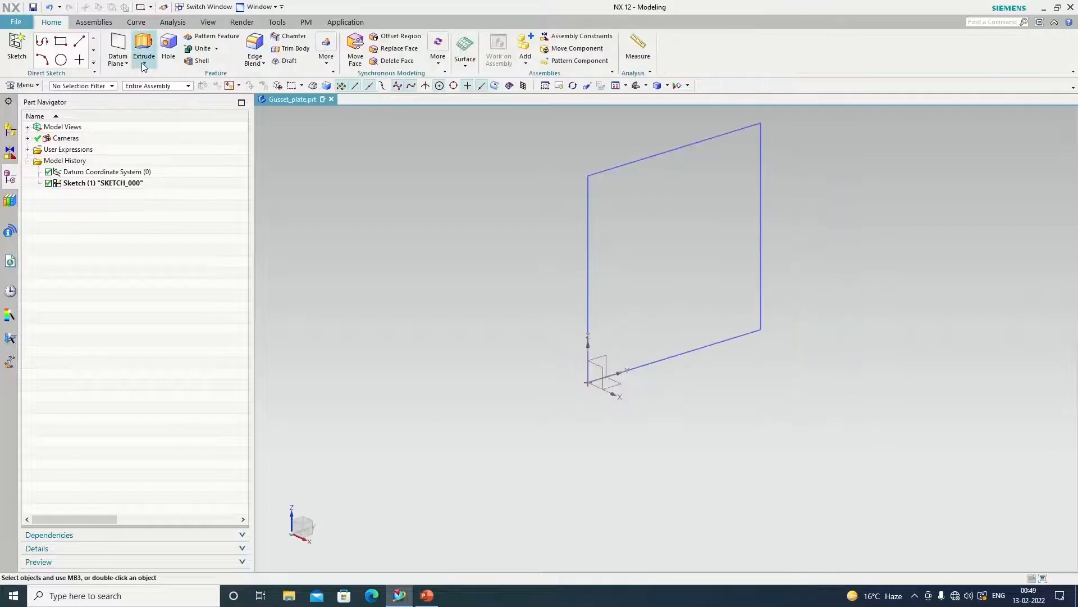
pyautogui.click(143, 50)
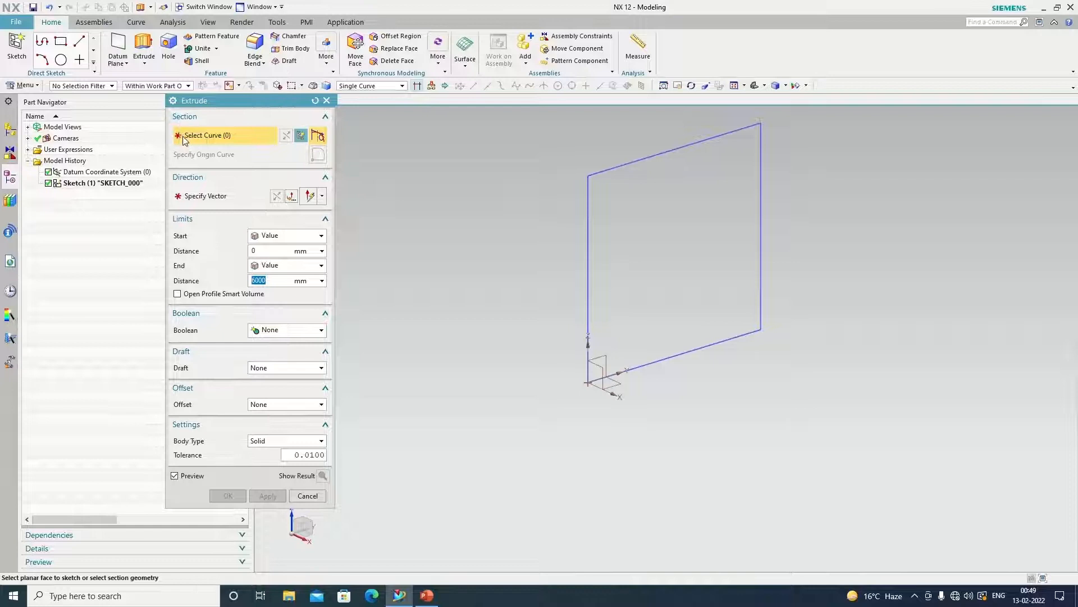
pyautogui.moveTo(608, 172)
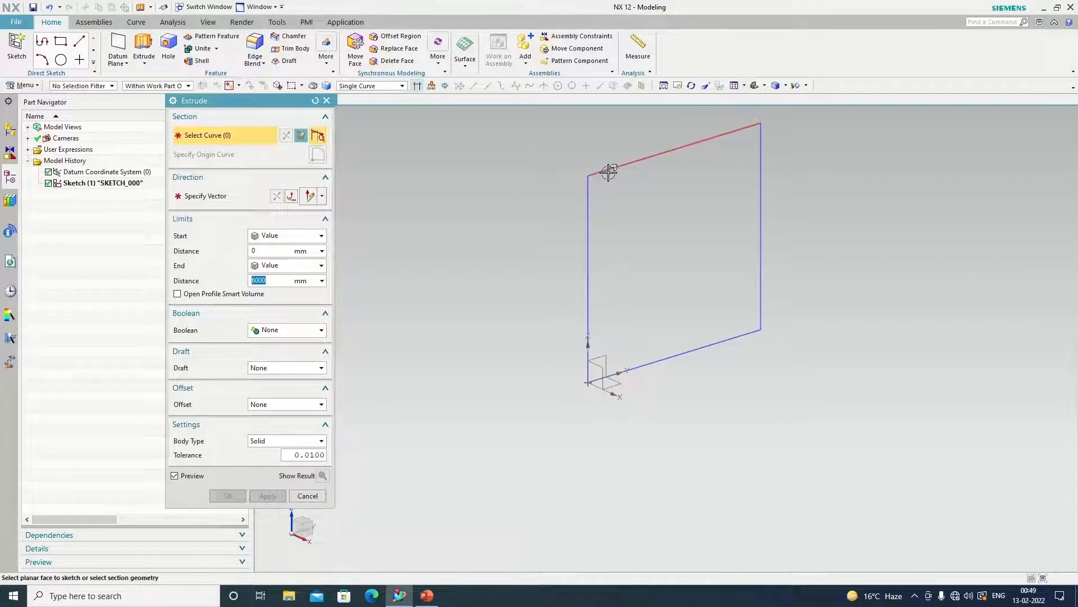
pyautogui.moveTo(418, 85)
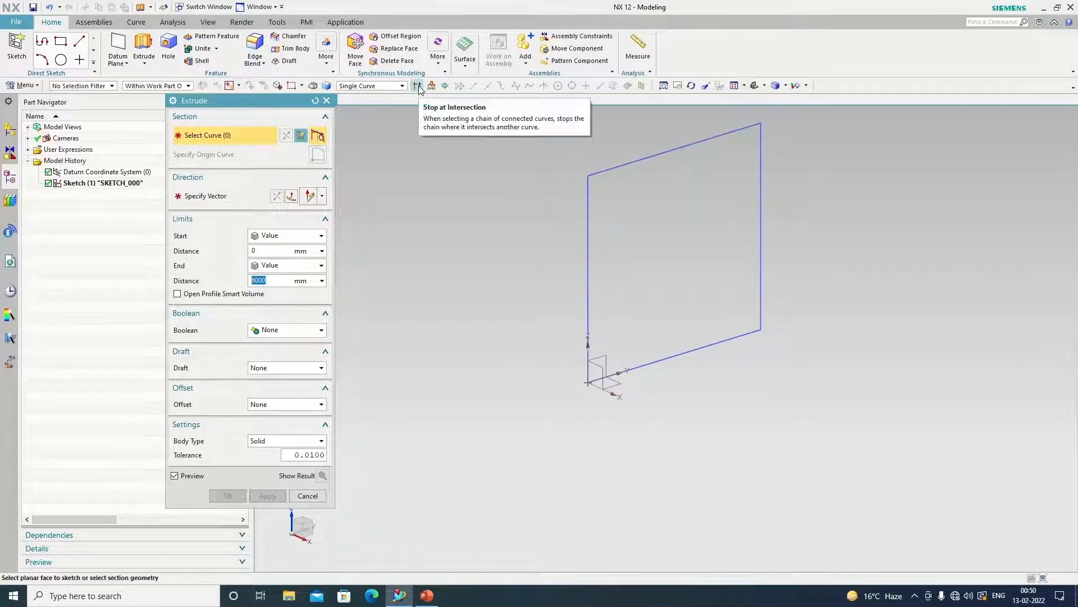
pyautogui.click(372, 85)
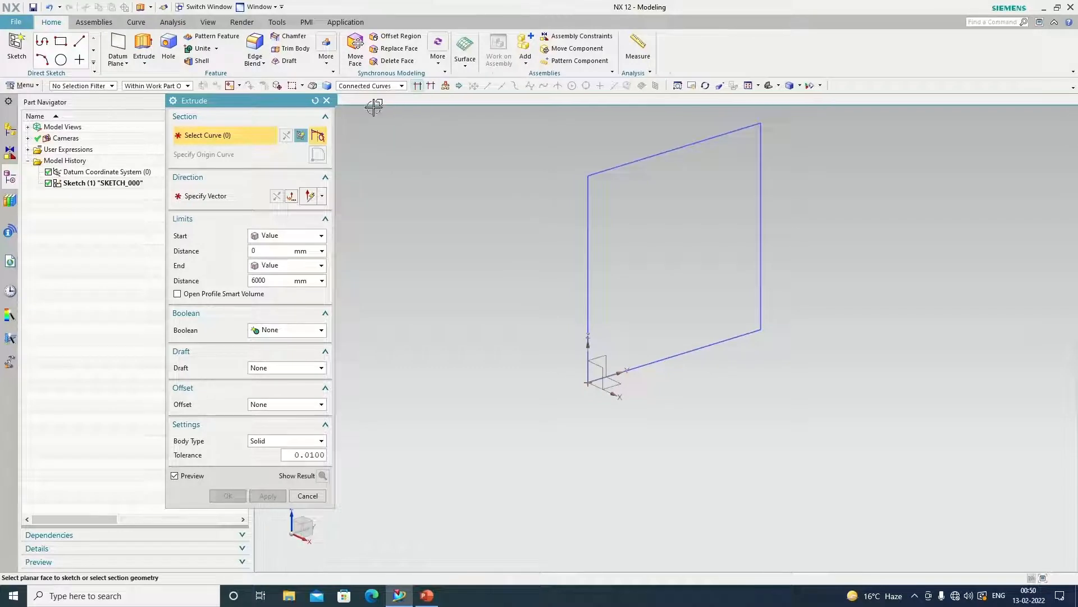
pyautogui.moveTo(619, 168)
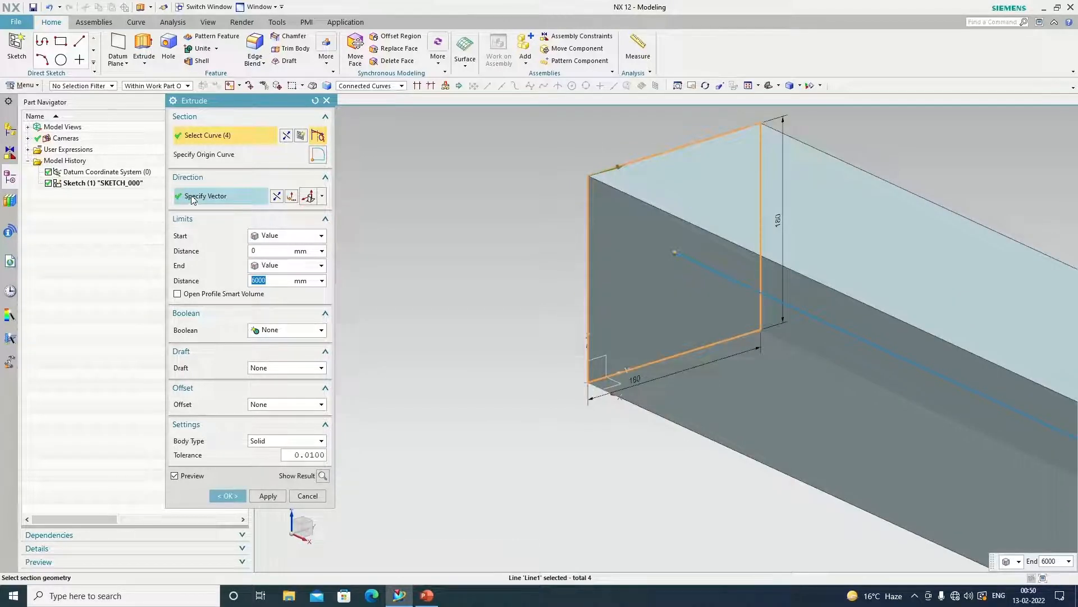
pyautogui.click(321, 196)
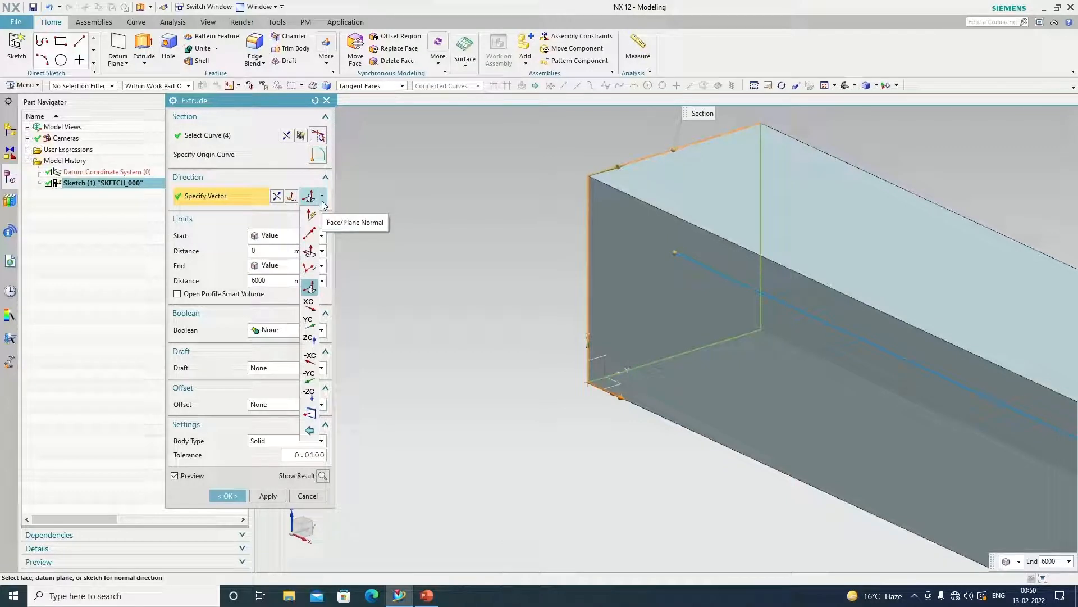
pyautogui.click(326, 177)
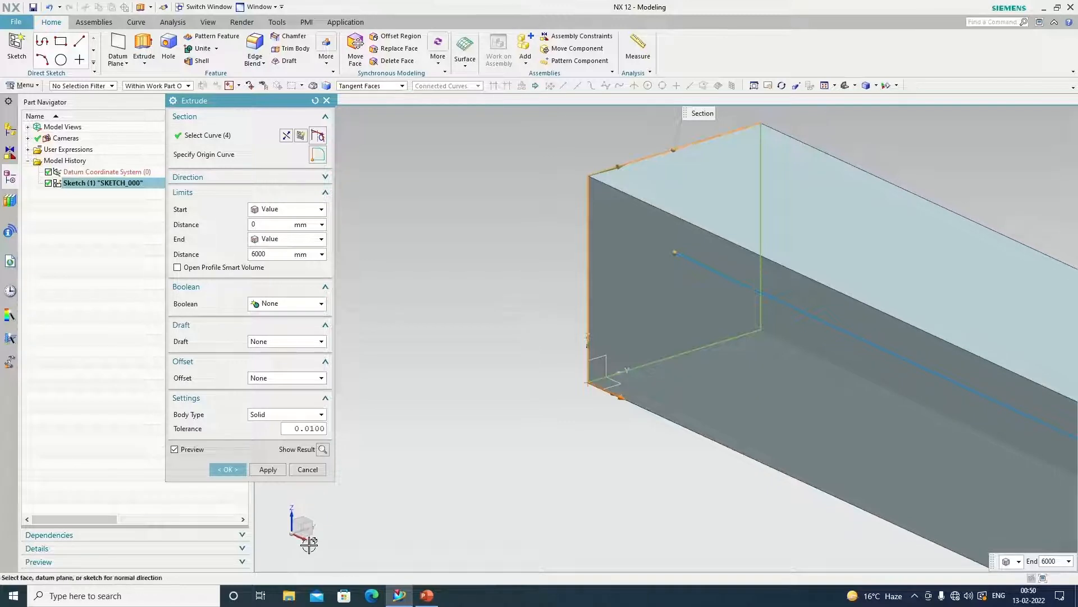
pyautogui.moveTo(279, 224)
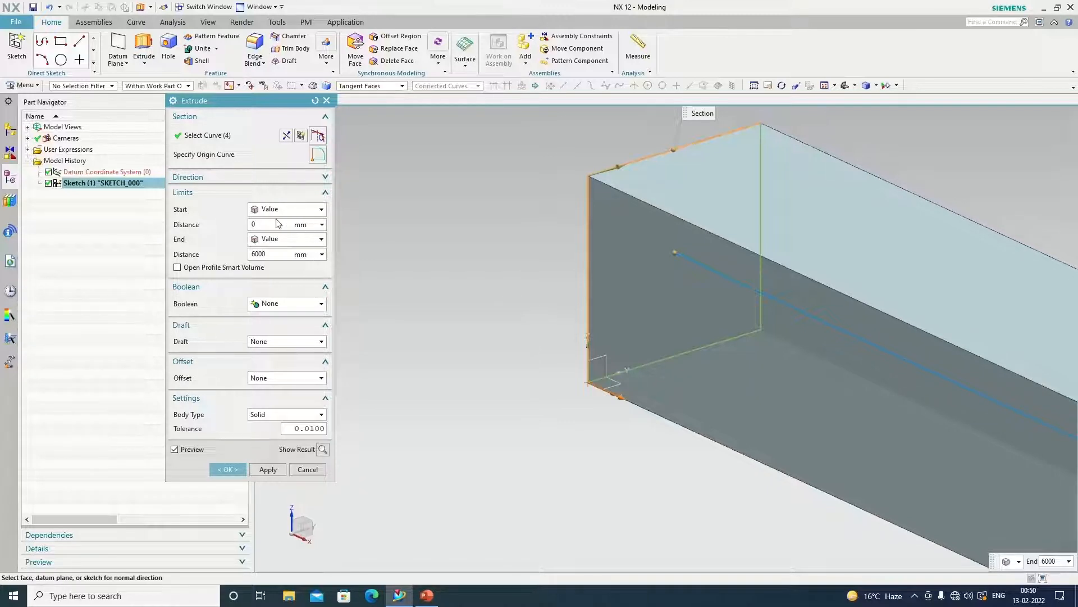
pyautogui.moveTo(317, 157)
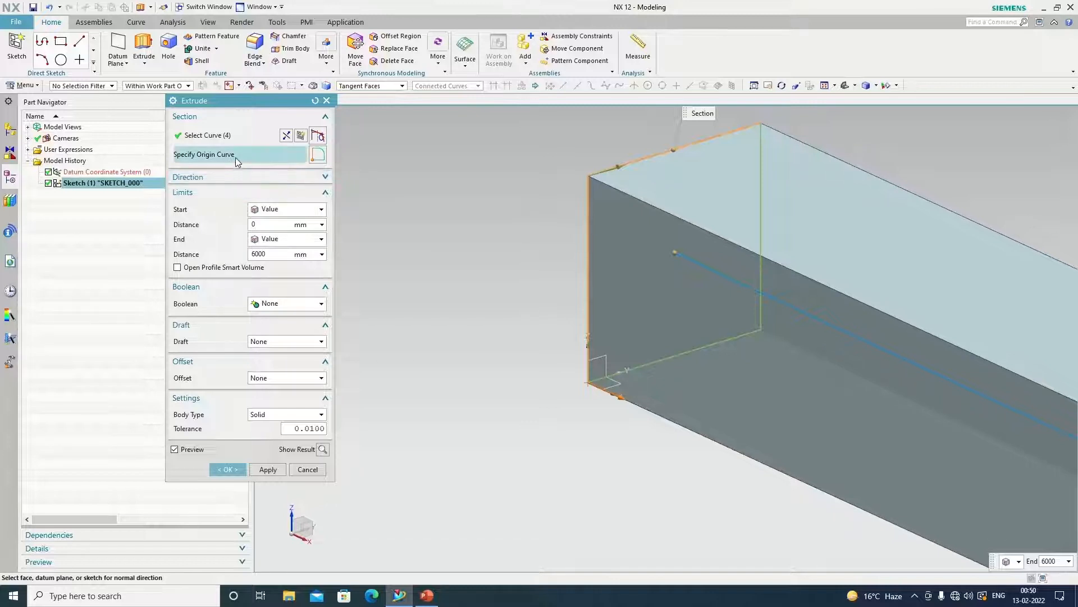
pyautogui.moveTo(211, 188)
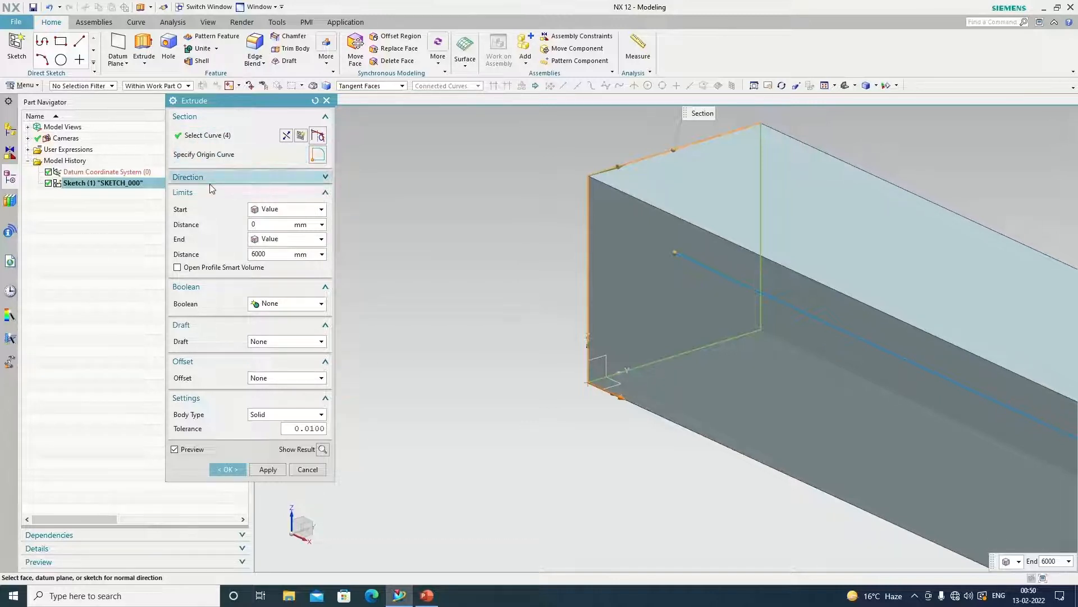
pyautogui.click(247, 176)
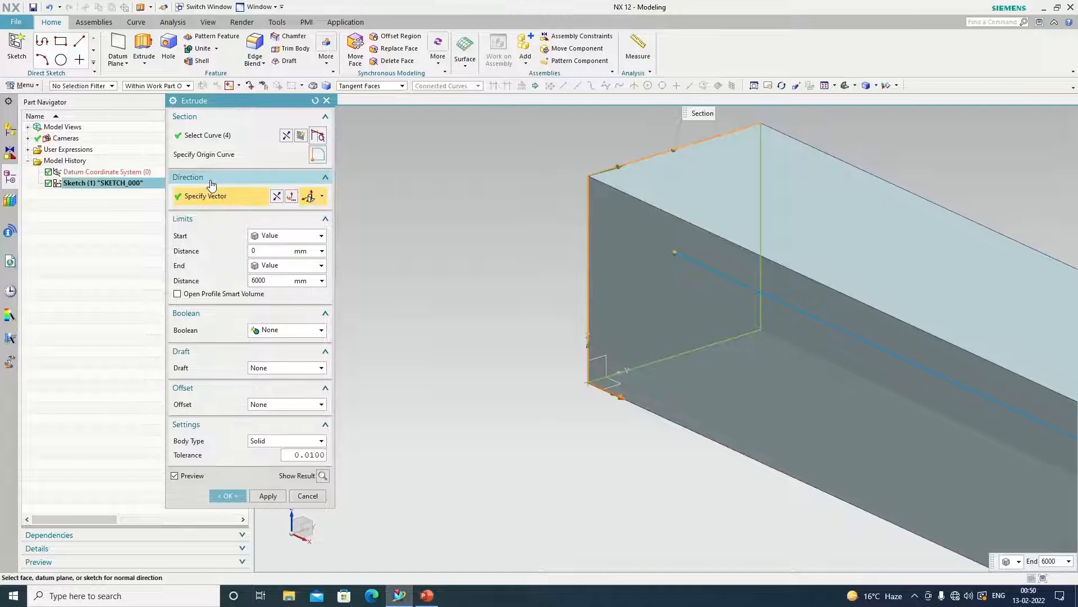
pyautogui.click(321, 195)
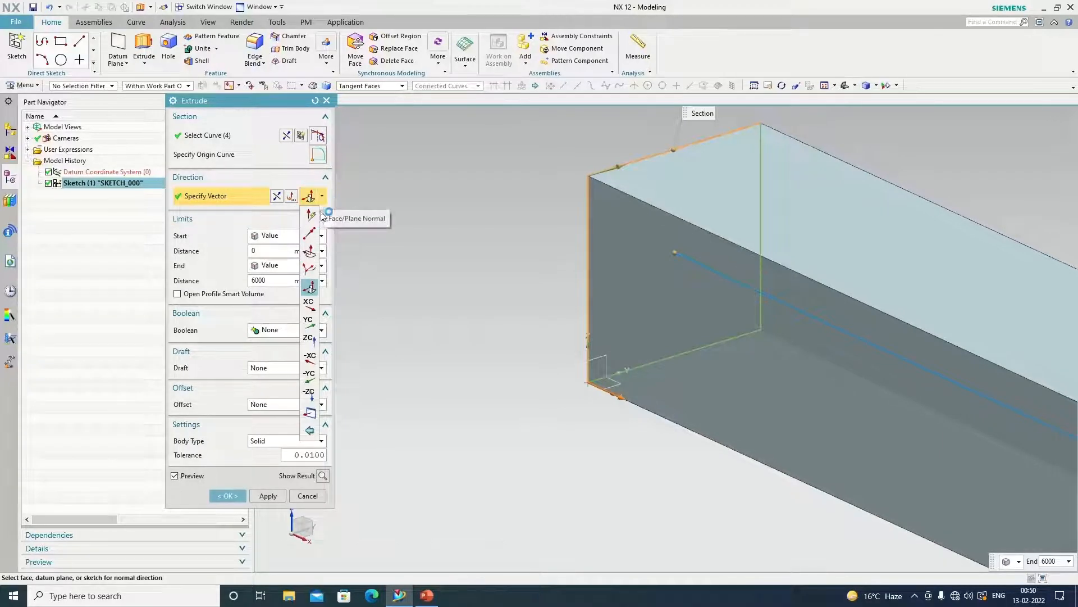
pyautogui.click(308, 301)
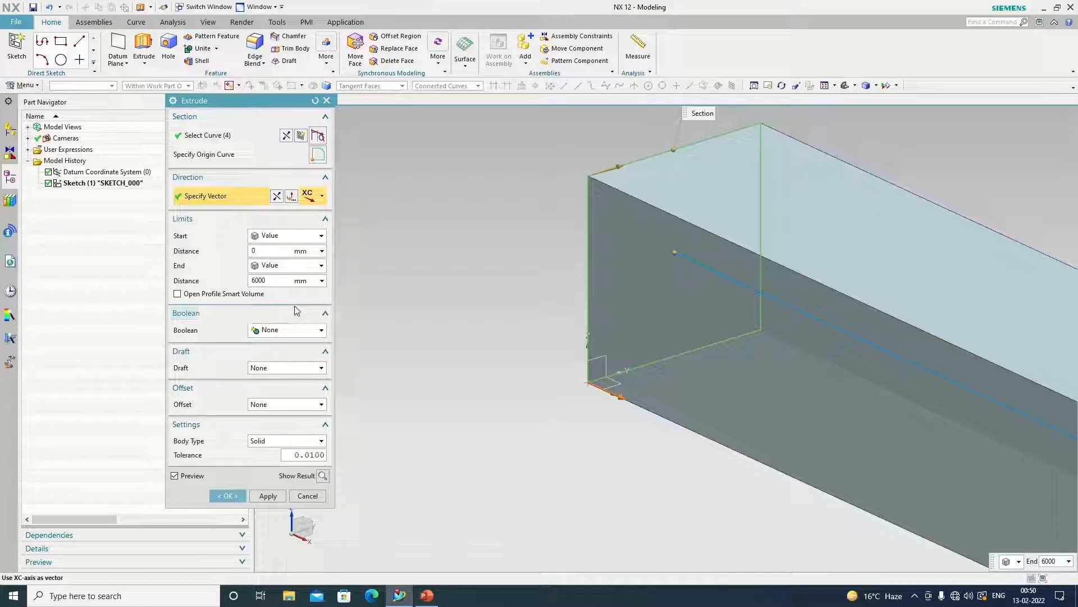
# Step: Extrude the square 10 mm into a solid plate
pyautogui.tripleClick(281, 280)
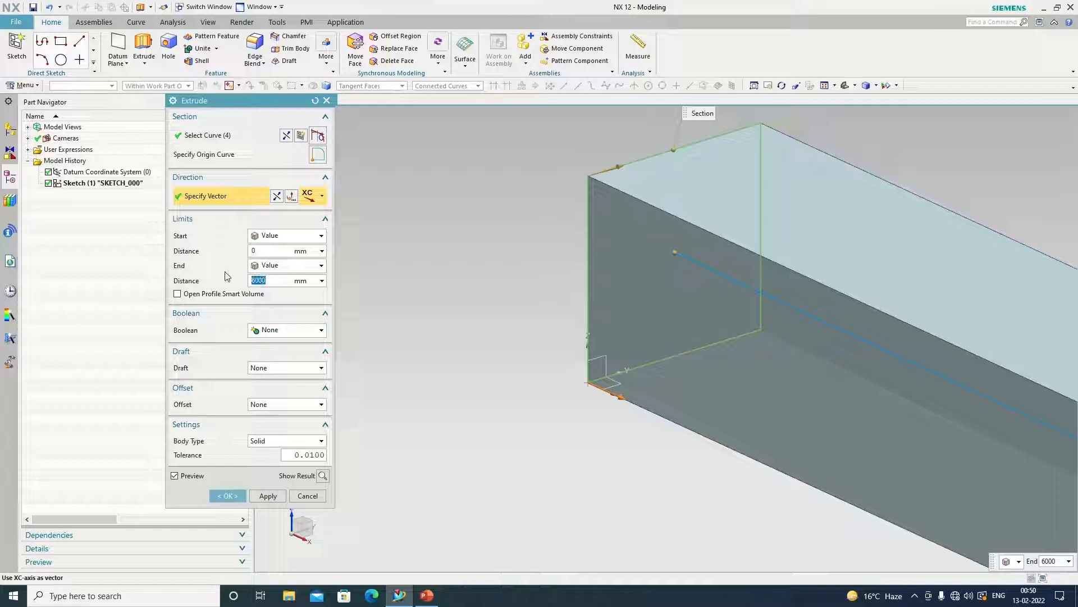
pyautogui.write('10')
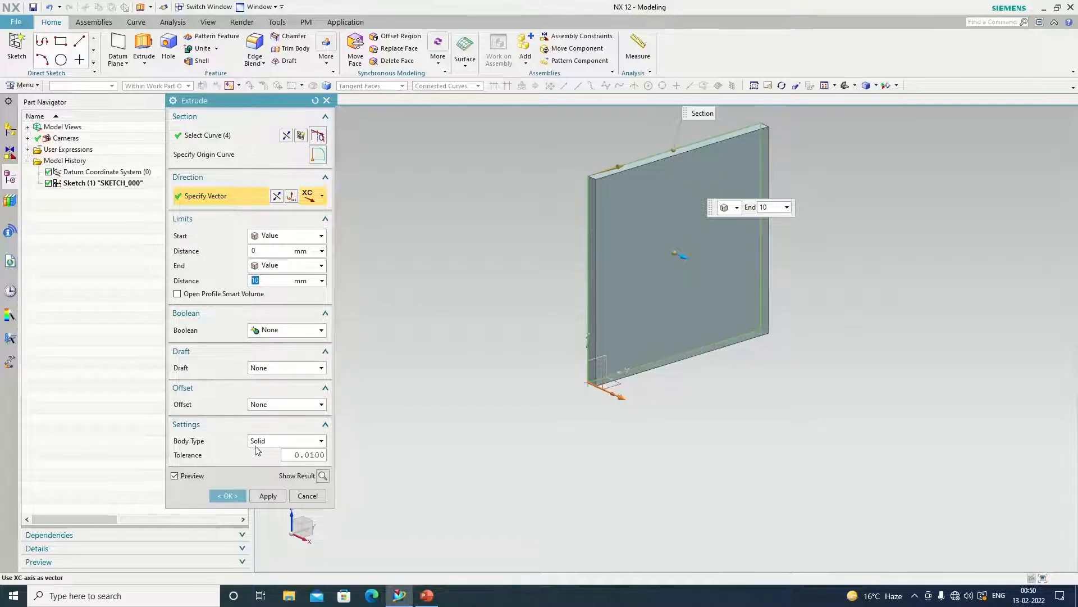
pyautogui.moveTo(267, 464)
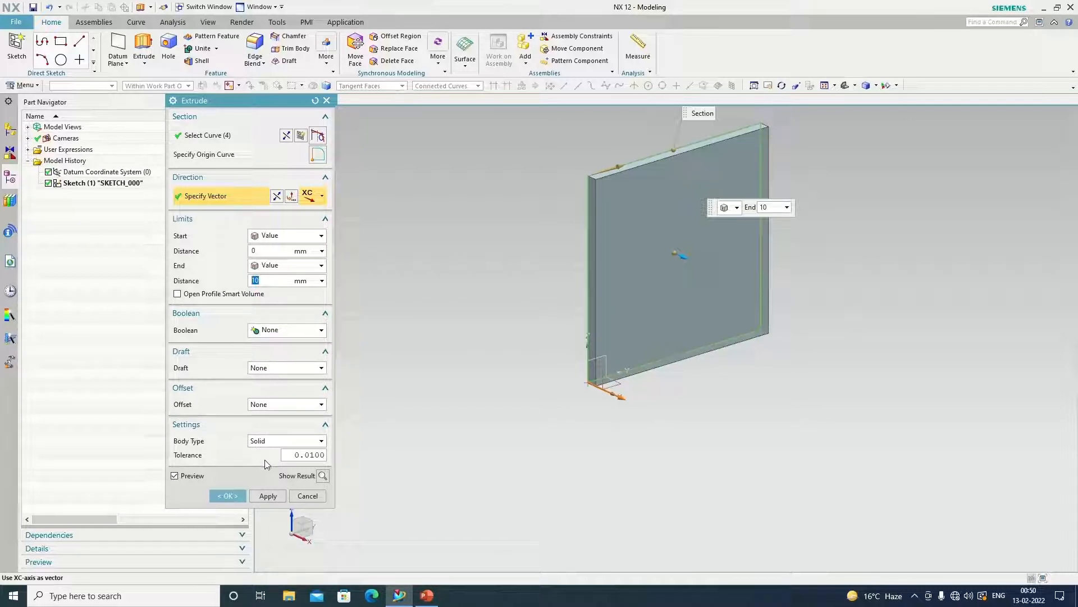
pyautogui.click(227, 495)
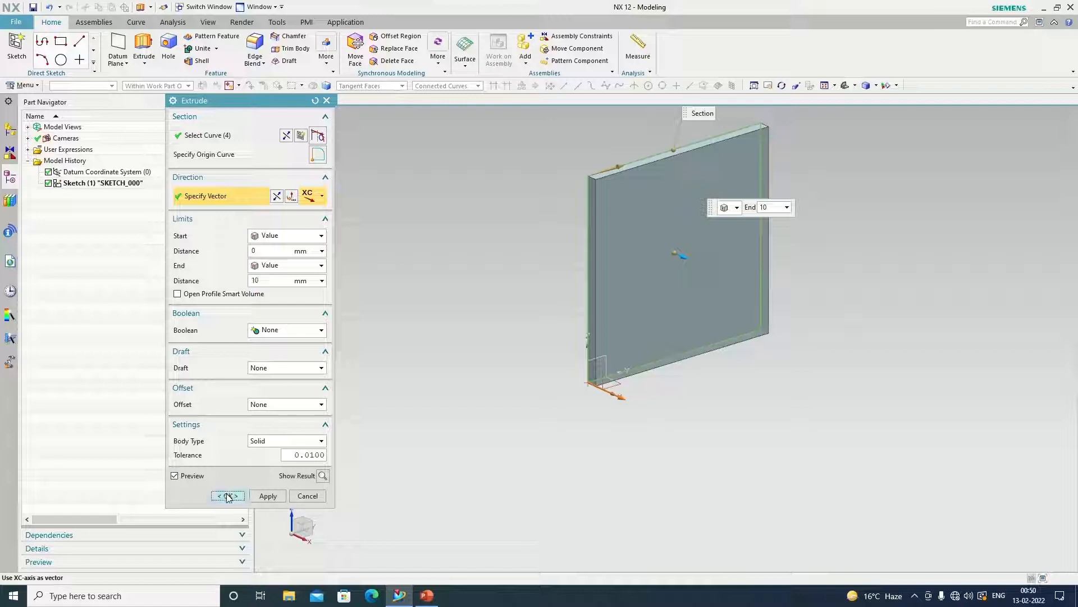
pyautogui.click(227, 495)
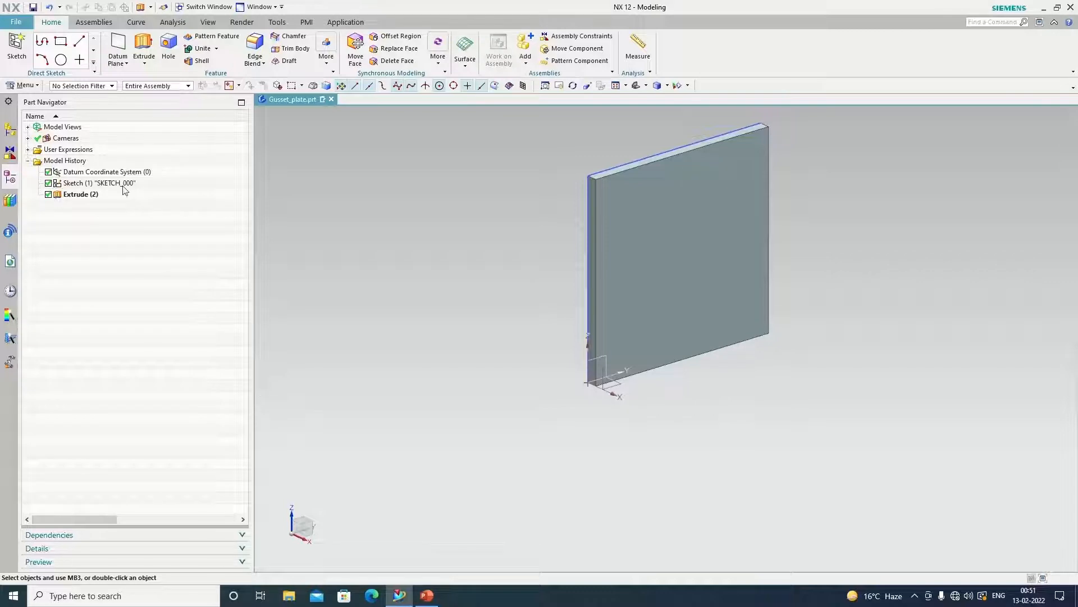
pyautogui.moveTo(467, 434)
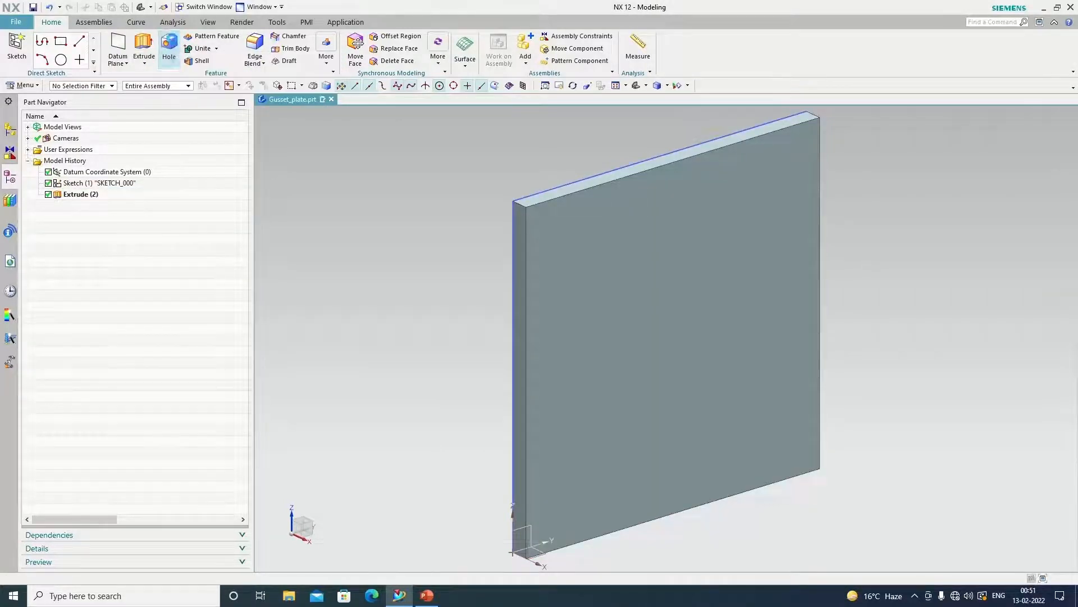
# Step: Start a hole feature on the plate
pyautogui.click(168, 48)
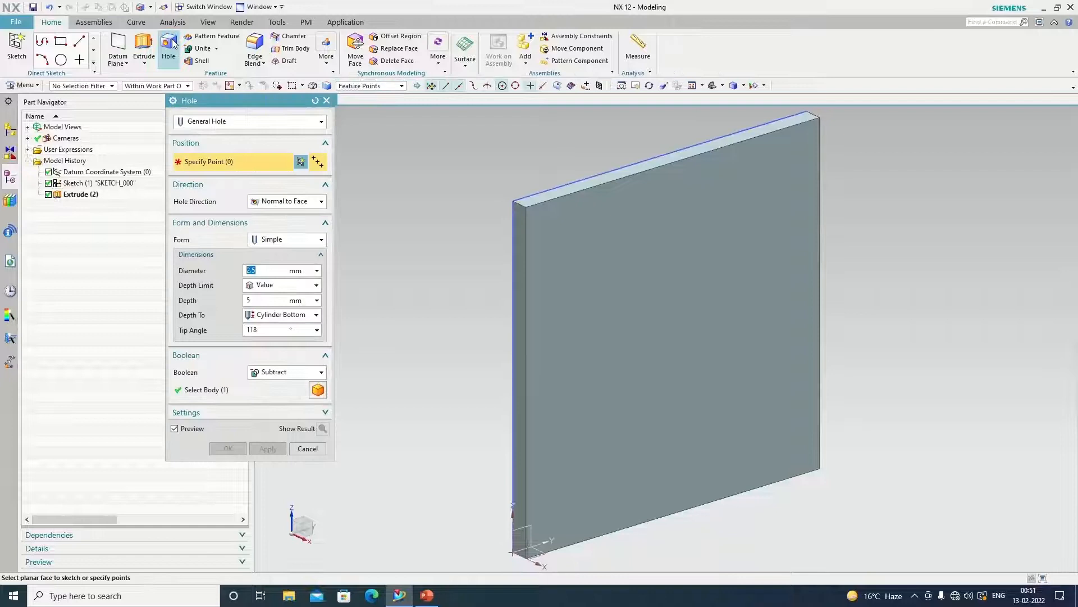
pyautogui.moveTo(168, 49)
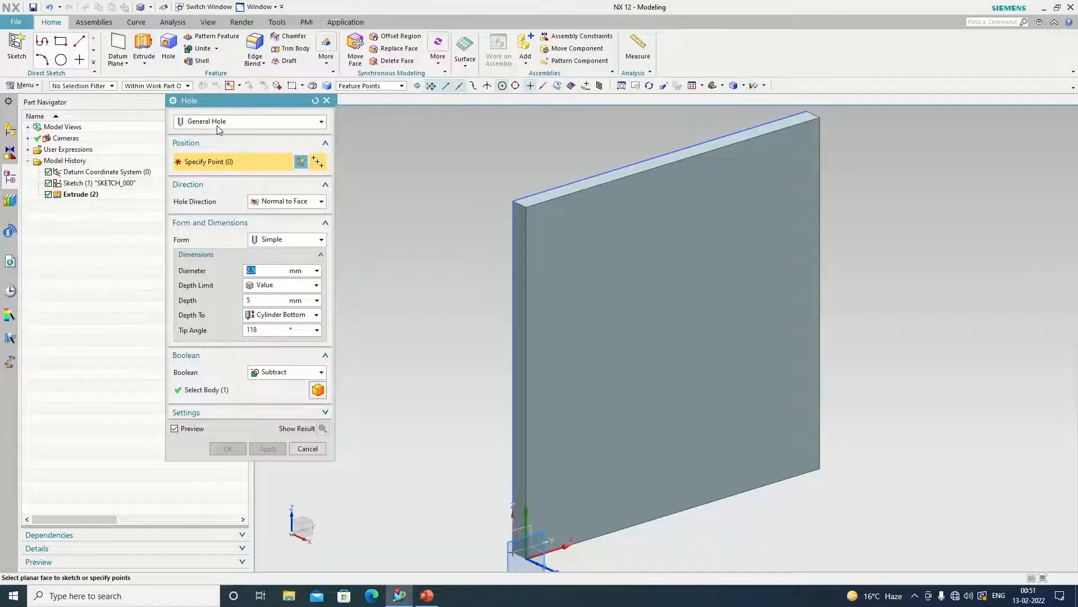
pyautogui.moveTo(237, 169)
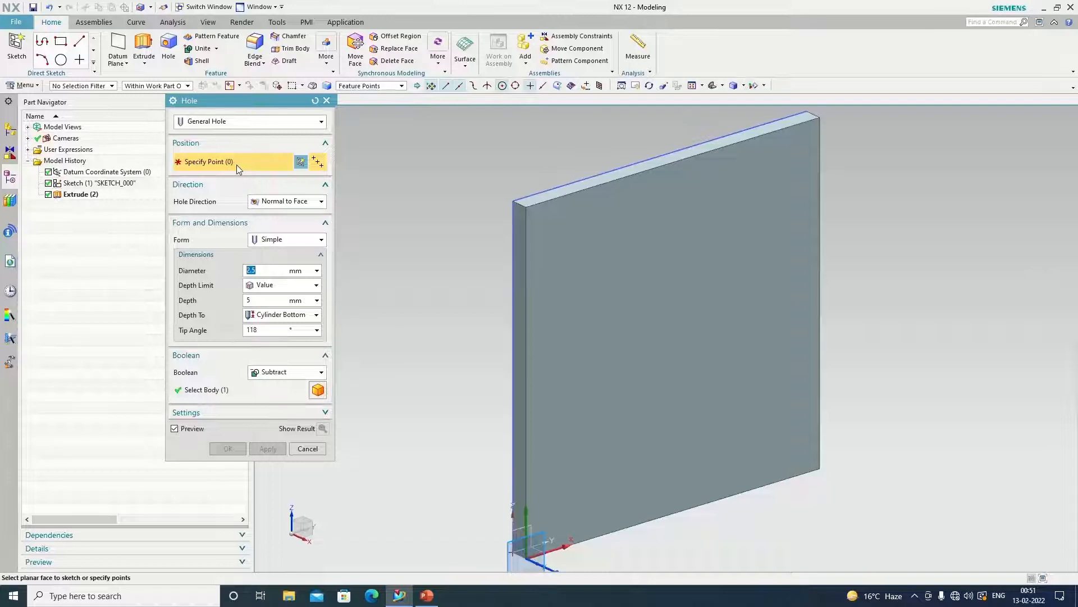
pyautogui.moveTo(286, 207)
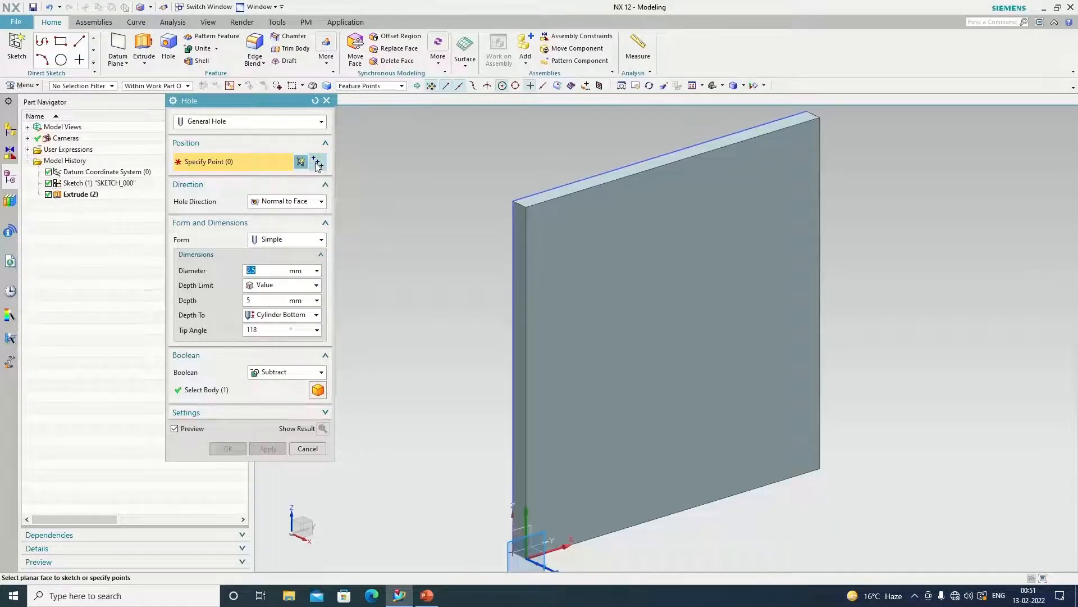
pyautogui.moveTo(317, 165)
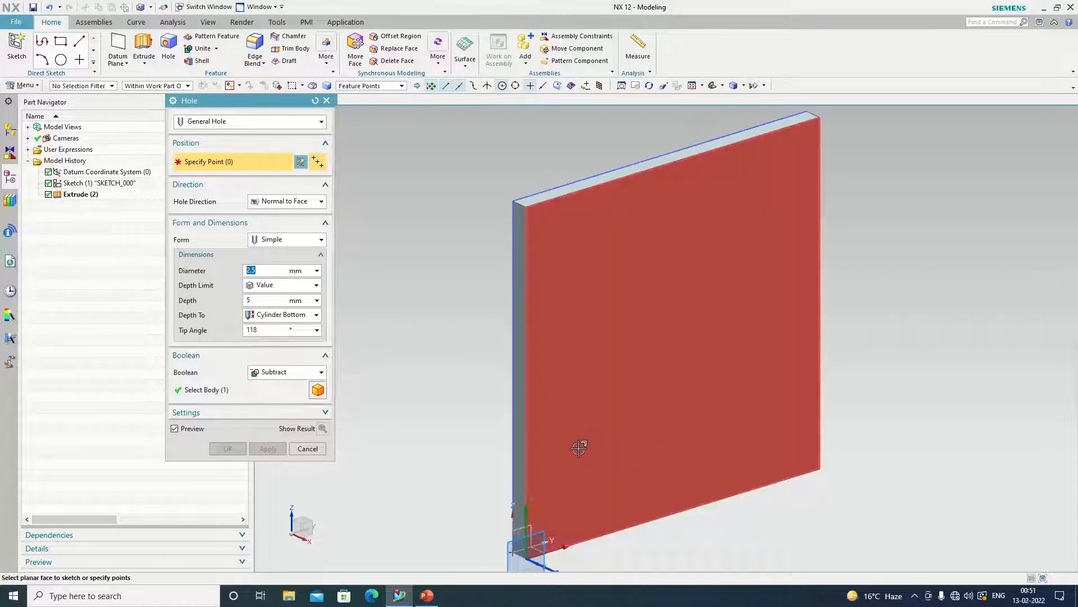
# Step: Place the hole centre on the plate's front face and dimension it 60 mm from the left edge
pyautogui.click(307, 448)
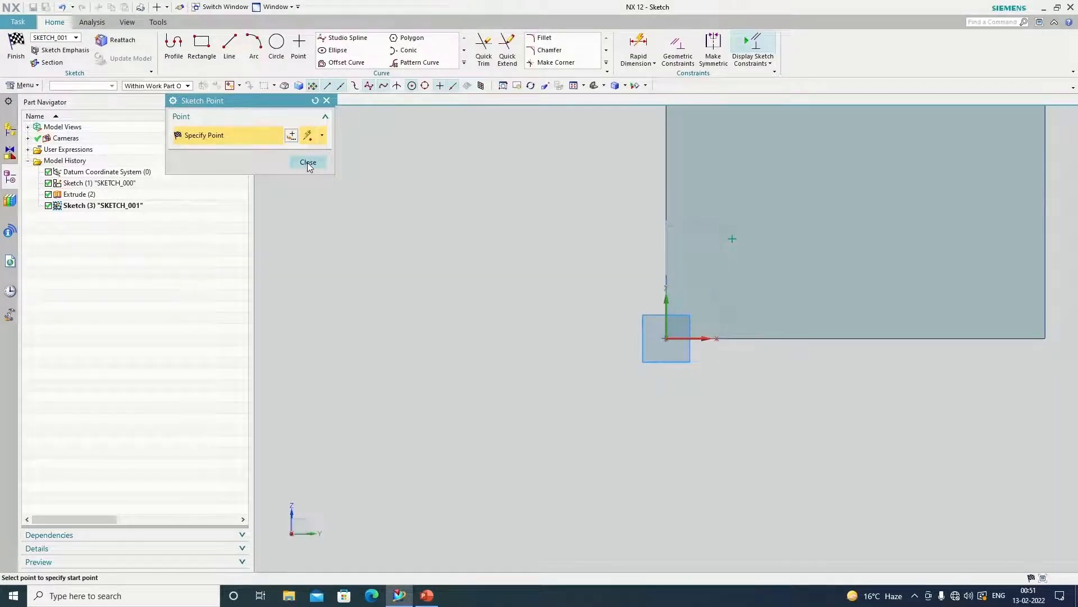
pyautogui.click(308, 163)
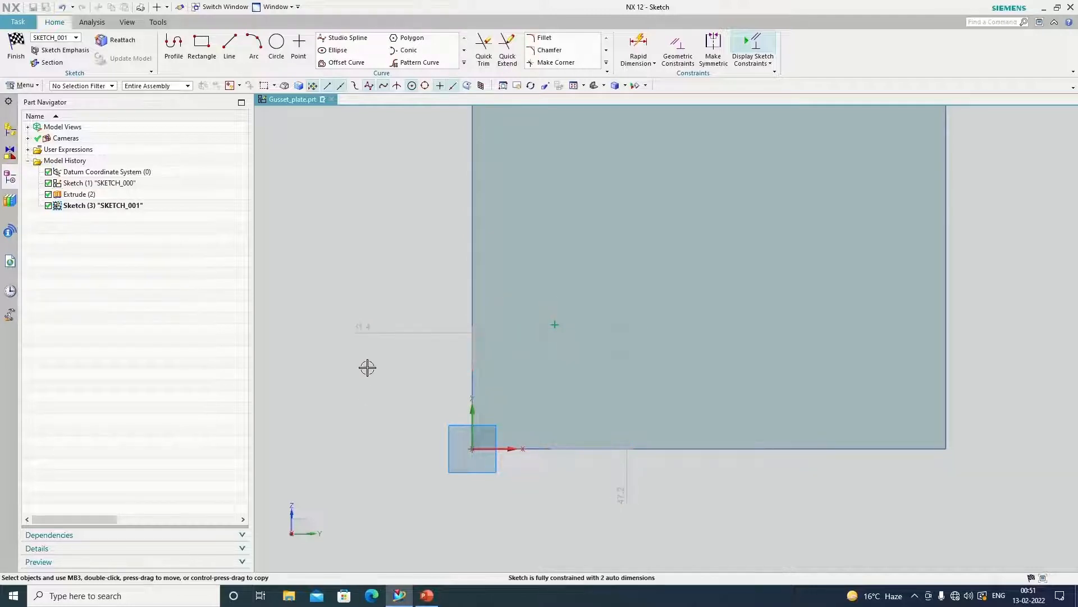
pyautogui.click(637, 51)
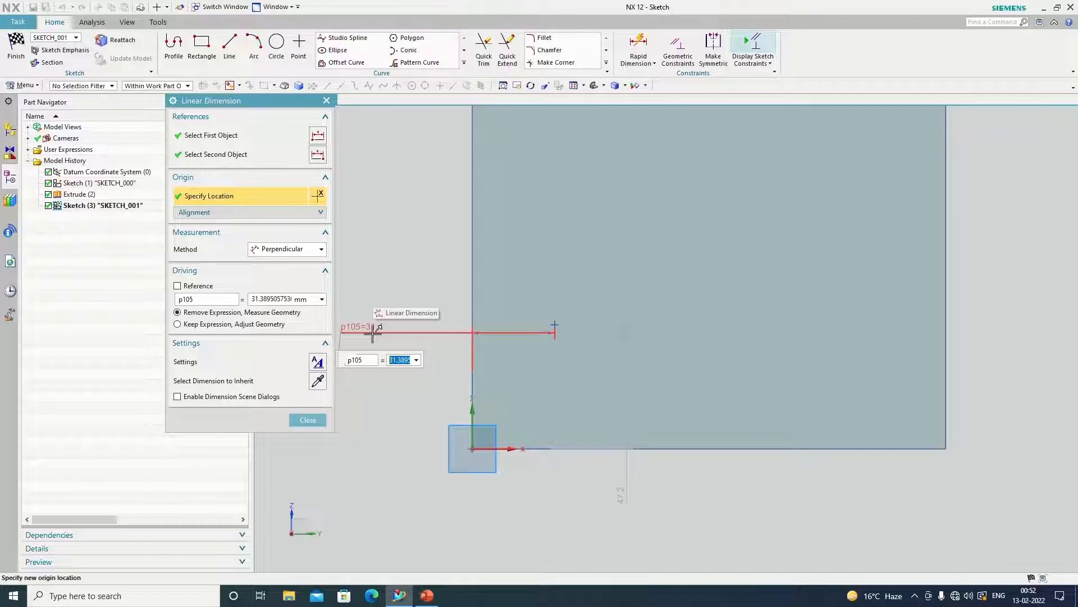
pyautogui.write('60.0')
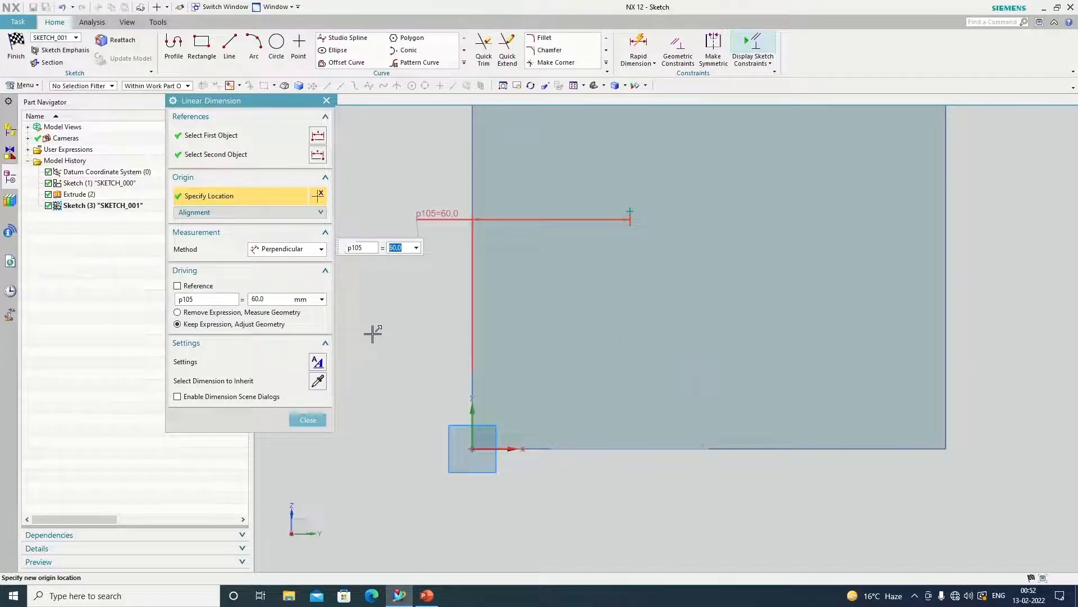
pyautogui.click(307, 419)
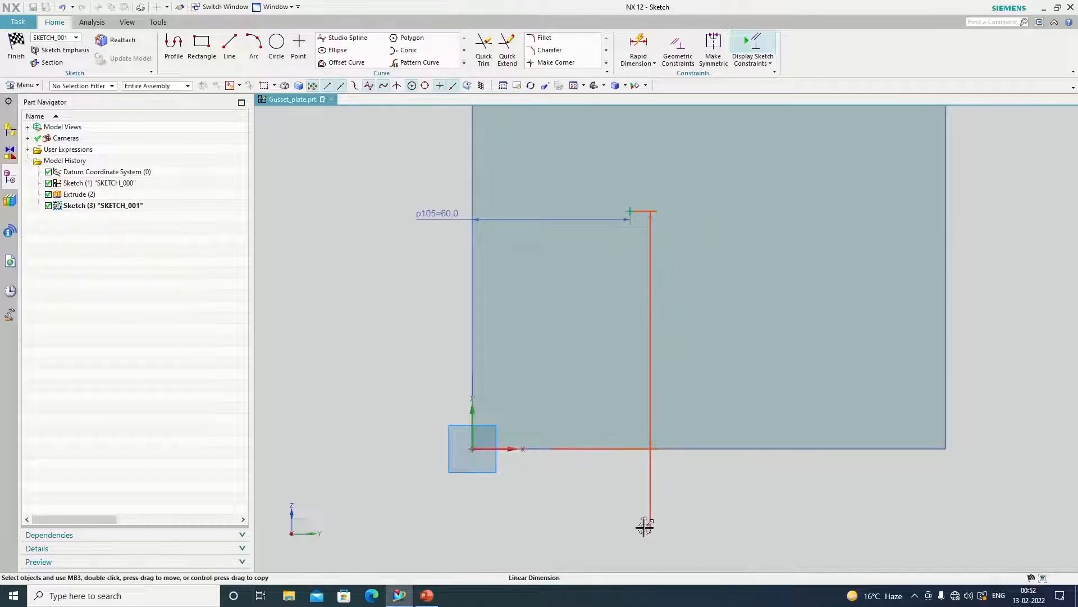
# Step: Dimension the point 30 mm above the bottom edge and correct the left-edge distance to 30 mm
pyautogui.click(645, 526)
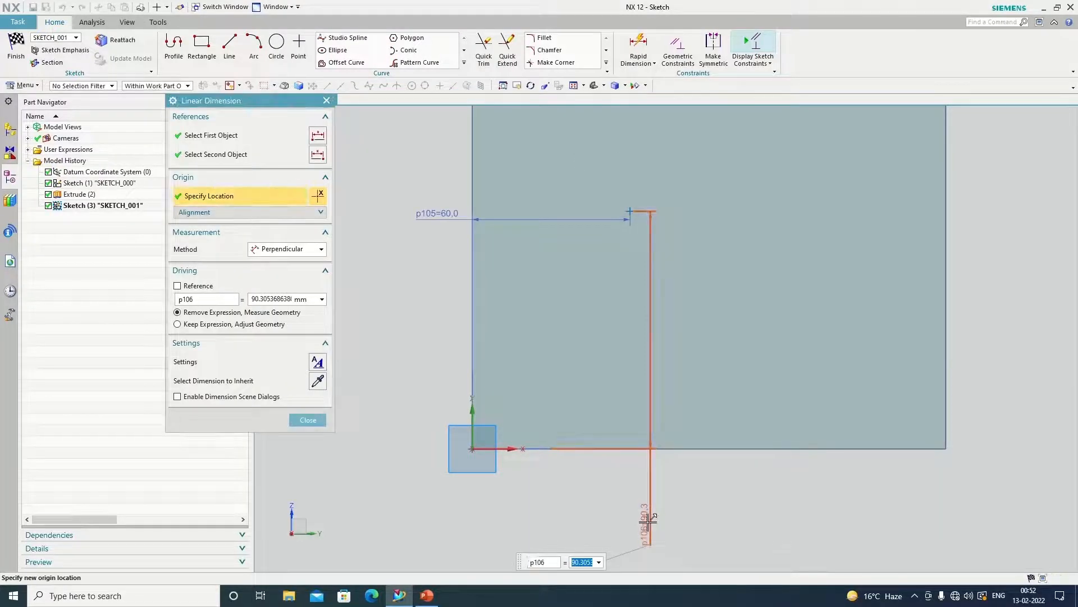
pyautogui.write('6')
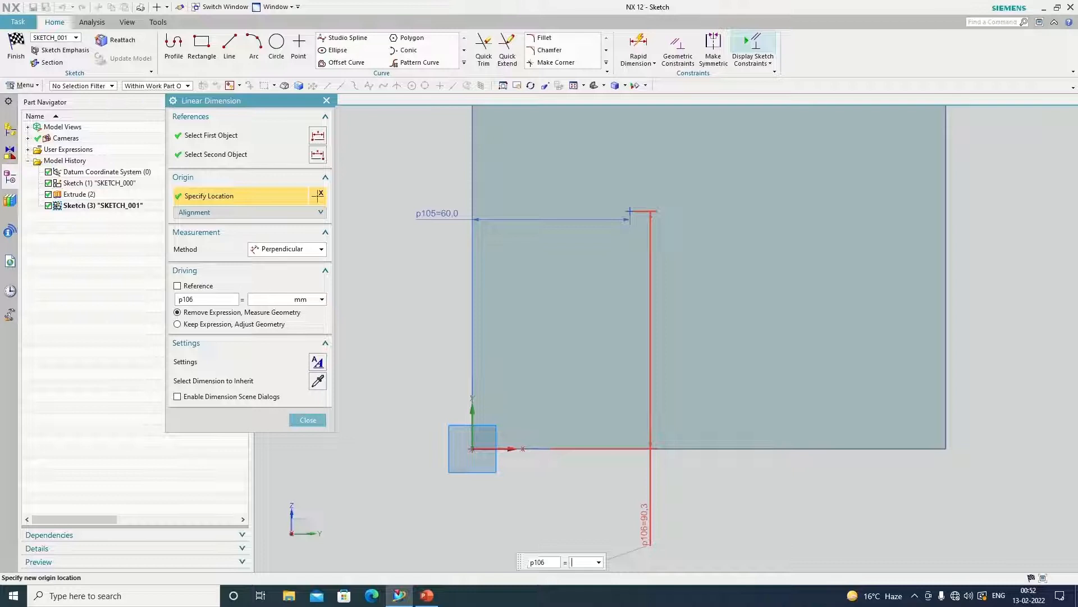
pyautogui.write('30')
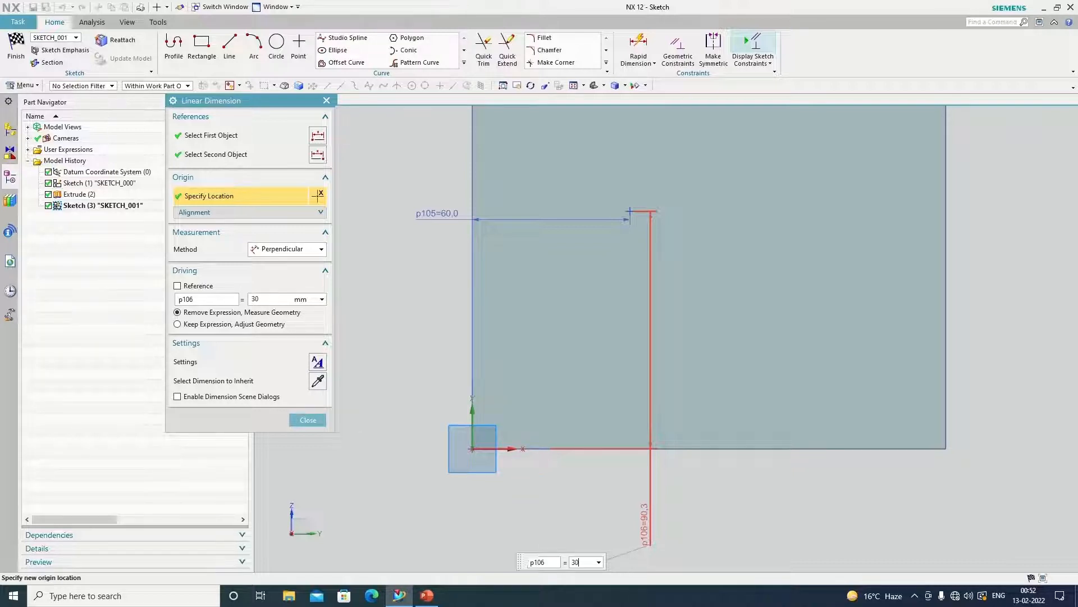
pyautogui.click(178, 324)
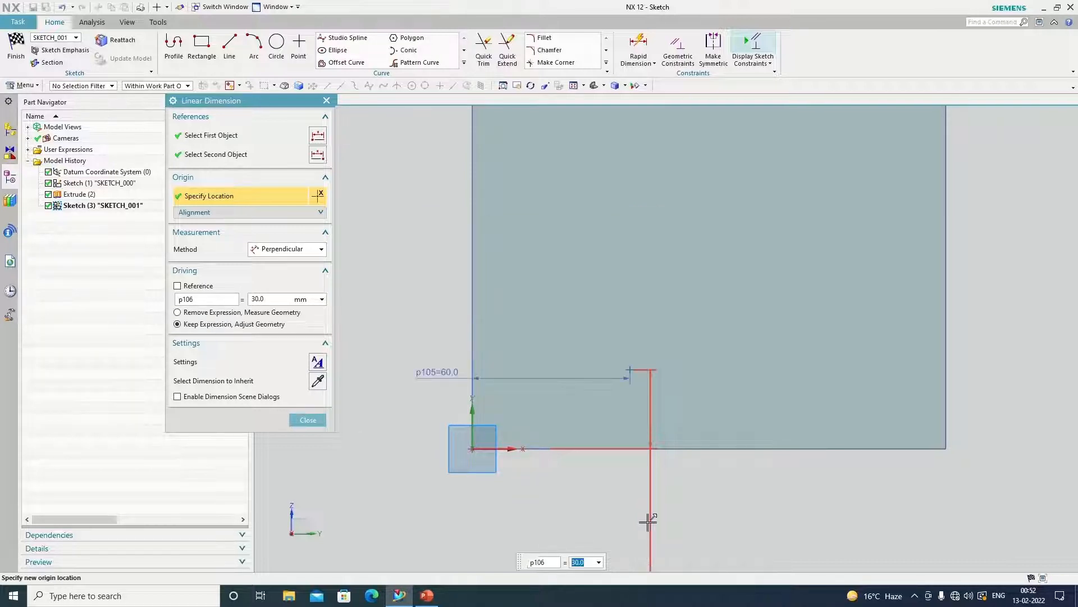
pyautogui.click(308, 419)
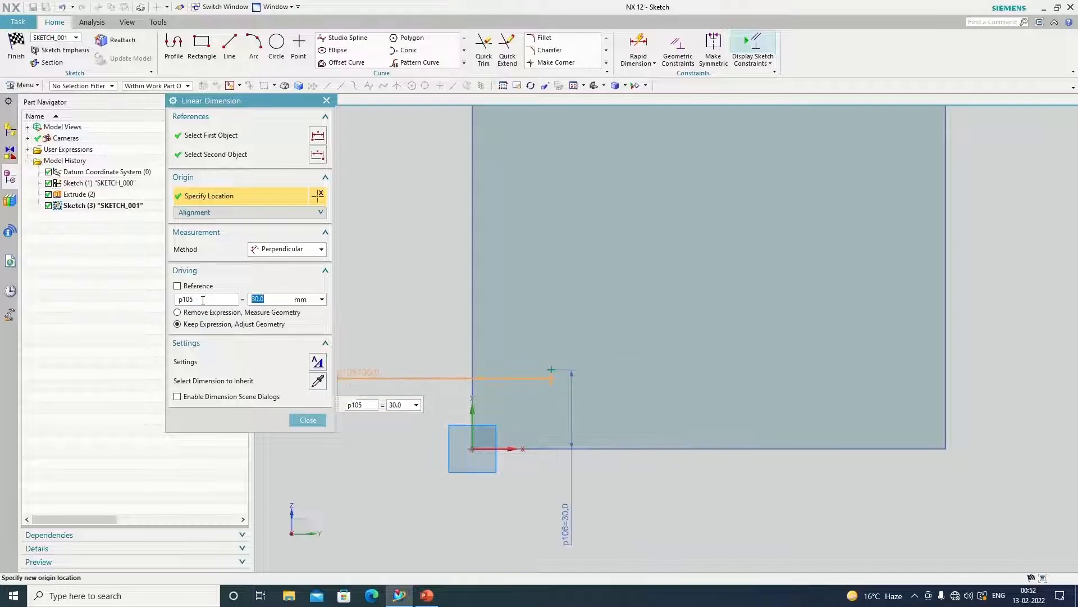
pyautogui.click(308, 419)
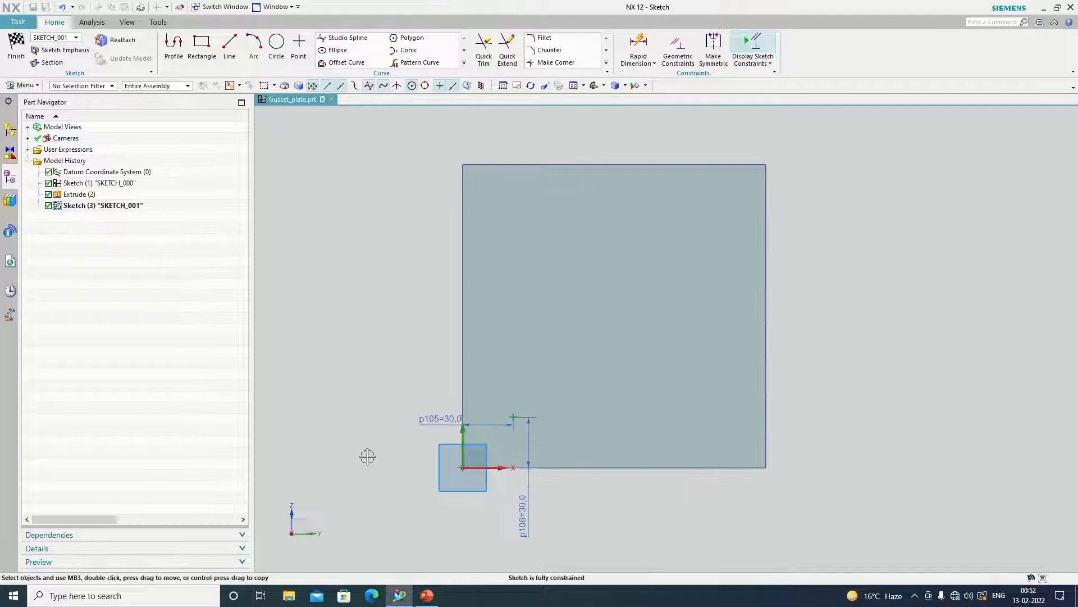
pyautogui.moveTo(215, 336)
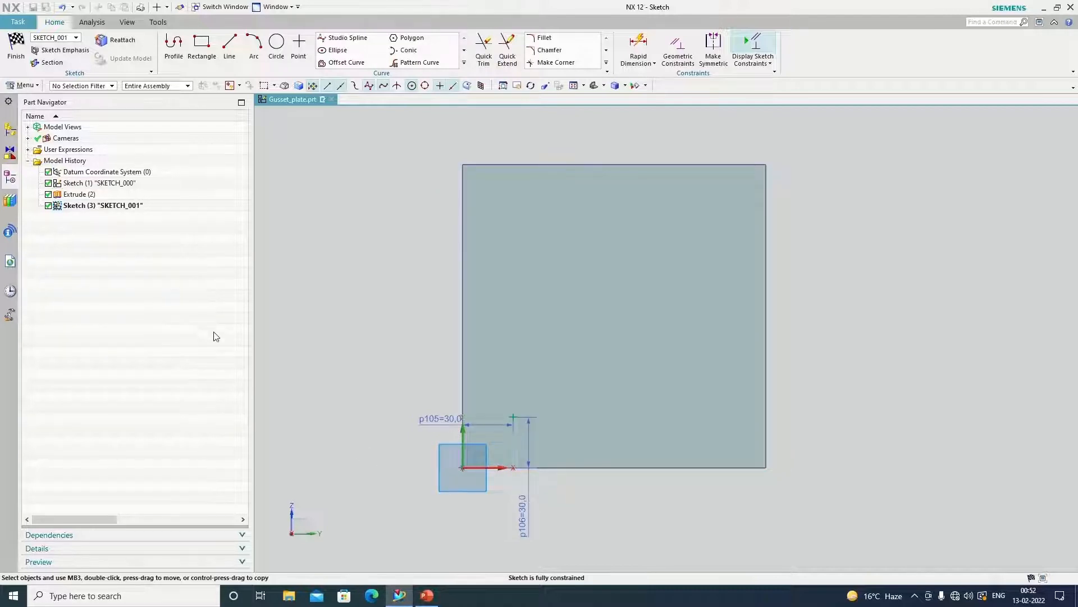
pyautogui.moveTo(329, 357)
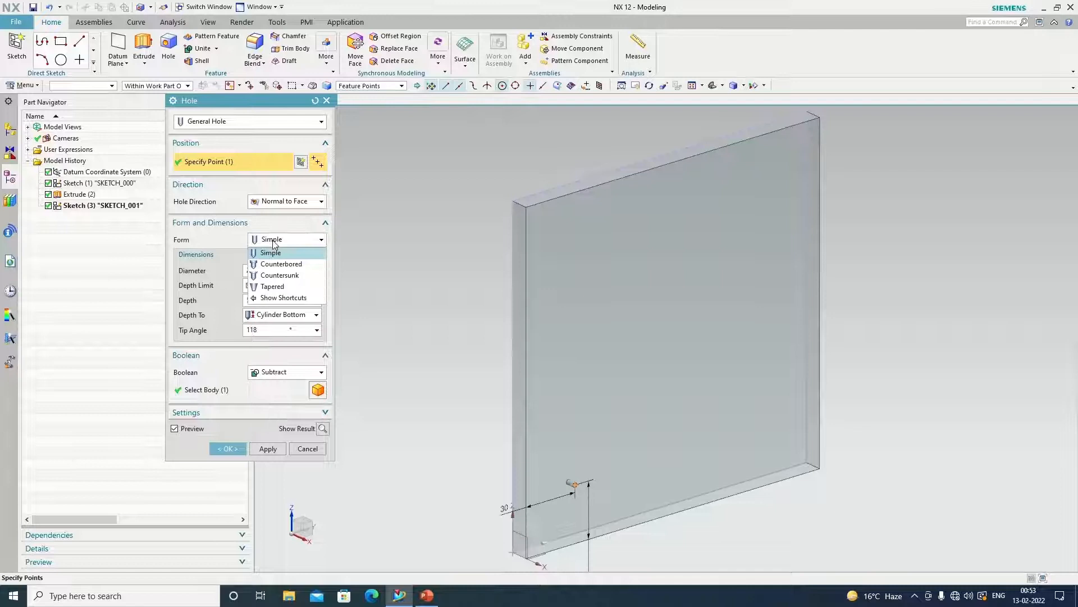
# Step: Cut a simple 20 mm hole through the 10 mm plate at the dimensioned point
pyautogui.click(271, 253)
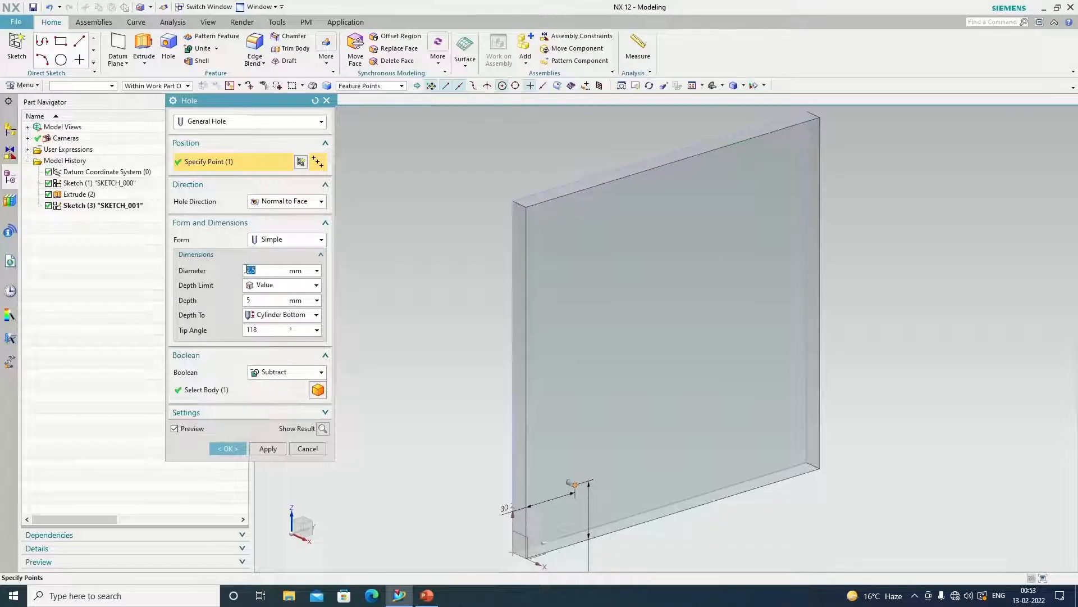
pyautogui.write('20')
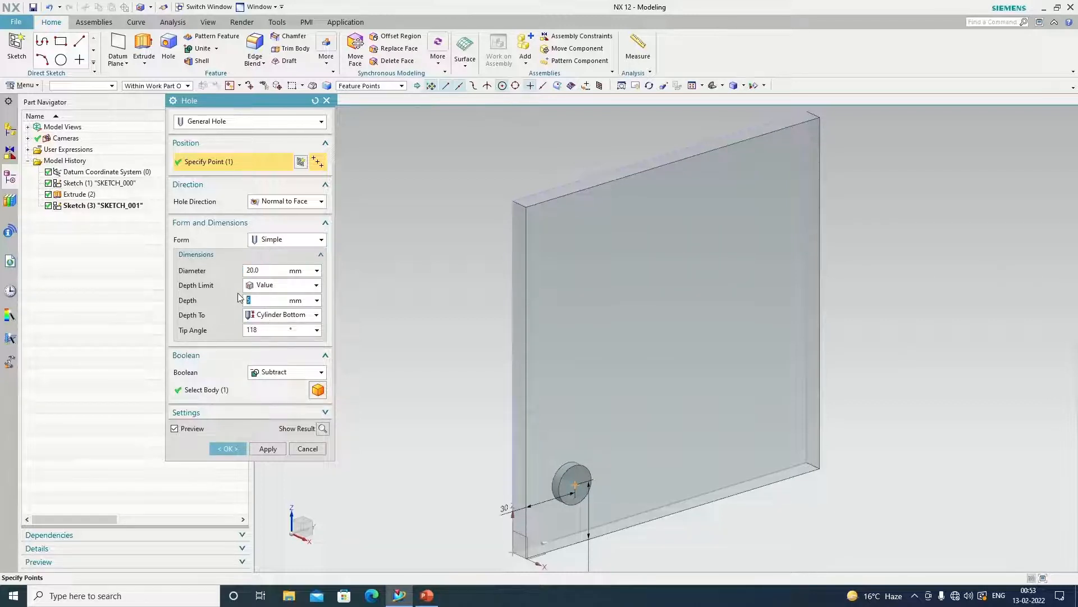
pyautogui.write('10.0')
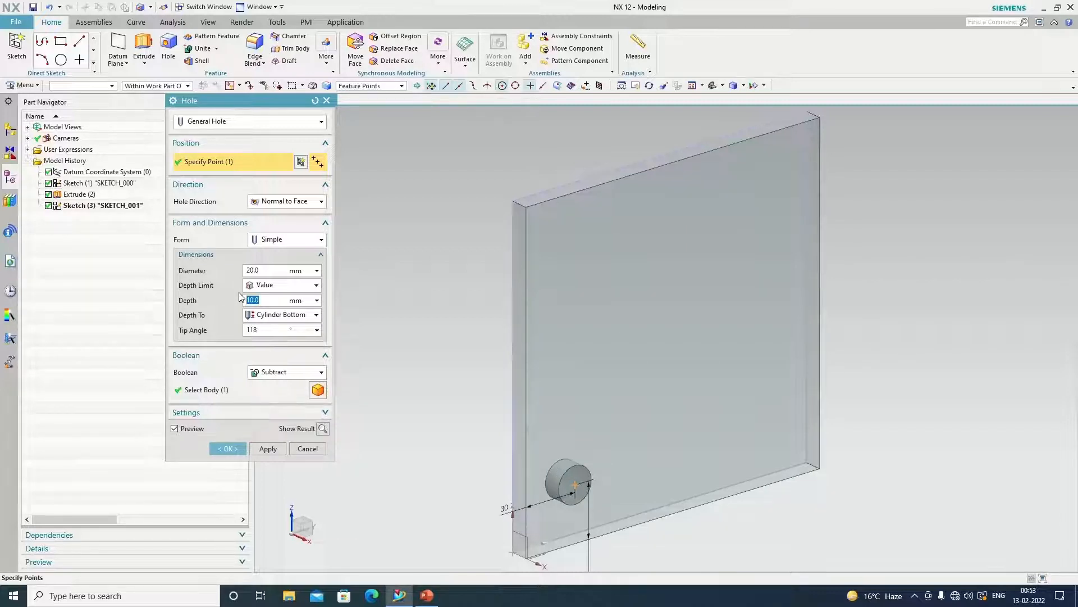
pyautogui.moveTo(252, 255)
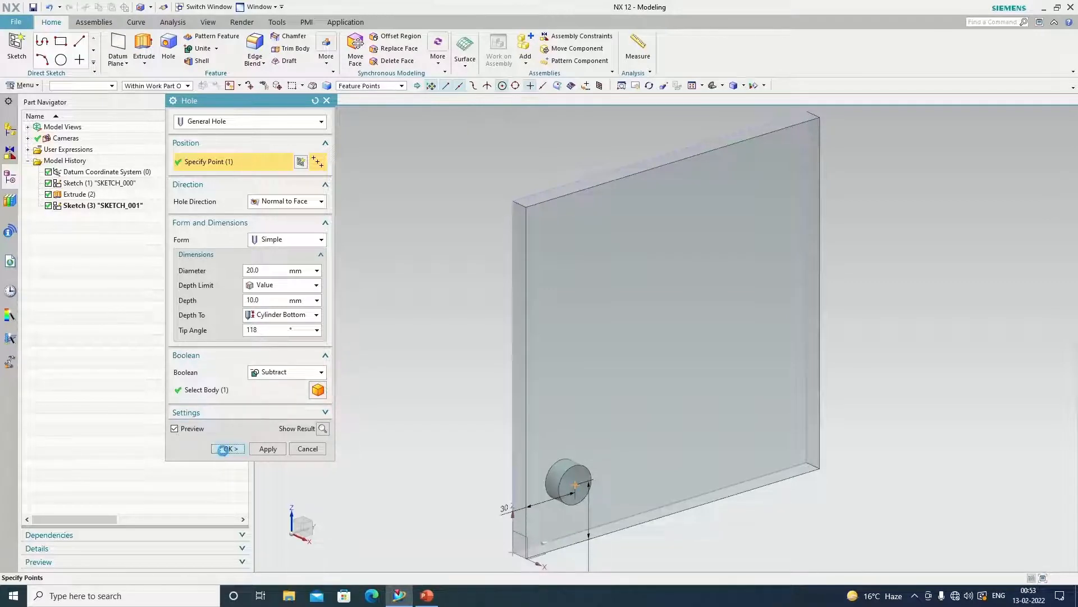
pyautogui.click(227, 448)
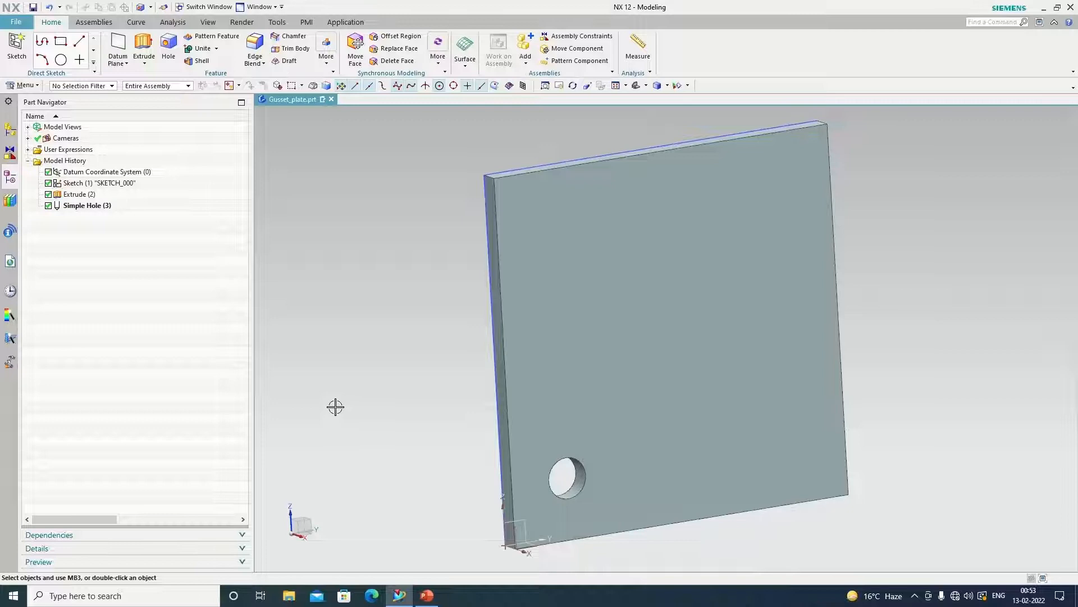
pyautogui.moveTo(67, 211)
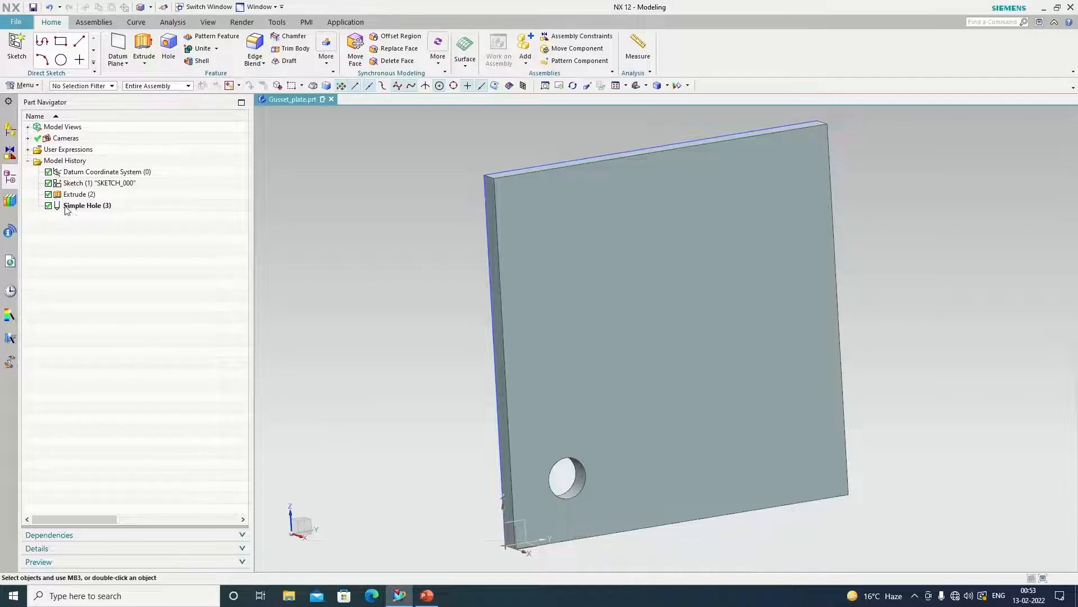
pyautogui.moveTo(72, 212)
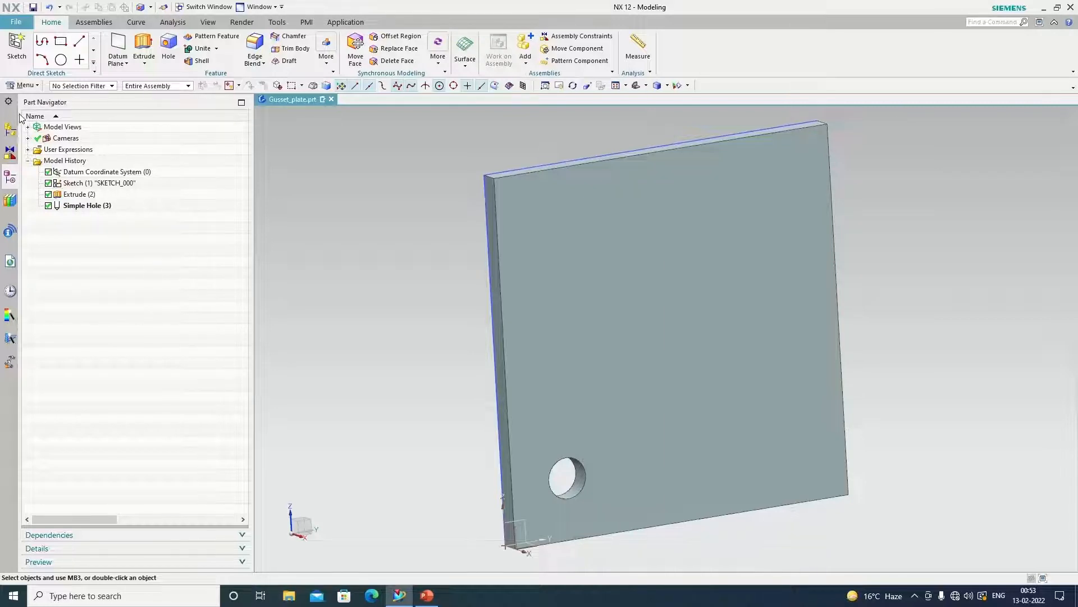
# Step: Start a linear Pattern Feature with the corner hole as the feature to pattern
pyautogui.click(22, 84)
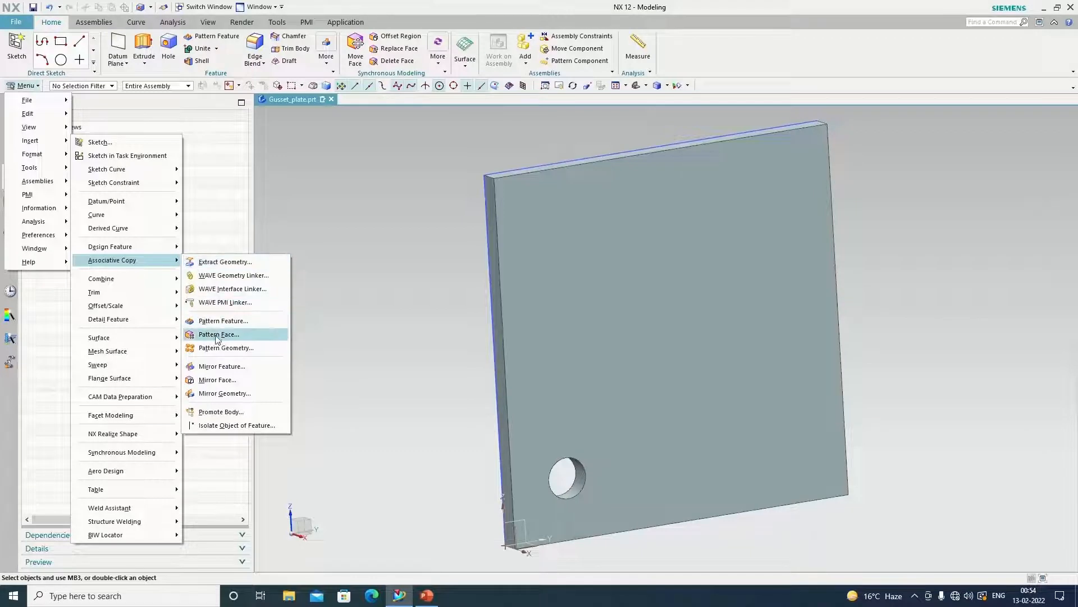
pyautogui.moveTo(219, 320)
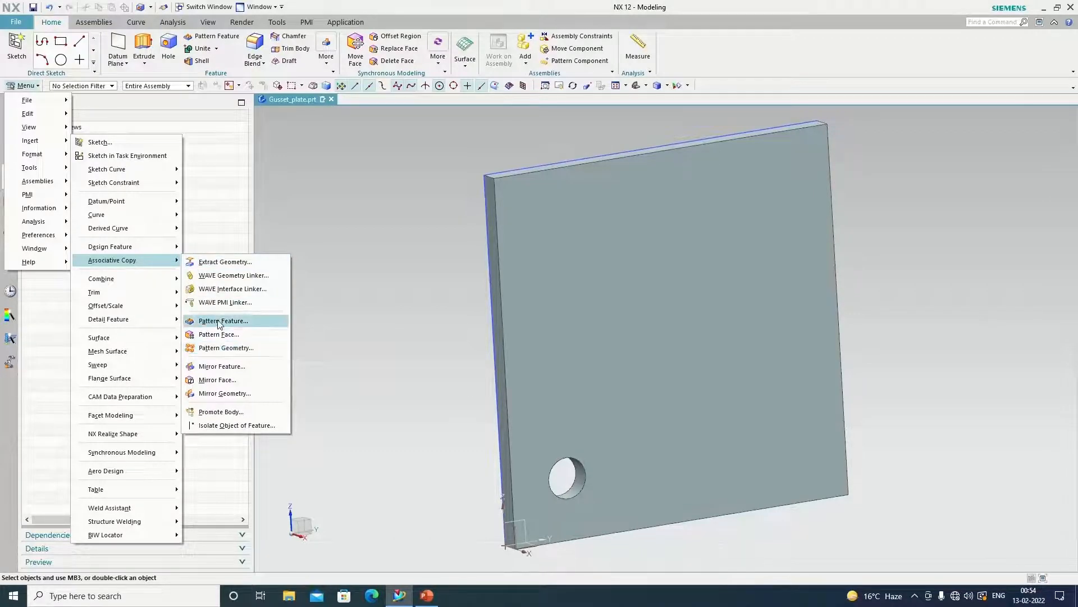
pyautogui.click(222, 321)
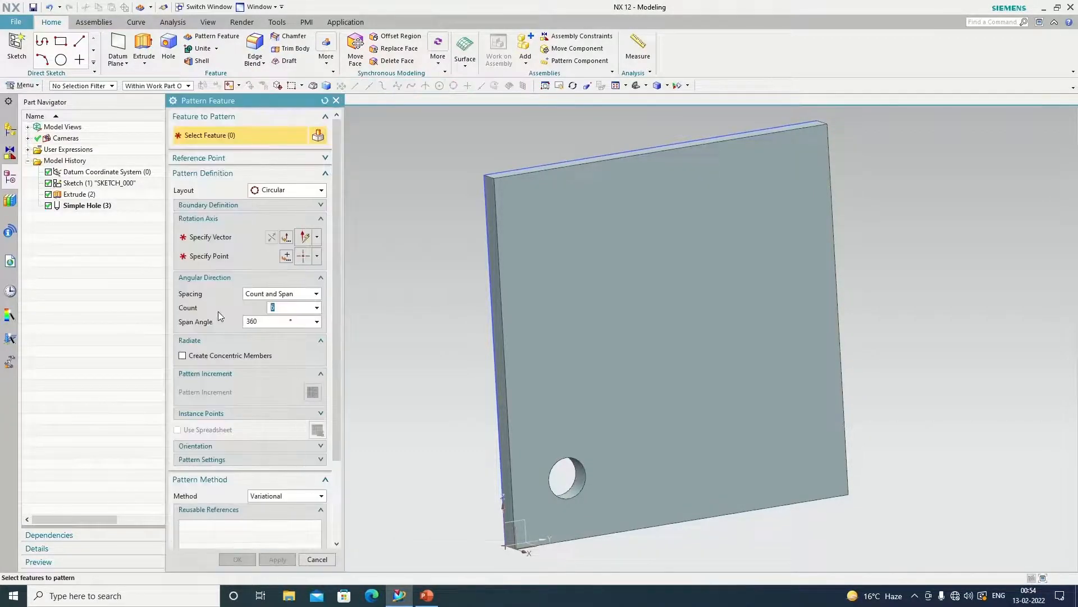
pyautogui.click(320, 190)
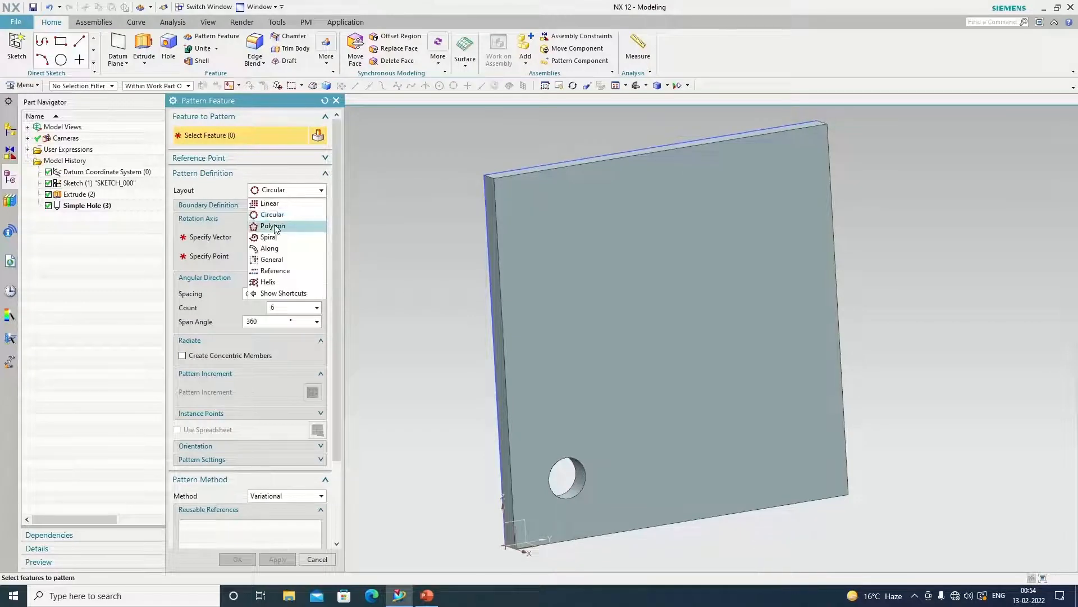
pyautogui.moveTo(269, 248)
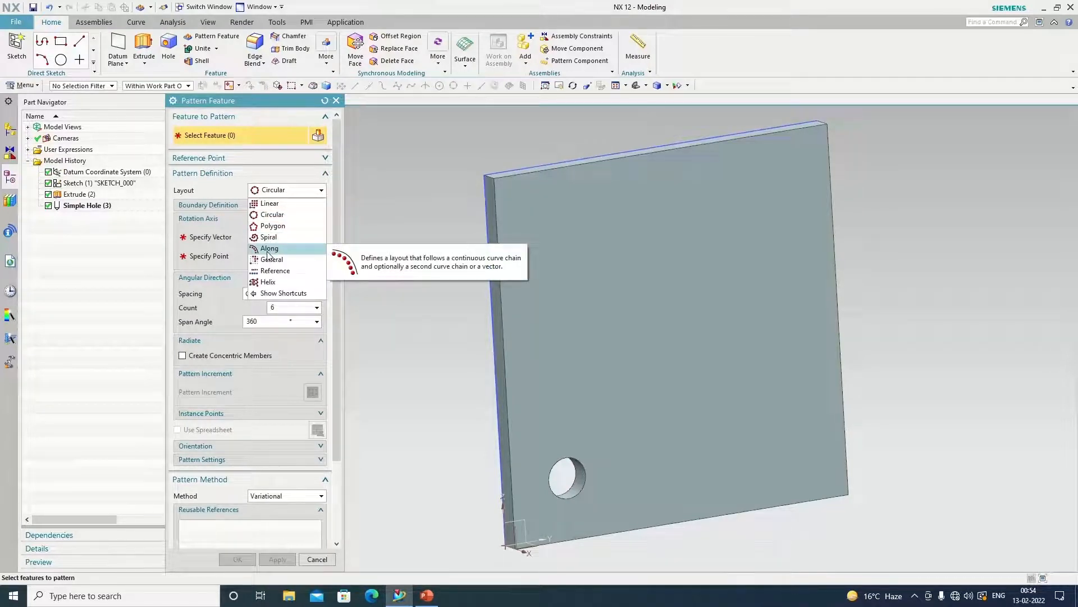
pyautogui.click(268, 204)
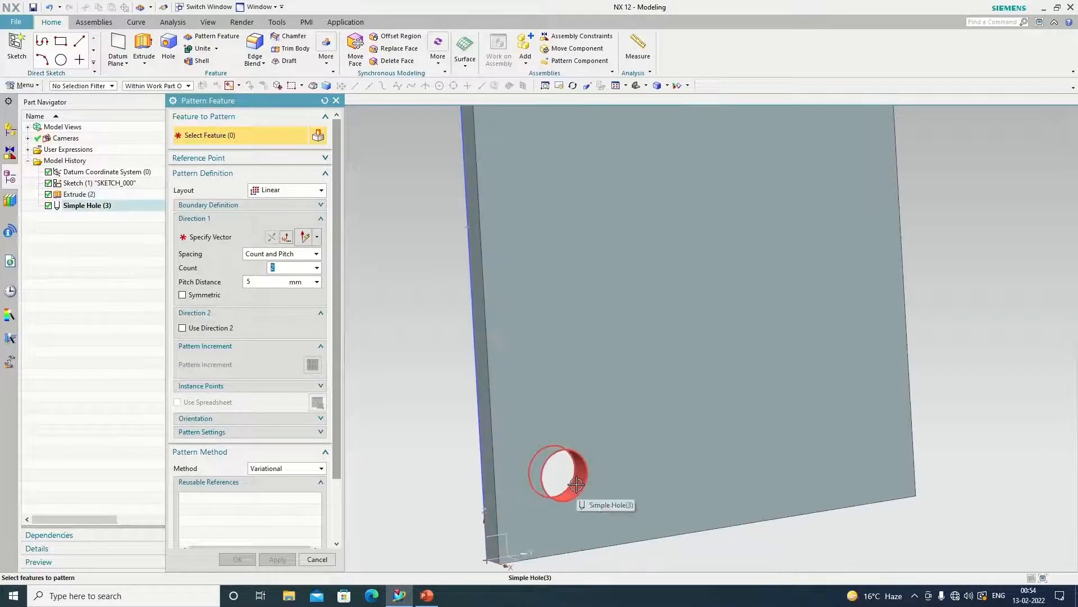
pyautogui.click(558, 474)
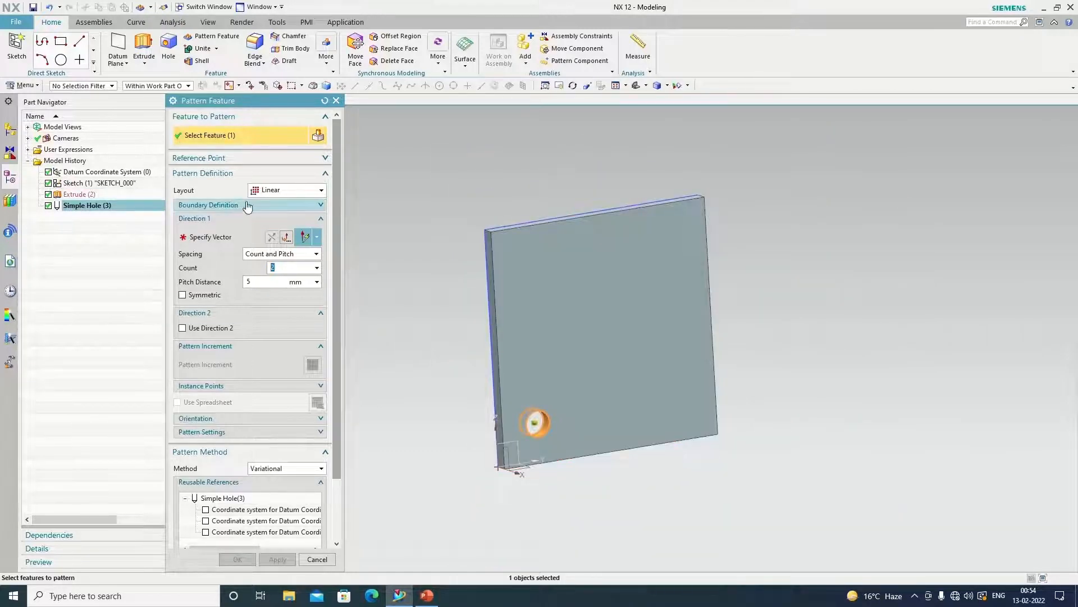
pyautogui.moveTo(279, 200)
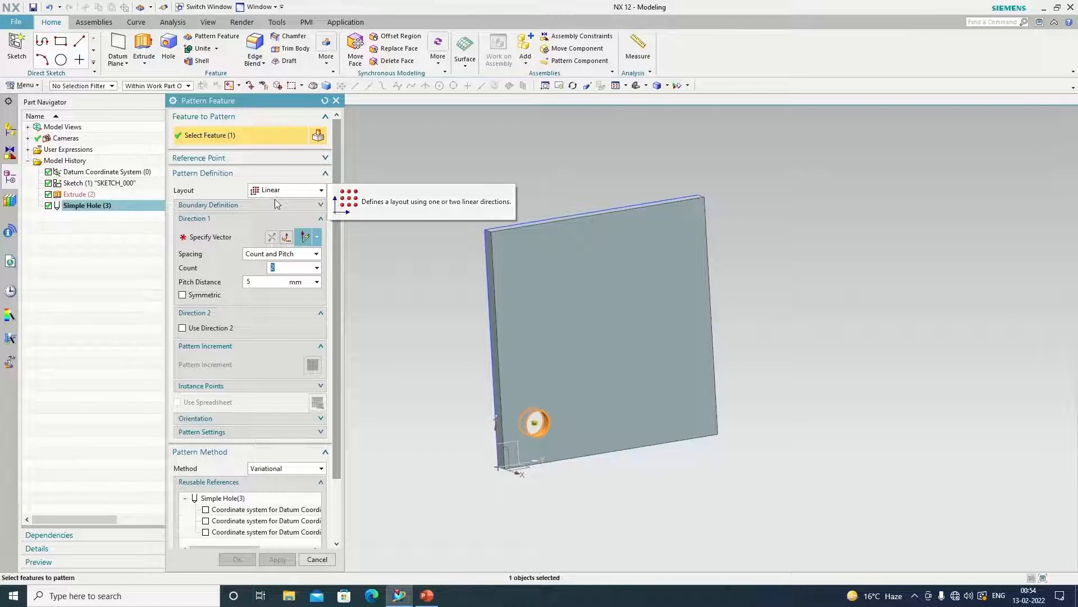
pyautogui.moveTo(275, 205)
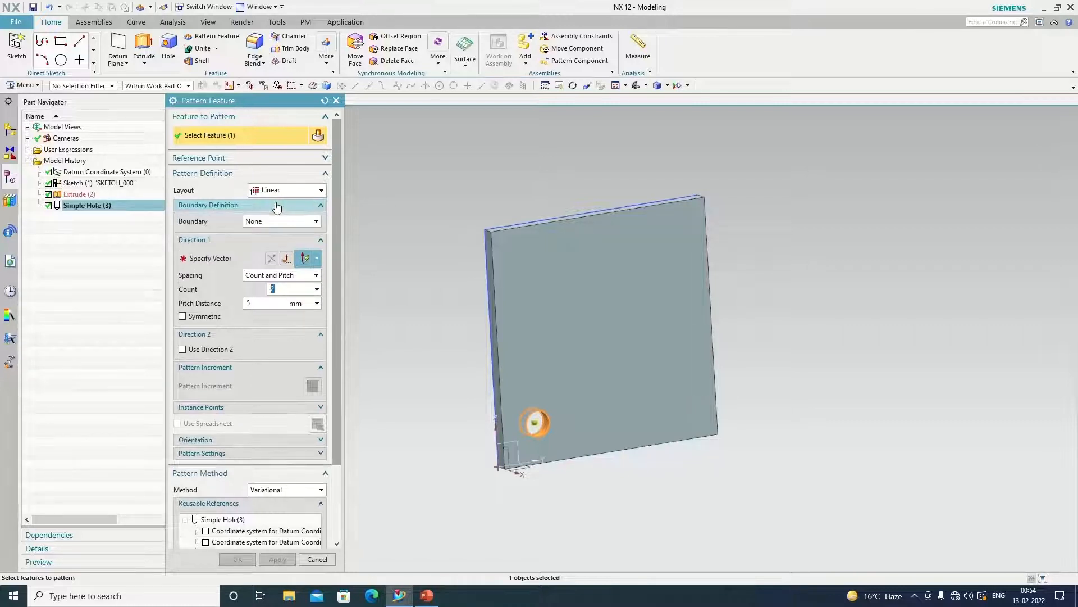
pyautogui.moveTo(213, 262)
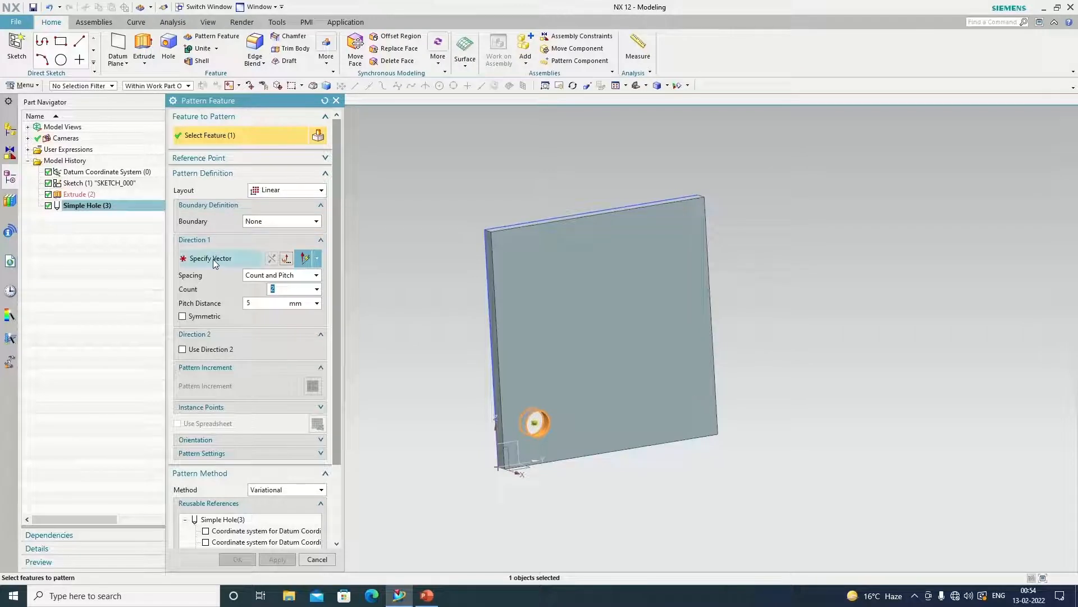
# Step: Pattern the hole along the plate's two edges, count 2 at 120 mm pitch each, giving four holes
pyautogui.click(210, 258)
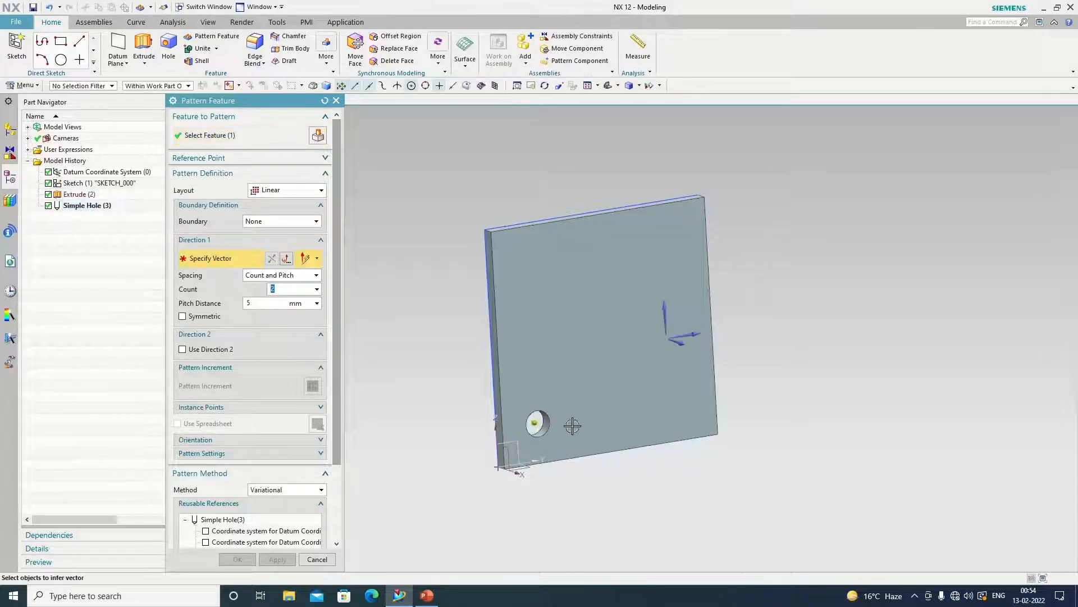
pyautogui.moveTo(657, 321)
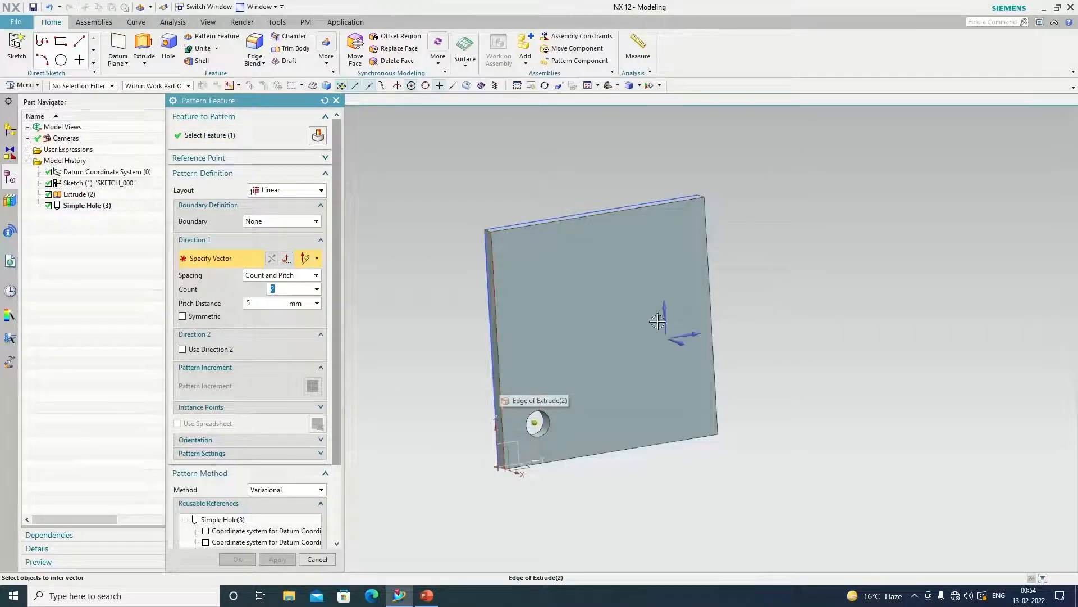
pyautogui.click(657, 320)
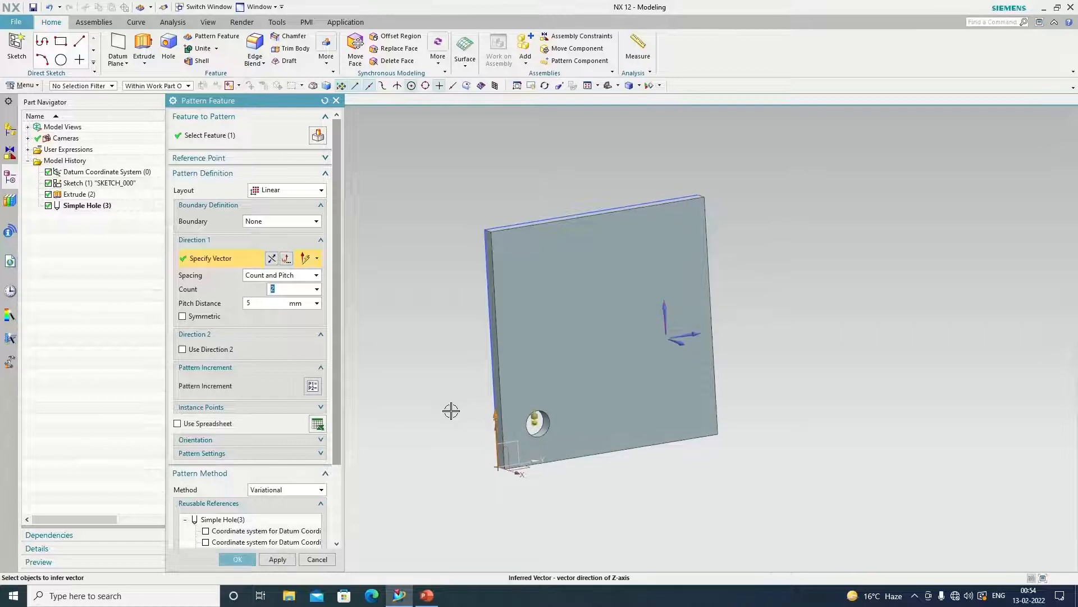
pyautogui.click(279, 302)
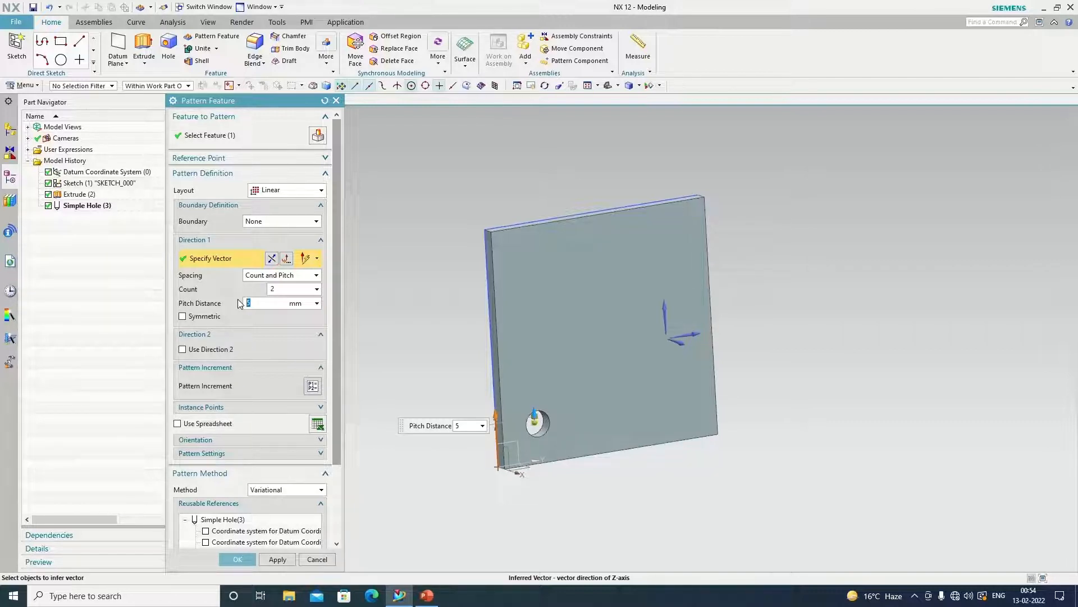
pyautogui.write('120')
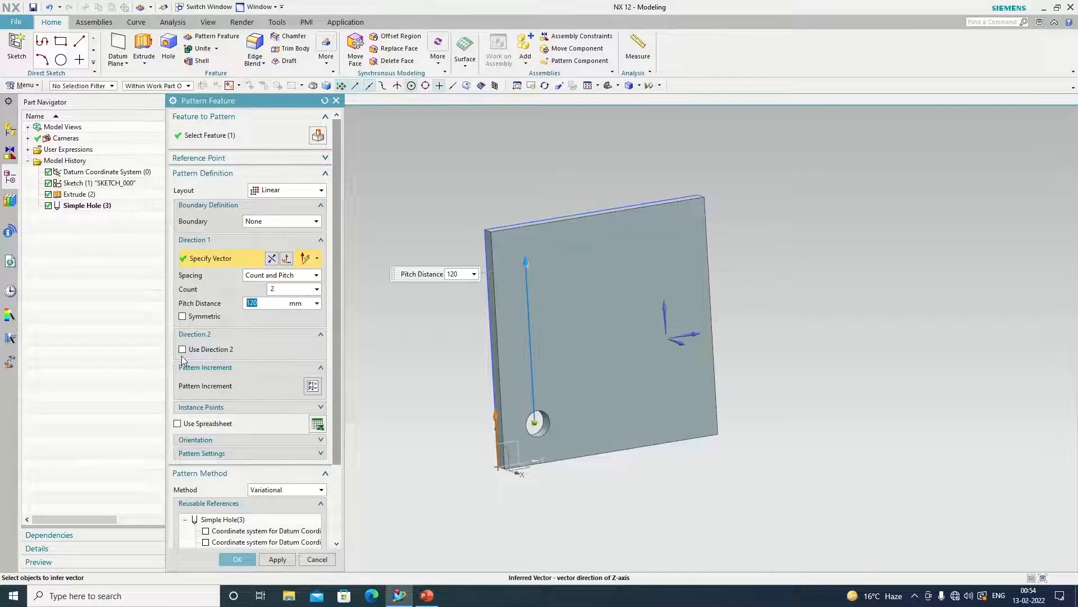
pyautogui.click(182, 348)
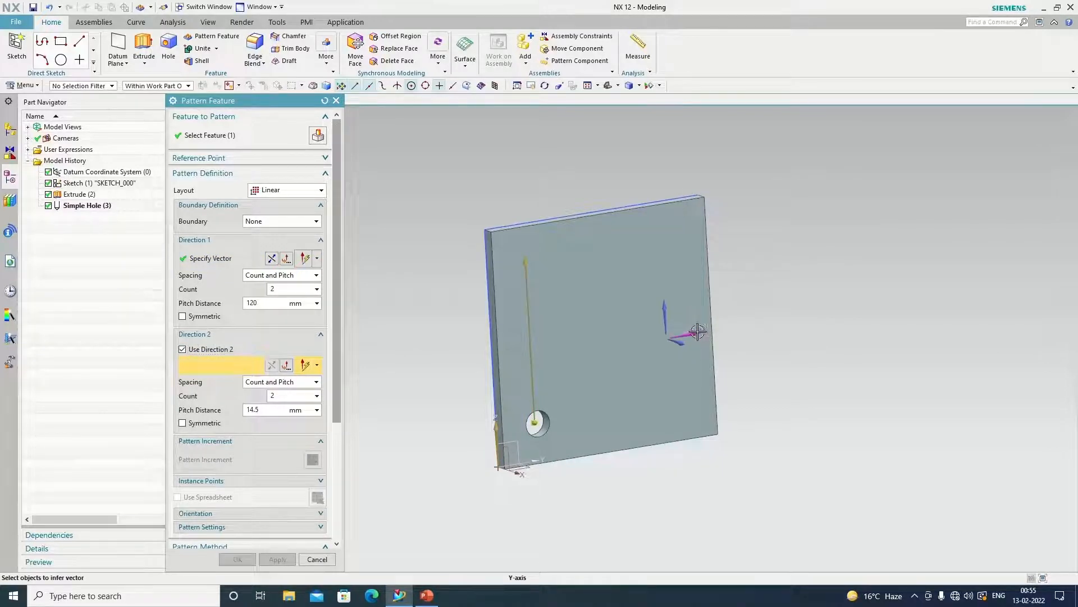
pyautogui.click(697, 330)
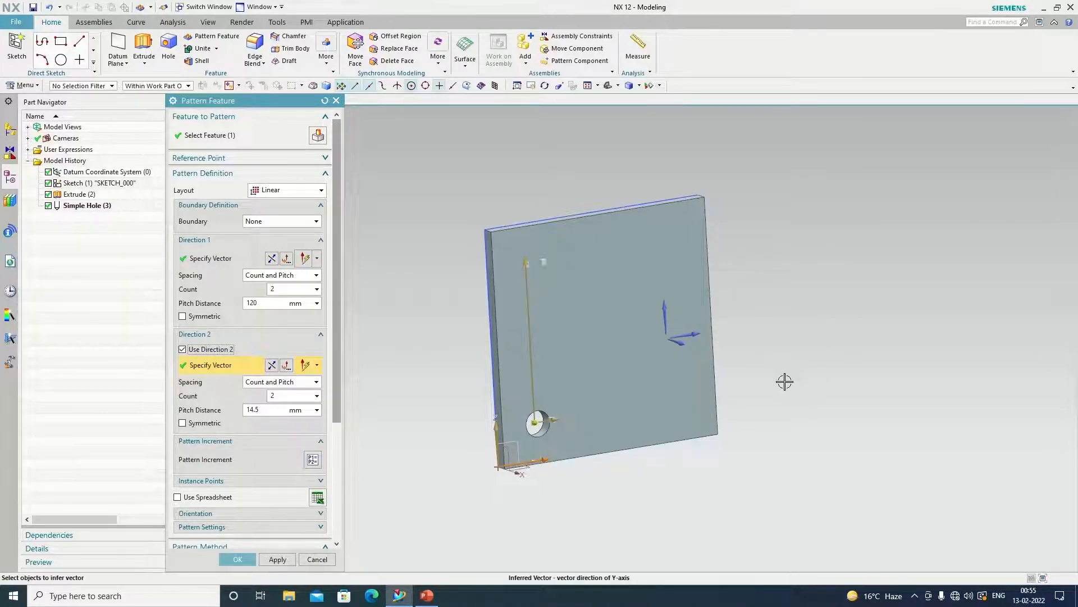
pyautogui.click(265, 409)
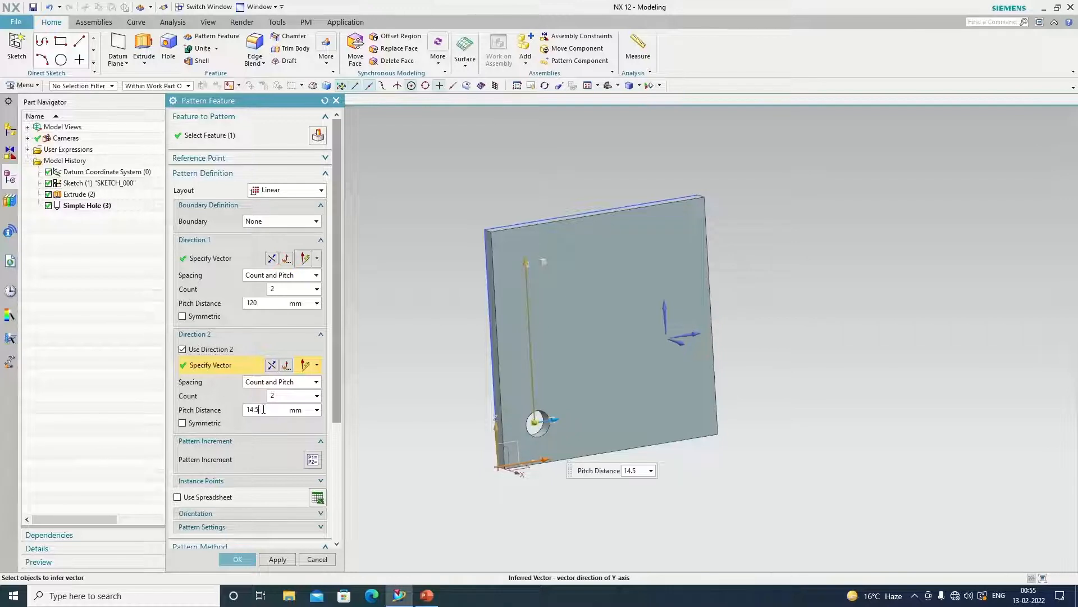
pyautogui.tripleClick(265, 408)
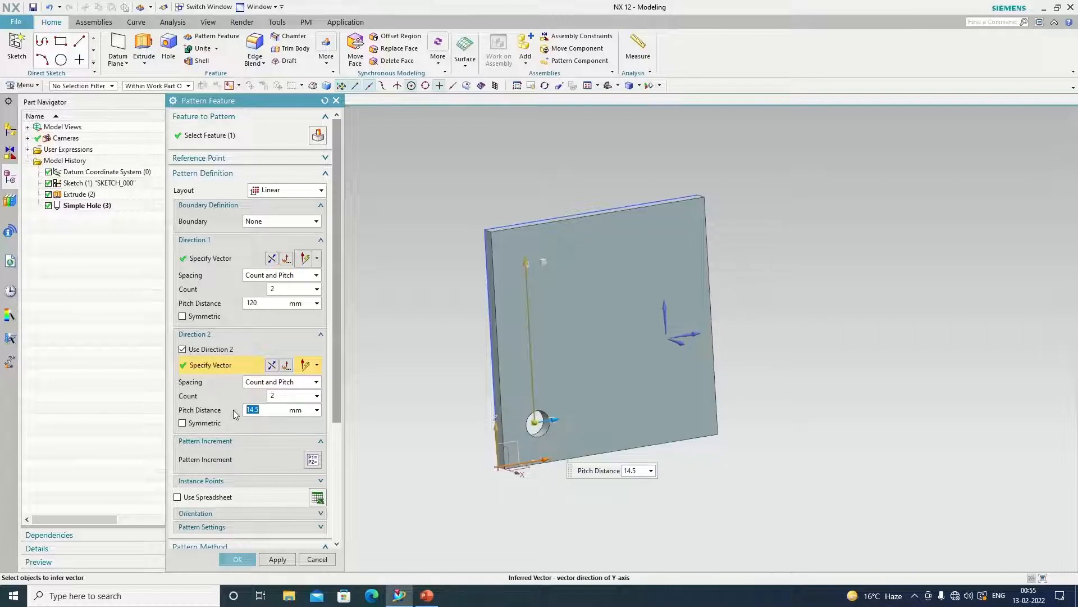
pyautogui.write('13')
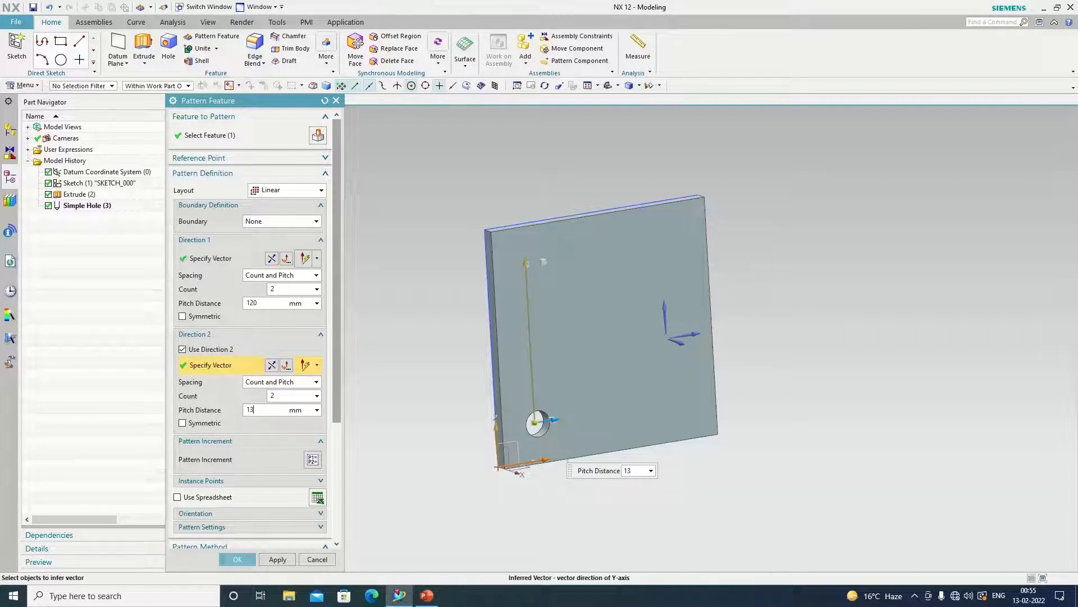
pyautogui.press('BackSpace')
pyautogui.write('20')
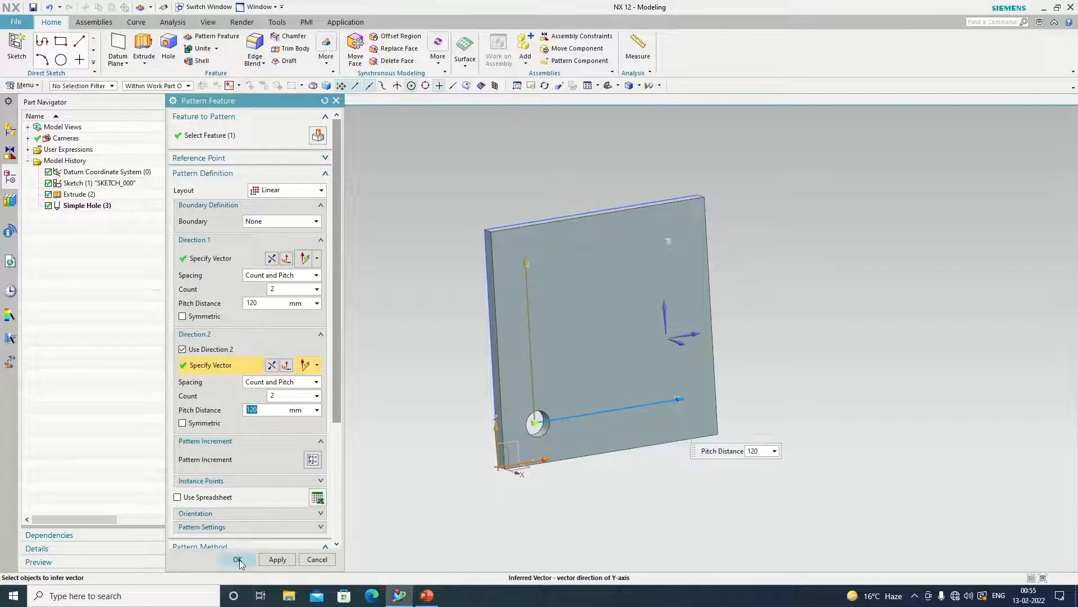
pyautogui.click(237, 559)
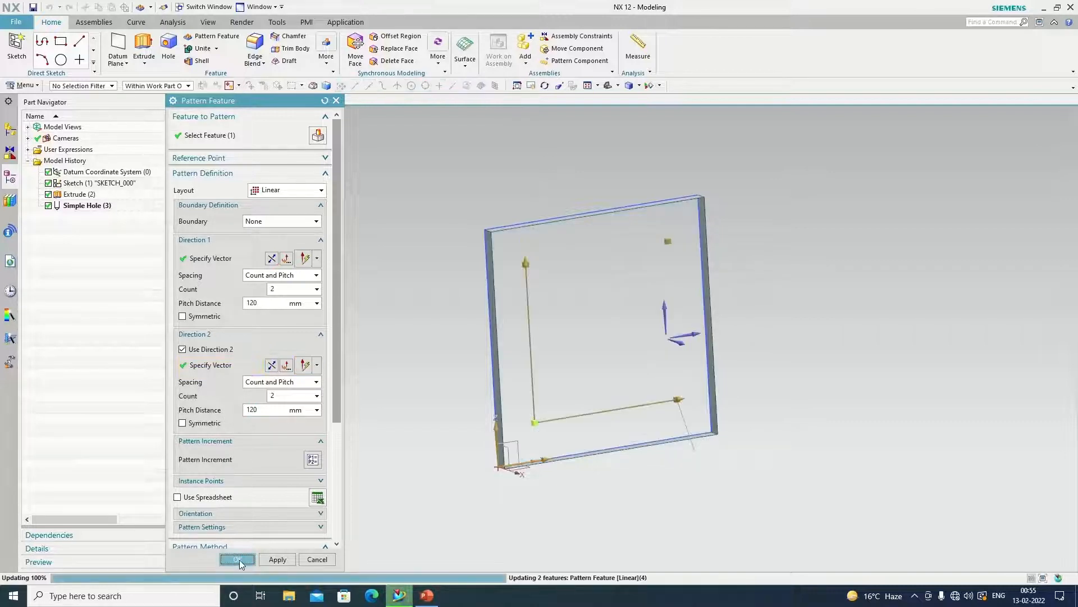
pyautogui.click(237, 559)
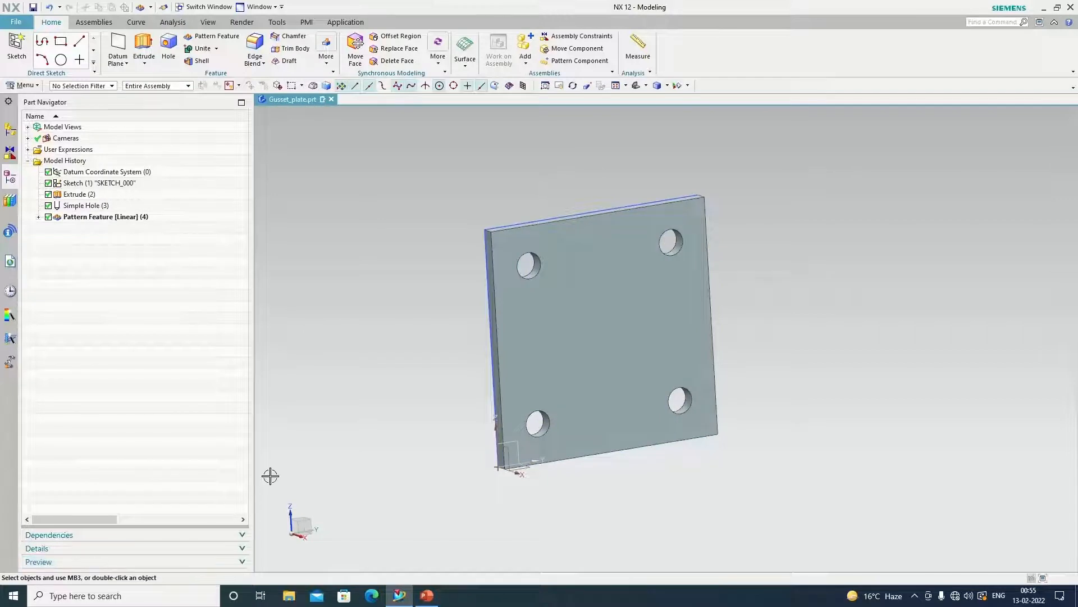
pyautogui.moveTo(365, 396)
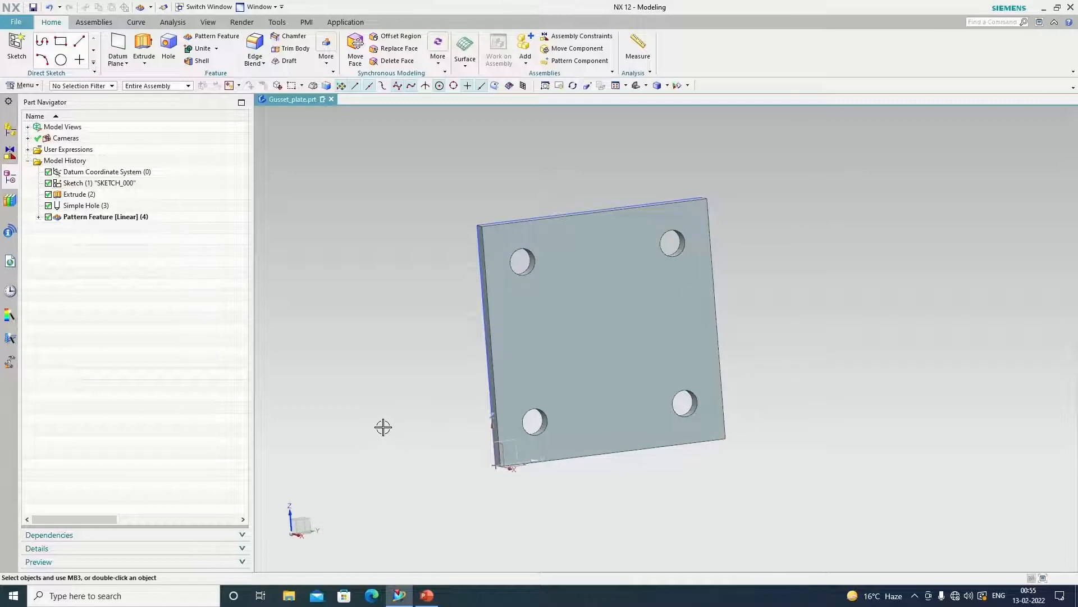
pyautogui.moveTo(384, 432)
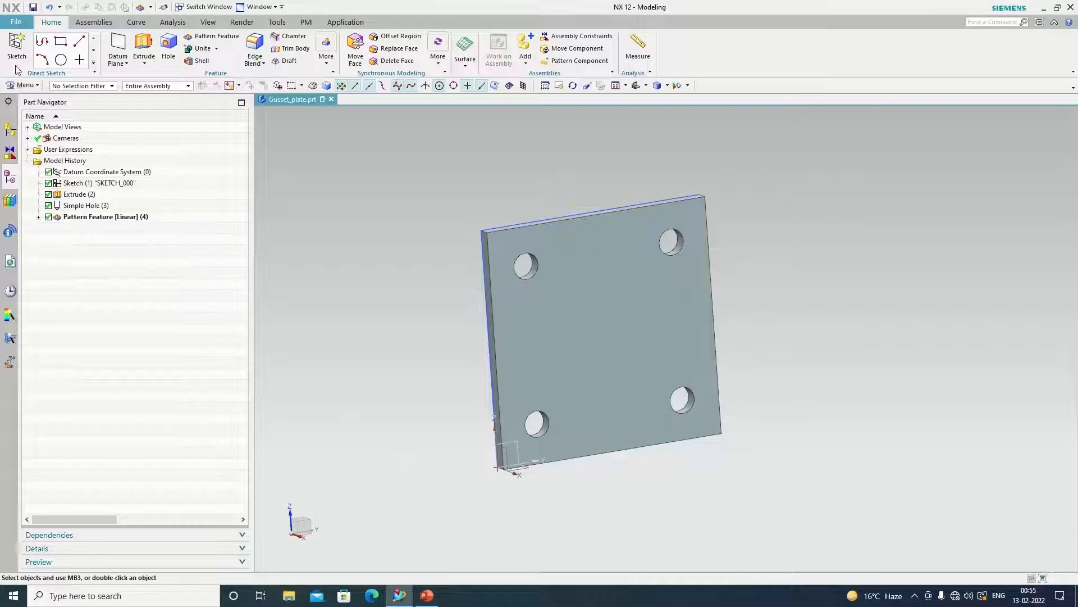
# Step: Sketch a tall narrow rib rectangle on the plate's base plane, overlapping the plate
pyautogui.click(16, 49)
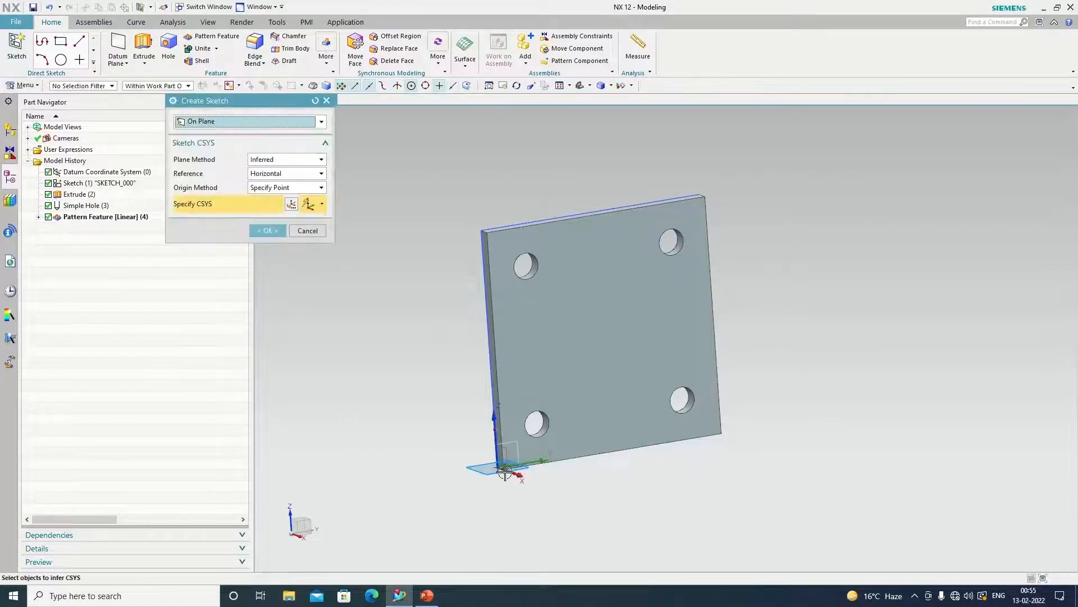
pyautogui.click(499, 468)
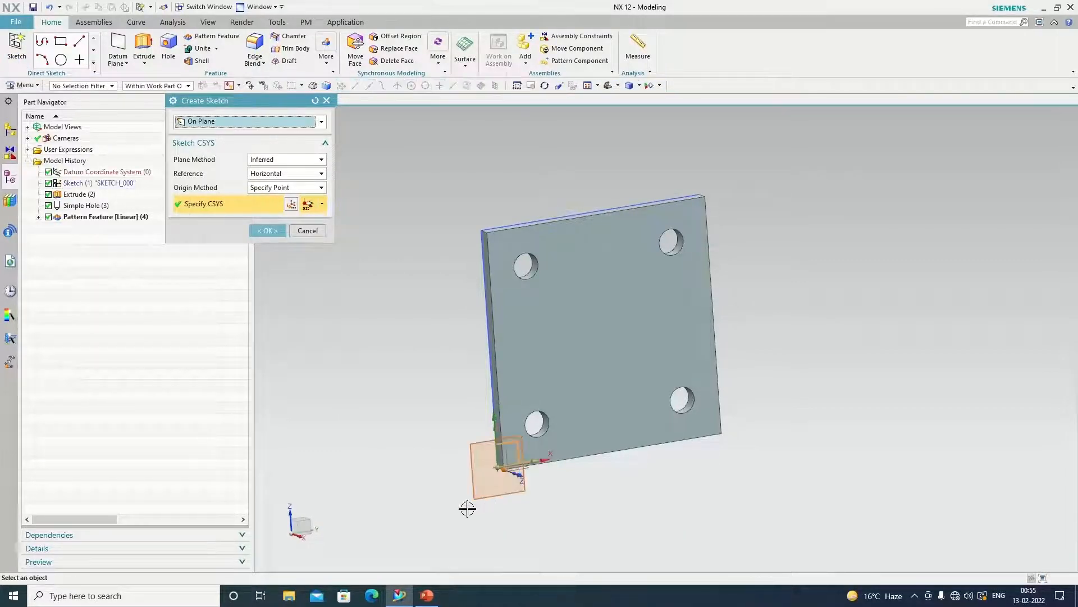
pyautogui.click(268, 231)
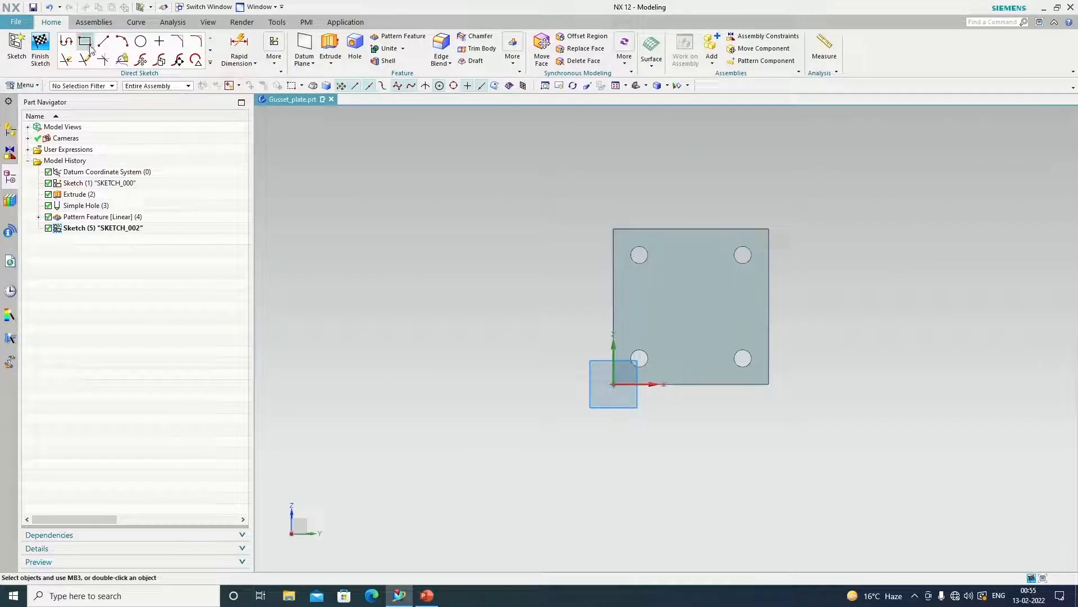
pyautogui.click(85, 41)
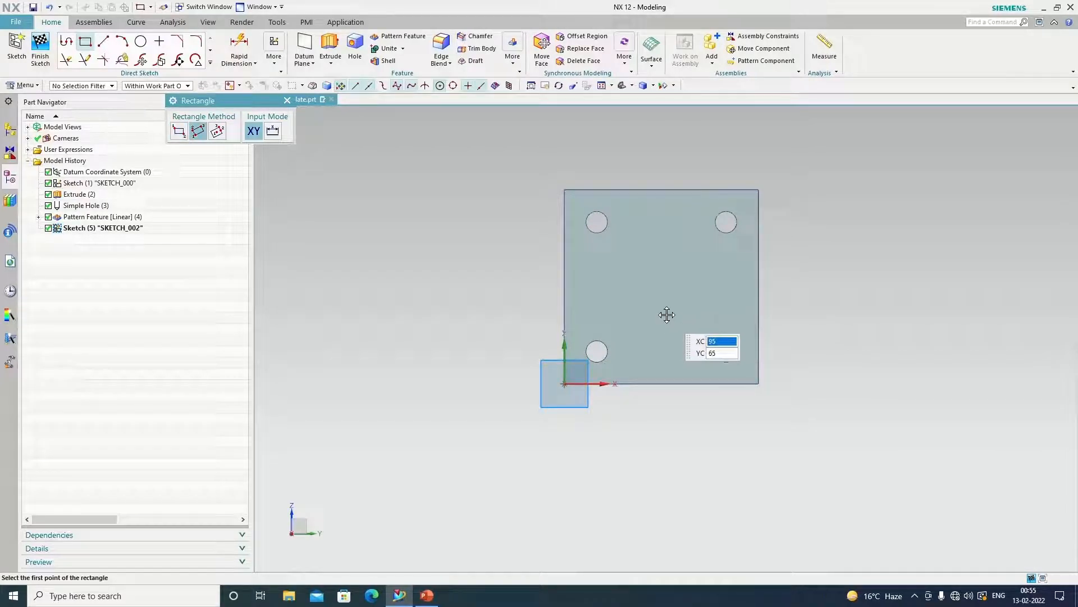
pyautogui.moveTo(648, 156)
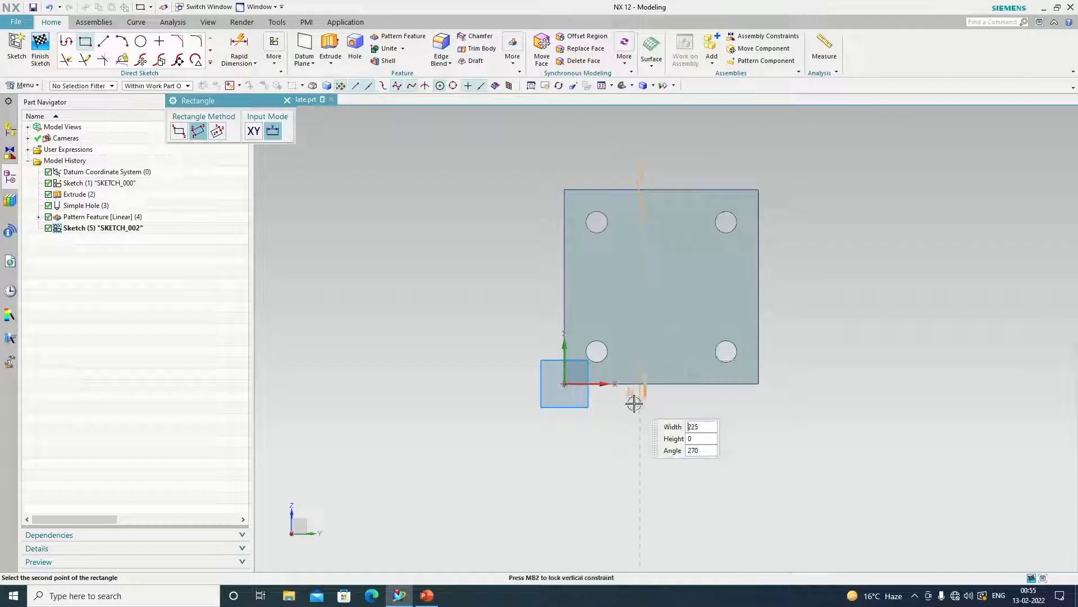
pyautogui.click(674, 402)
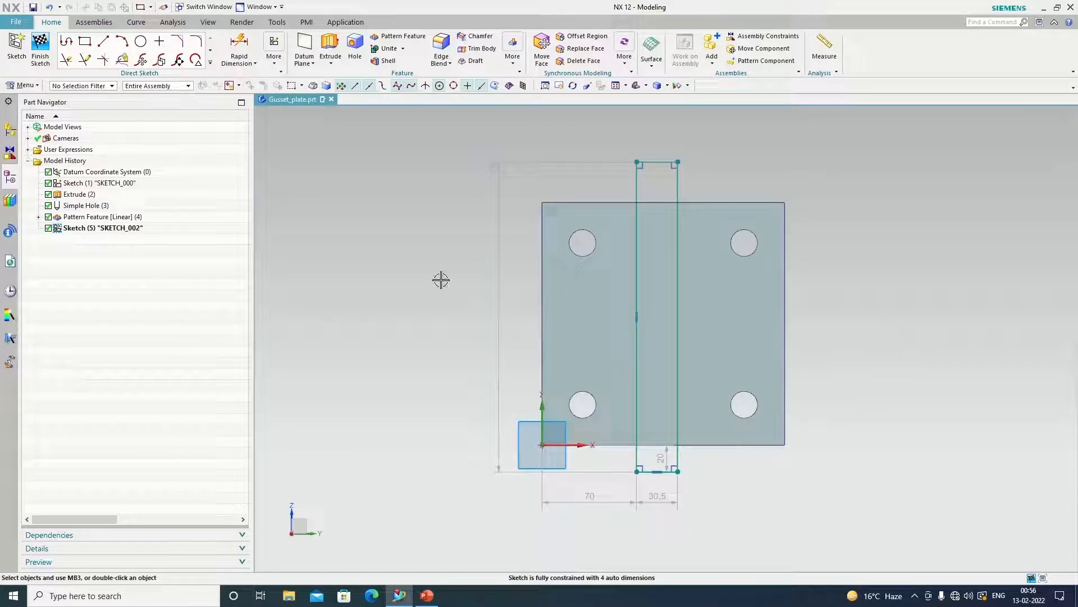
pyautogui.click(255, 63)
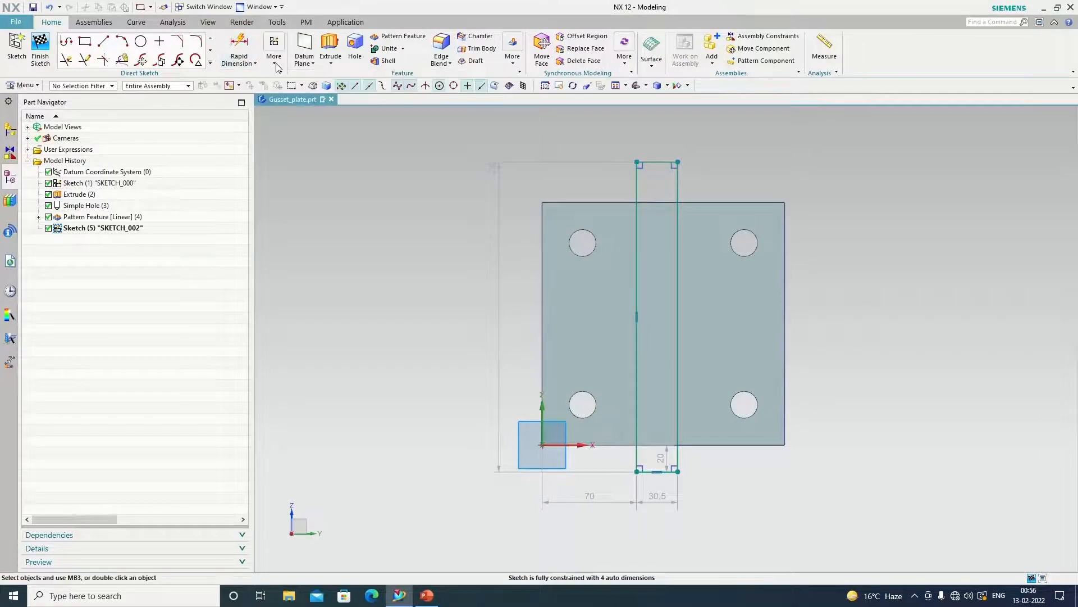
# Step: Constrain the rib rectangle's bottom-edge midpoint onto the plate edge to centre it
pyautogui.click(293, 85)
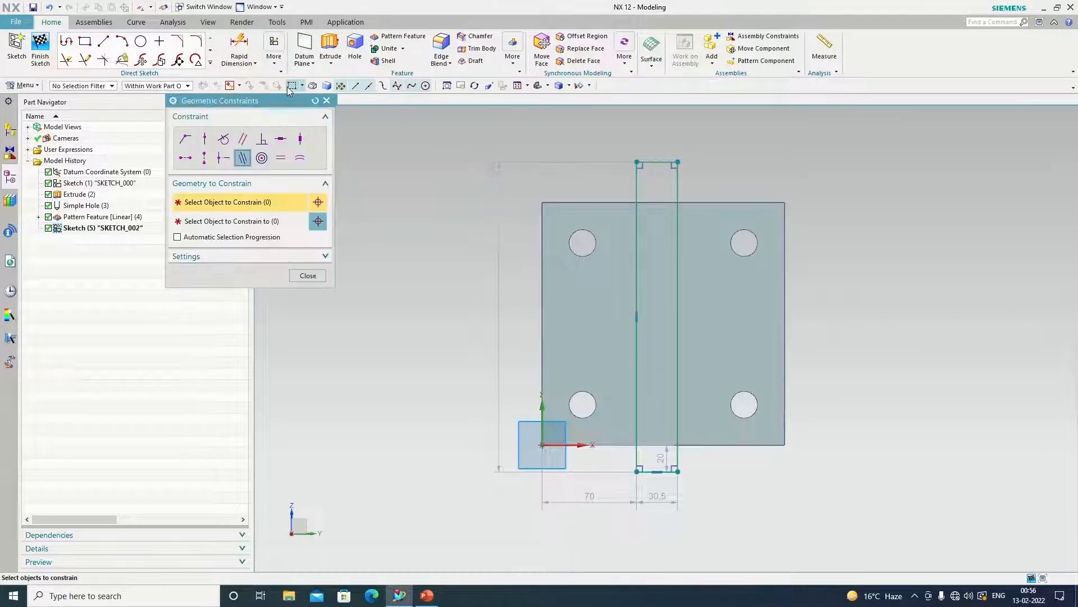
pyautogui.moveTo(184, 158)
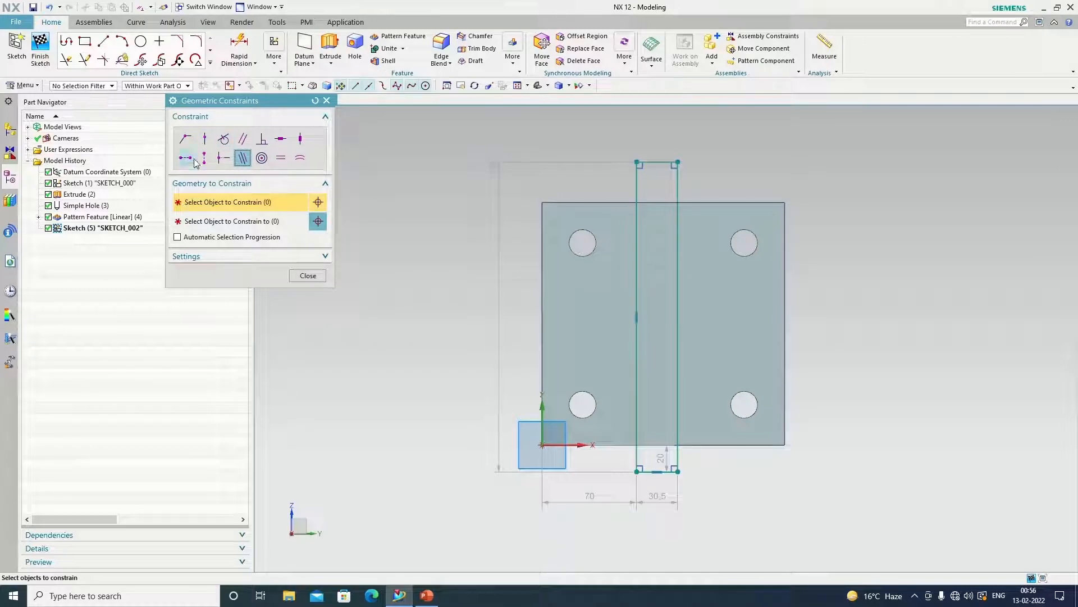
pyautogui.moveTo(185, 139)
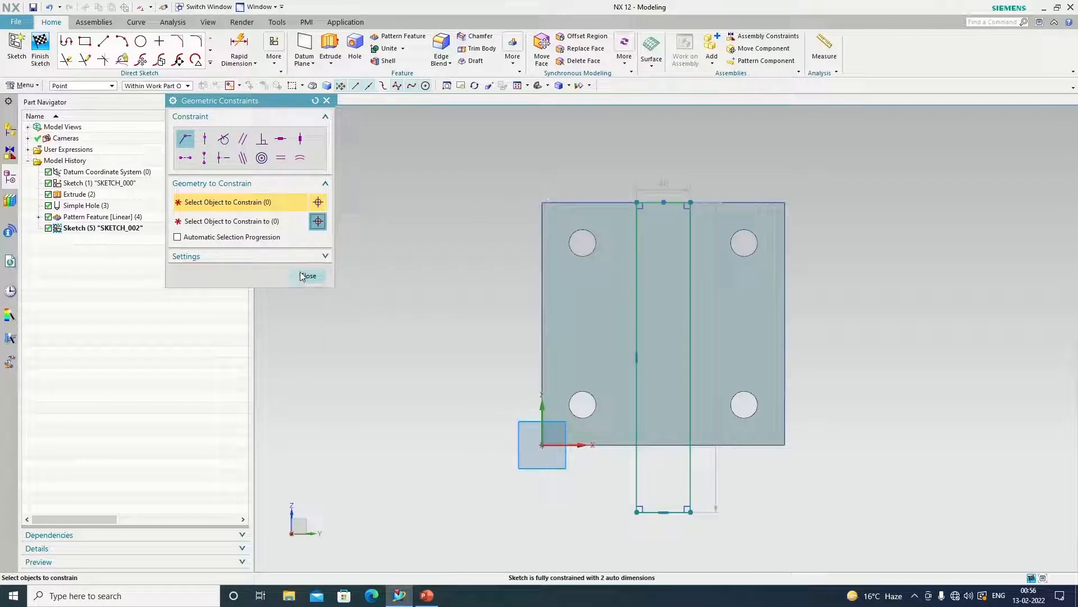
pyautogui.moveTo(664, 510)
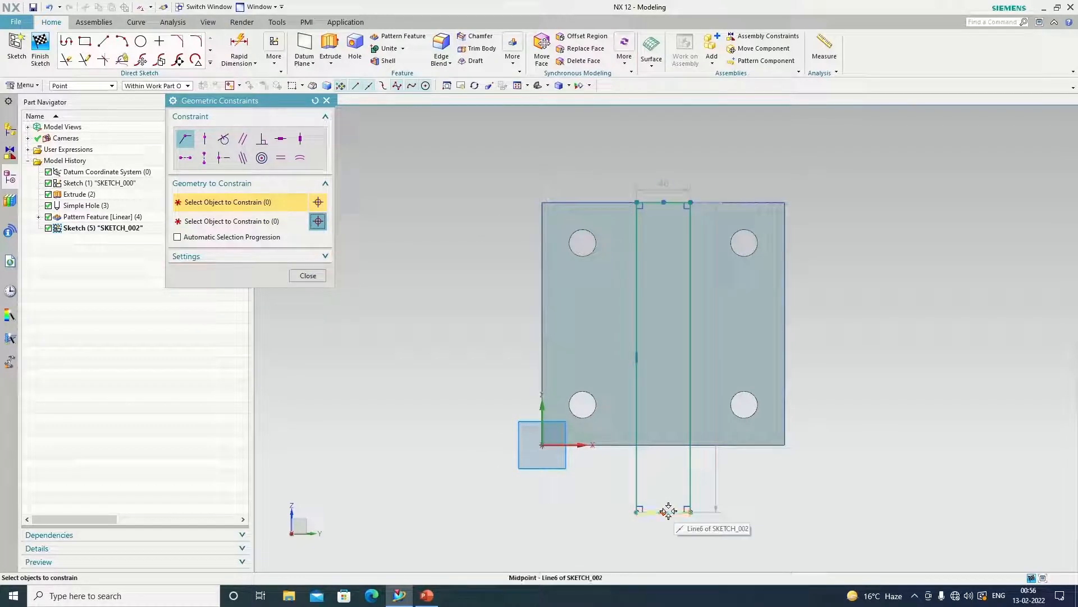
pyautogui.click(663, 512)
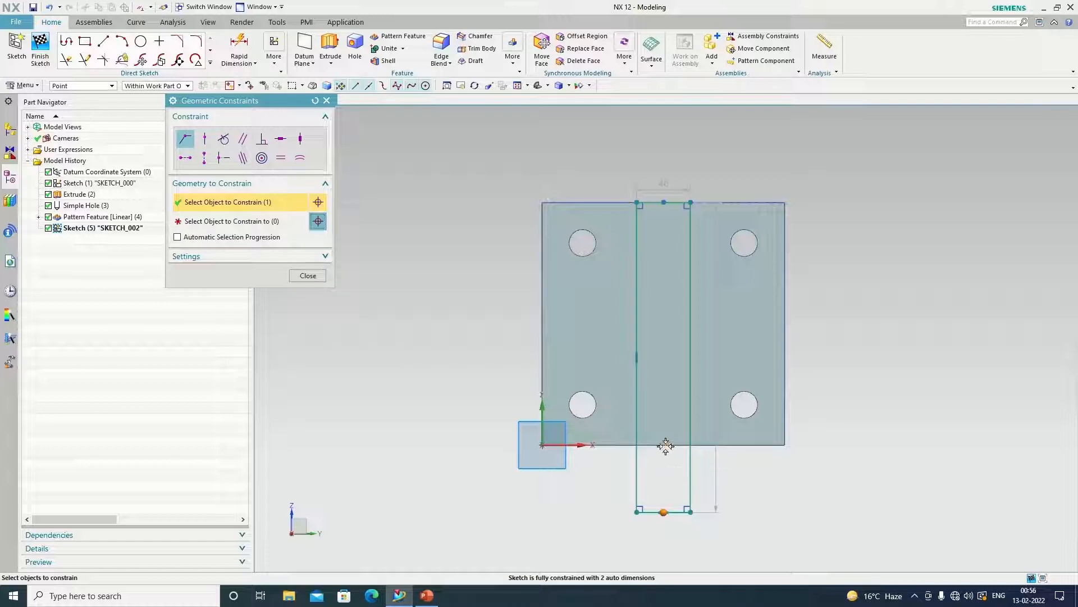
pyautogui.click(648, 434)
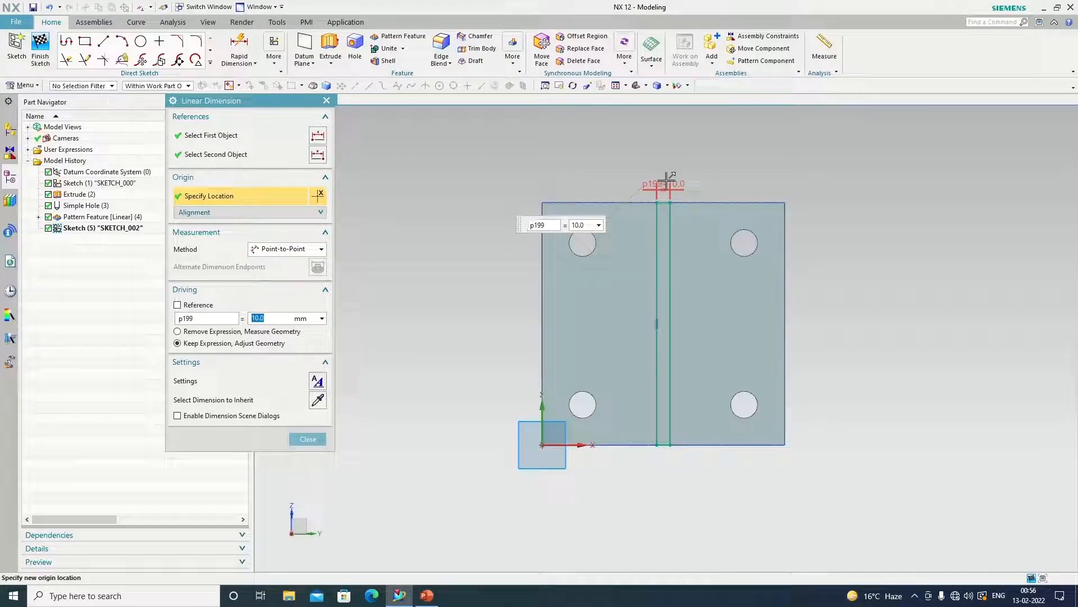
# Step: Set the rib width dimension to 16 mm and close the dimension tool
pyautogui.write('16')
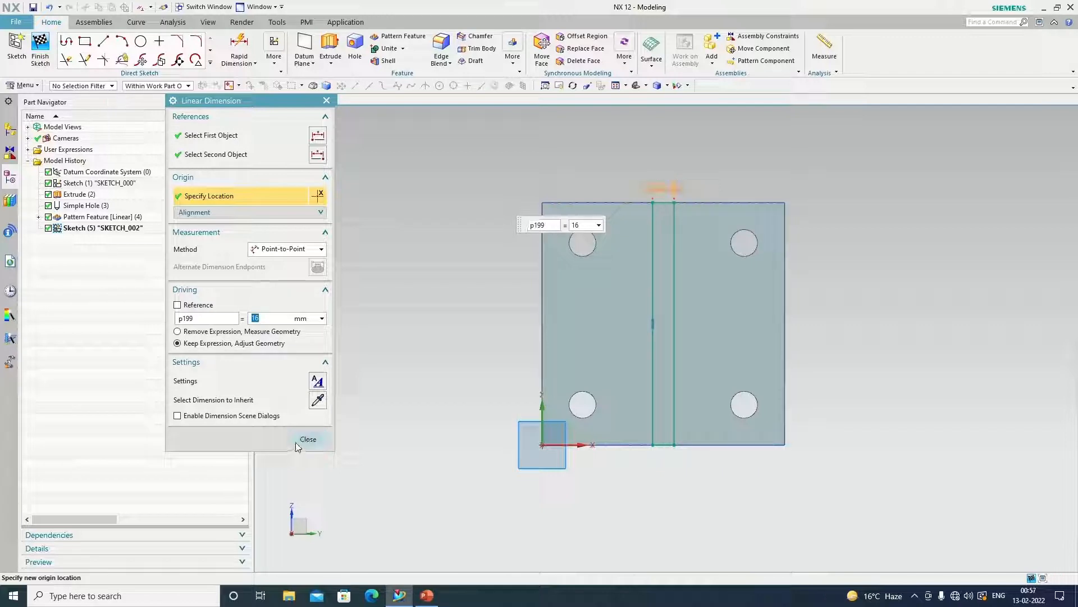
pyautogui.click(308, 439)
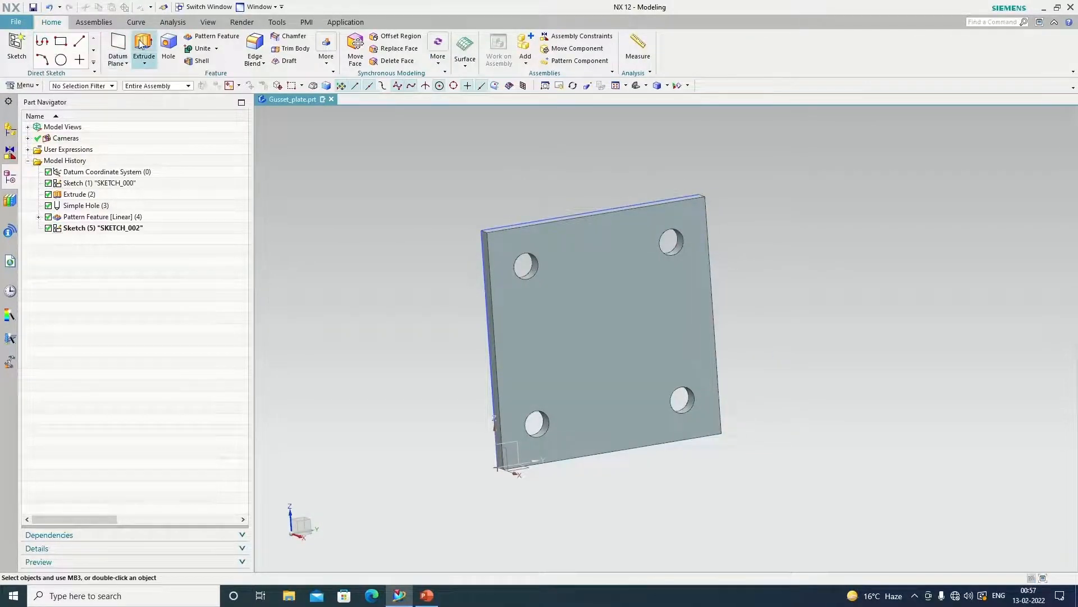
# Step: Extrude the rib profile 153 mm to stand a rib plate up from the base
pyautogui.click(144, 50)
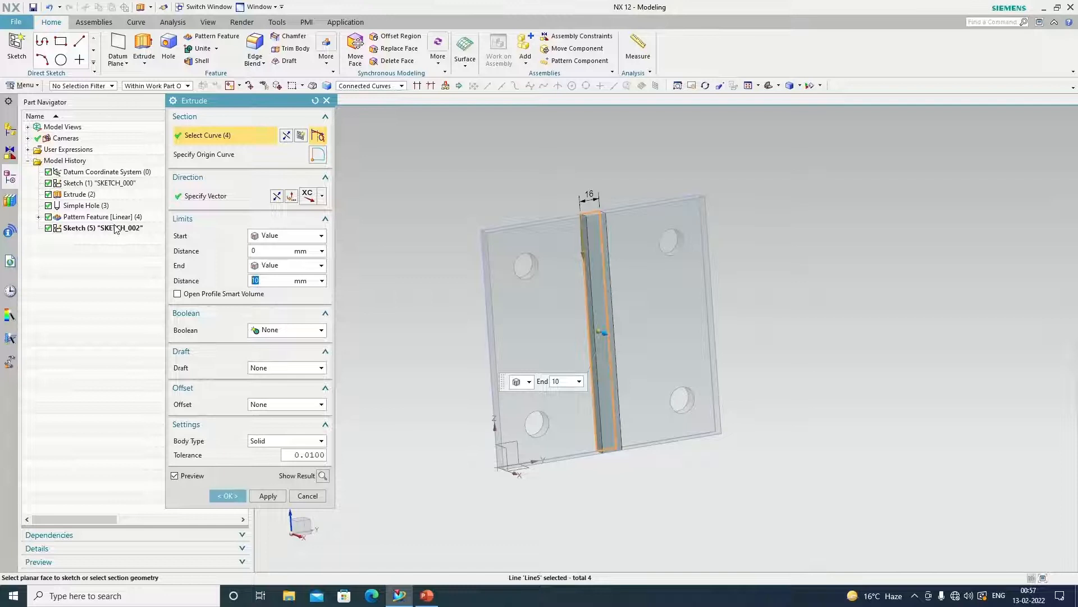
pyautogui.moveTo(237, 278)
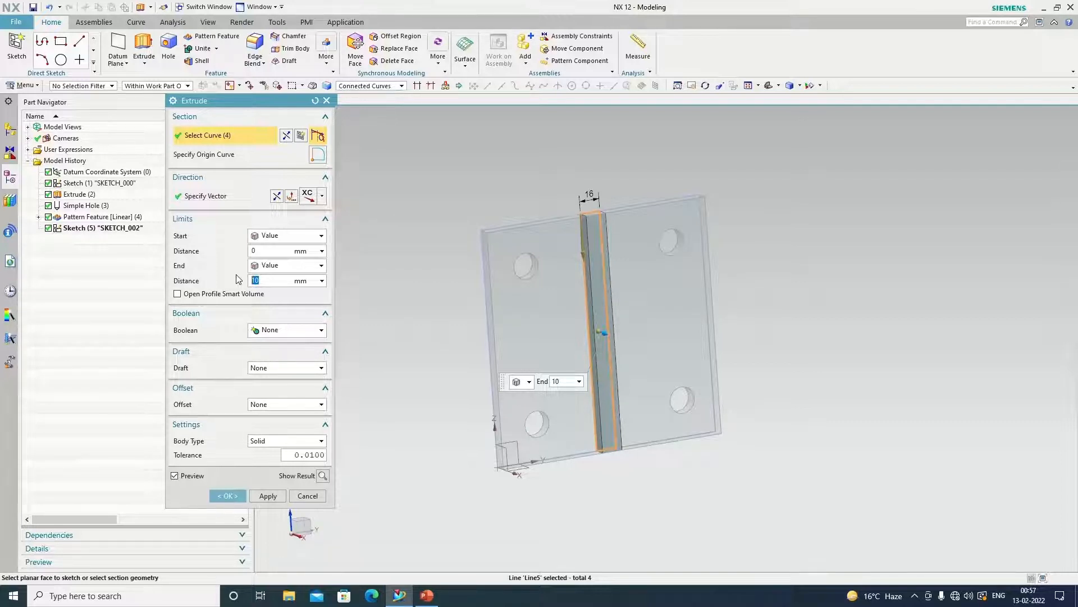
pyautogui.write('153.')
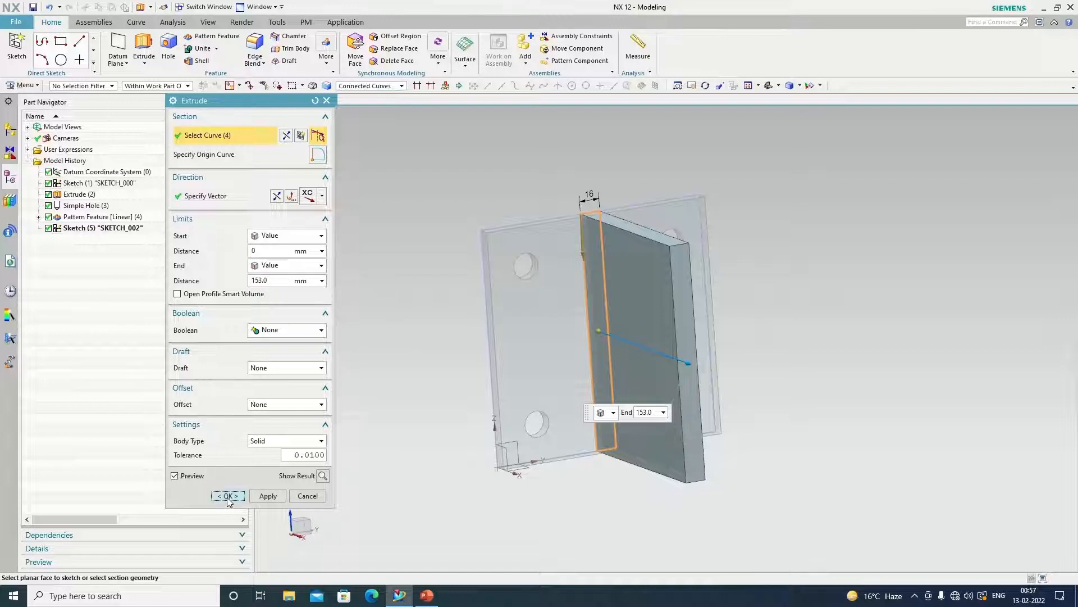
pyautogui.click(227, 495)
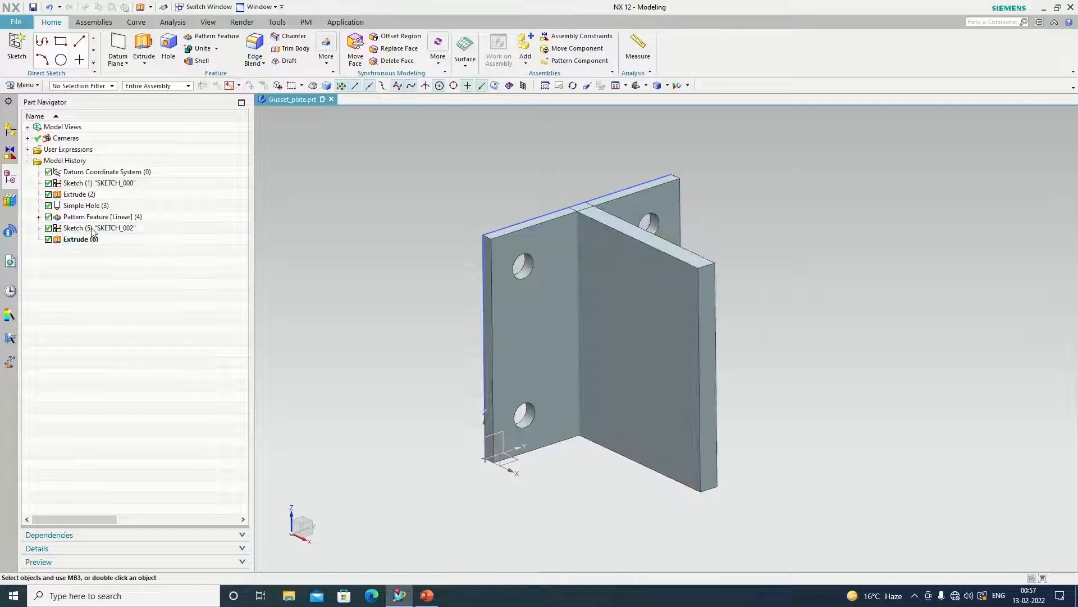
# Step: Edit the rib width dimension p199 from 16 to 10 mm, keeping the expression, and update the solid
pyautogui.doubleClick(97, 228)
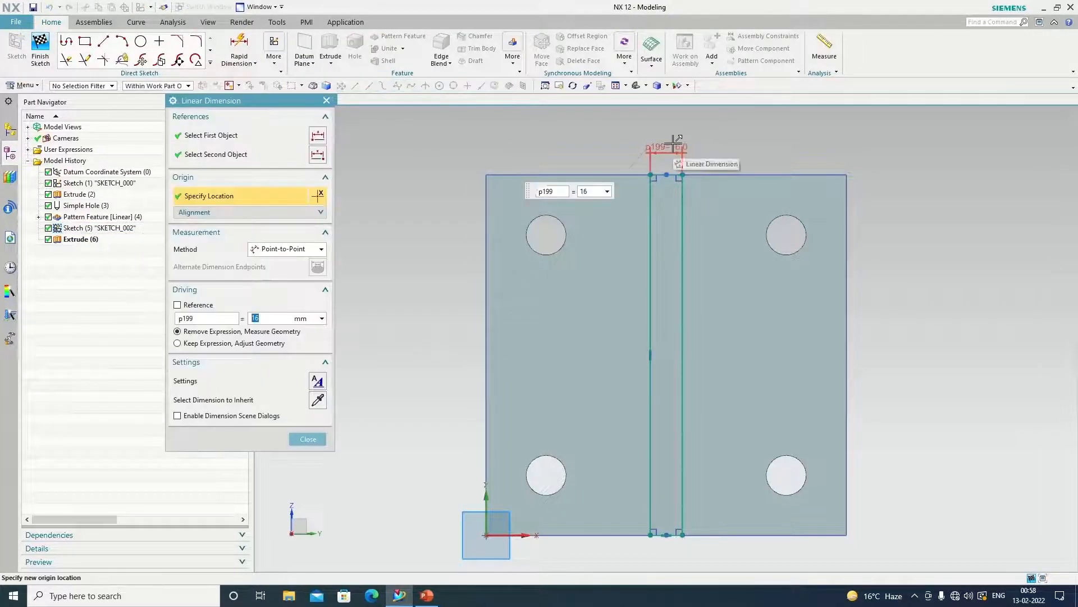
pyautogui.write('10')
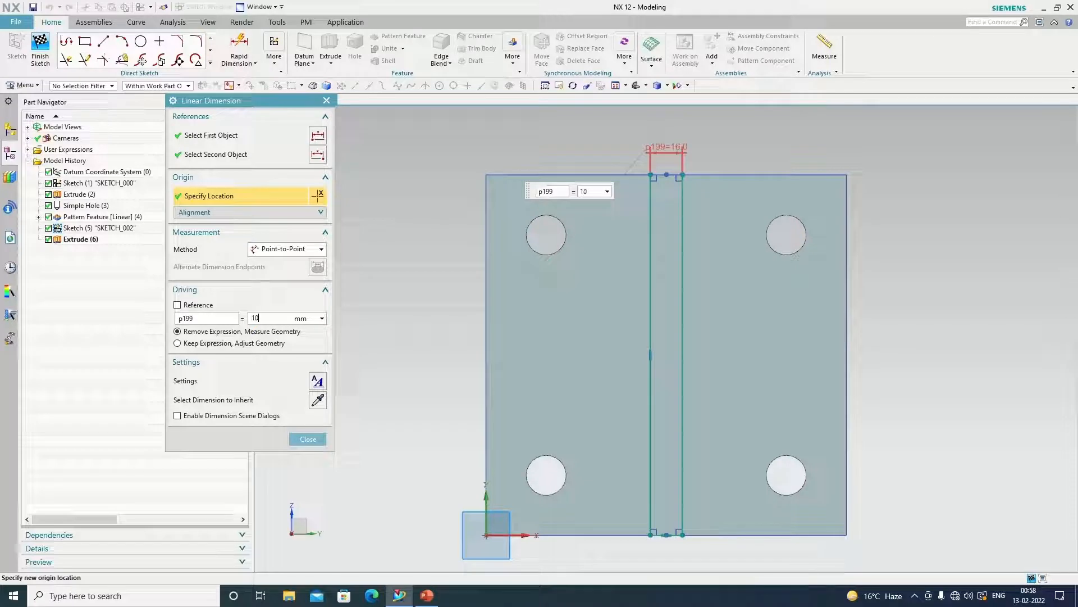
pyautogui.click(177, 344)
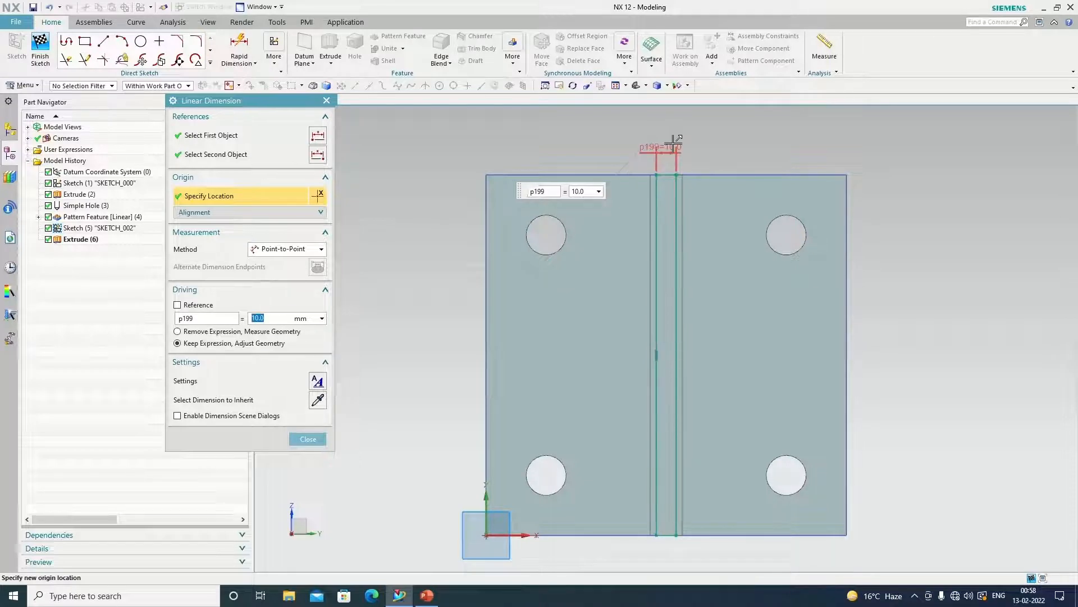
pyautogui.click(308, 439)
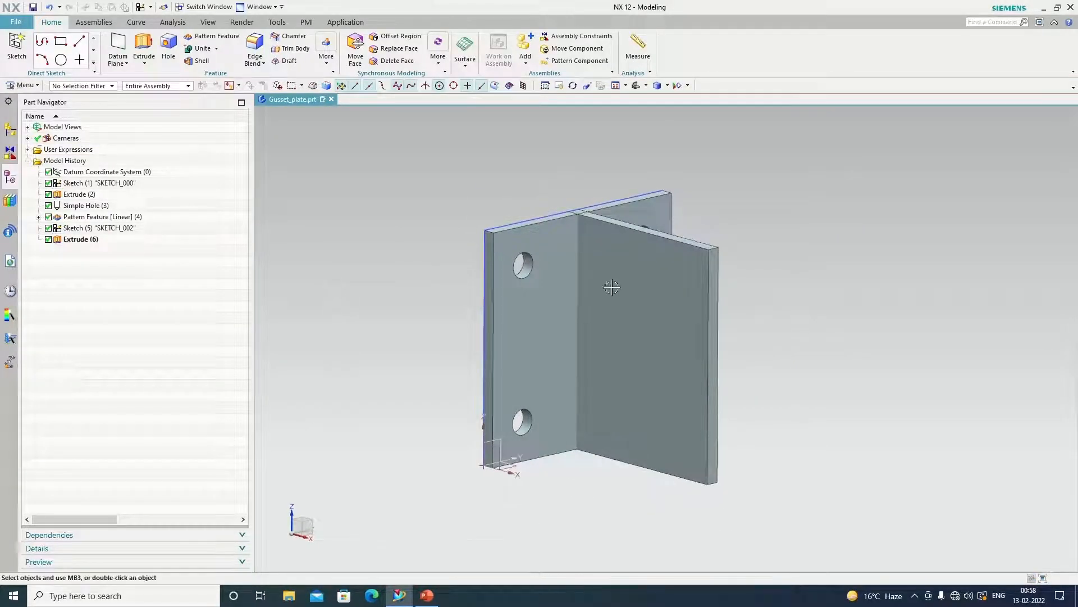
# Step: Redefine the rib extrusion with Boolean Unite onto the base plate body
pyautogui.doubleClick(79, 238)
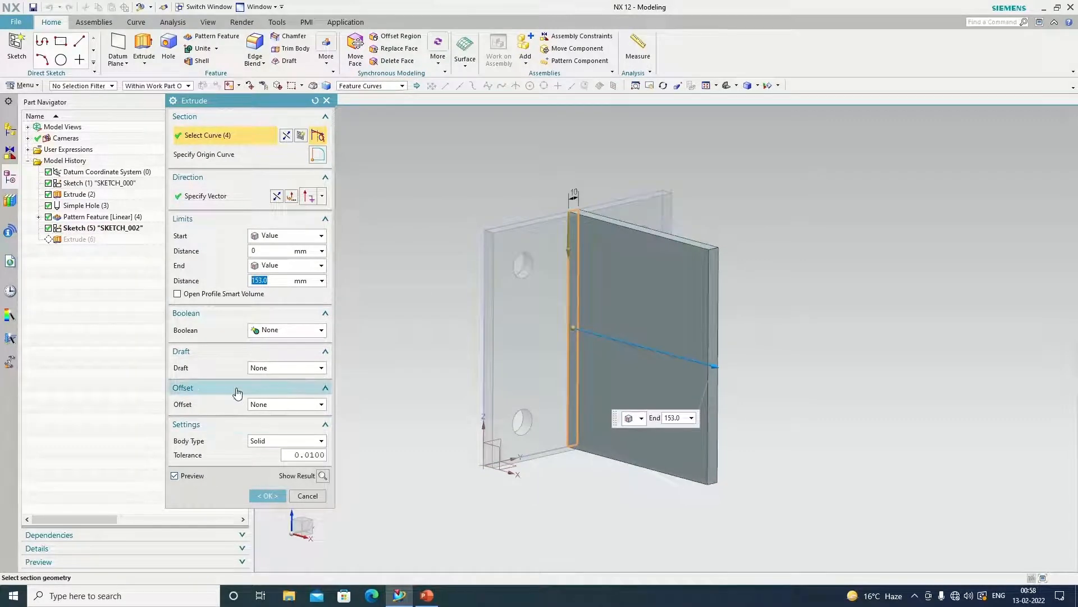
pyautogui.moveTo(281, 414)
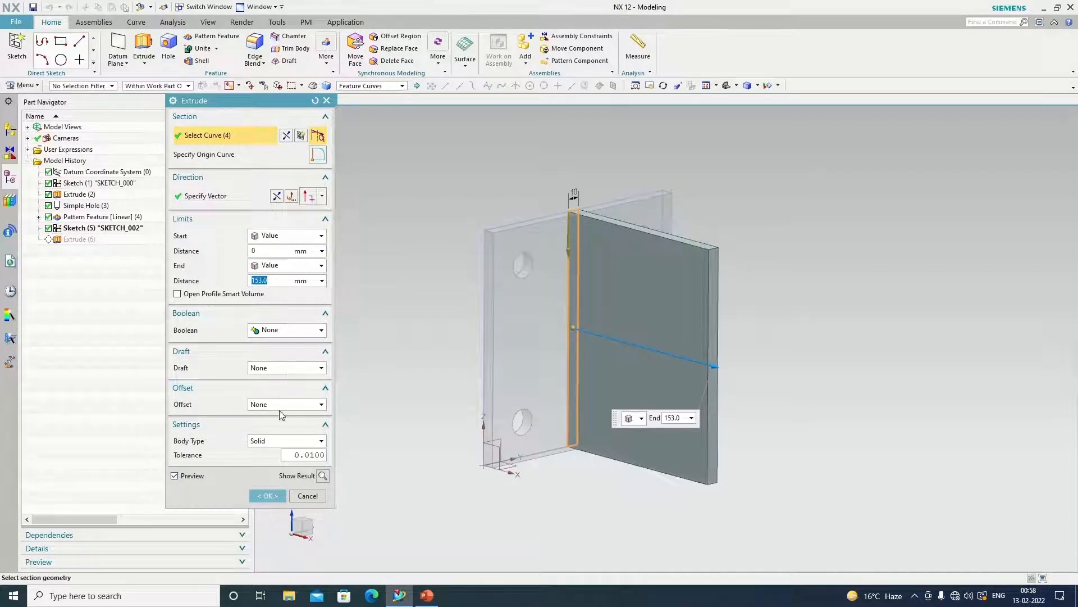
pyautogui.moveTo(289, 317)
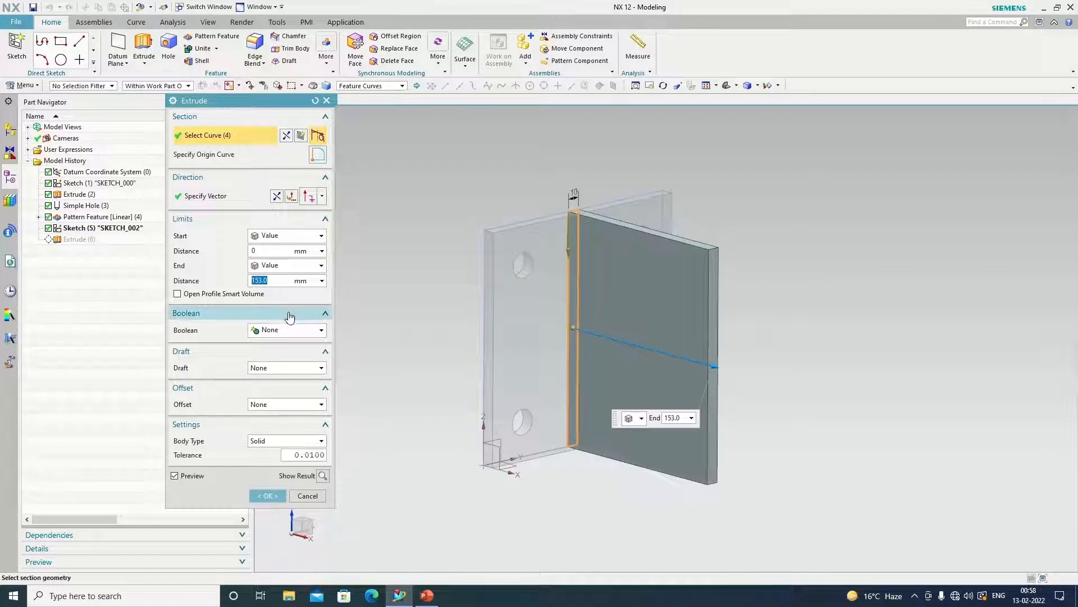
pyautogui.click(286, 329)
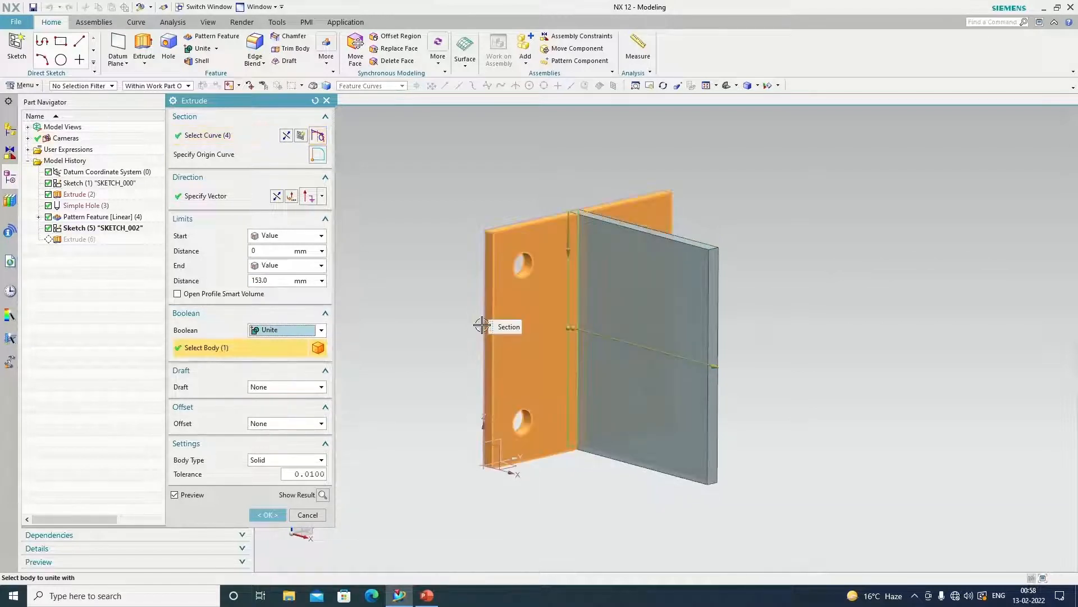
pyautogui.click(267, 515)
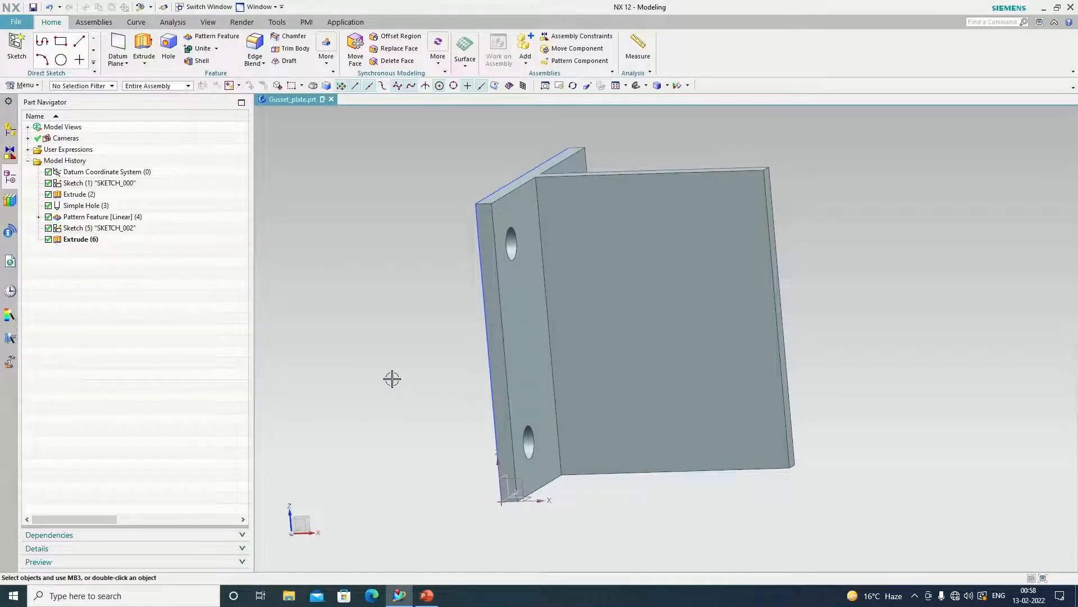
pyautogui.moveTo(389, 376)
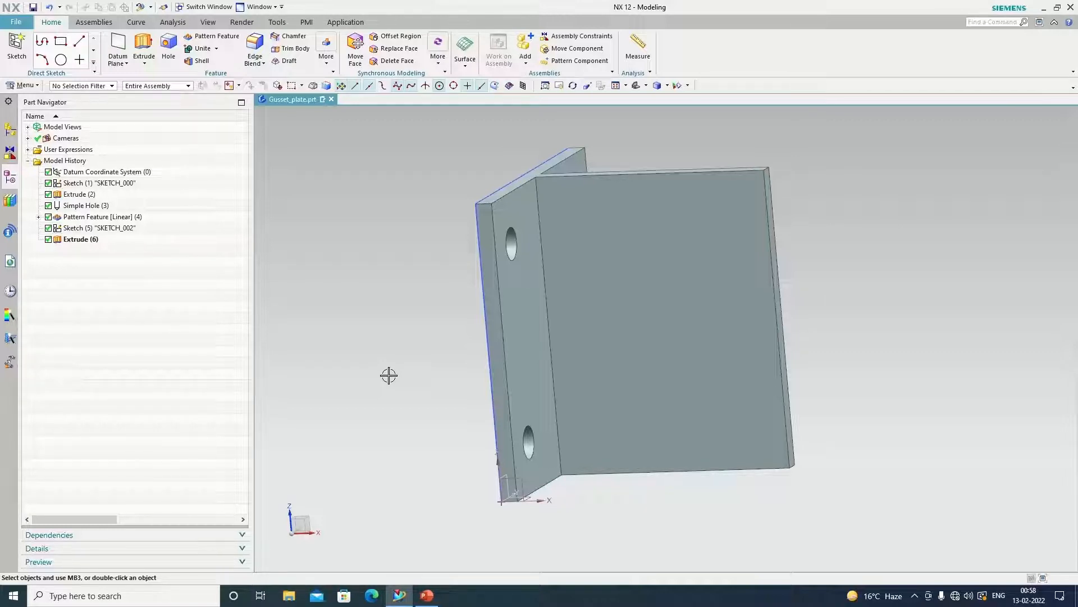
pyautogui.moveTo(347, 512)
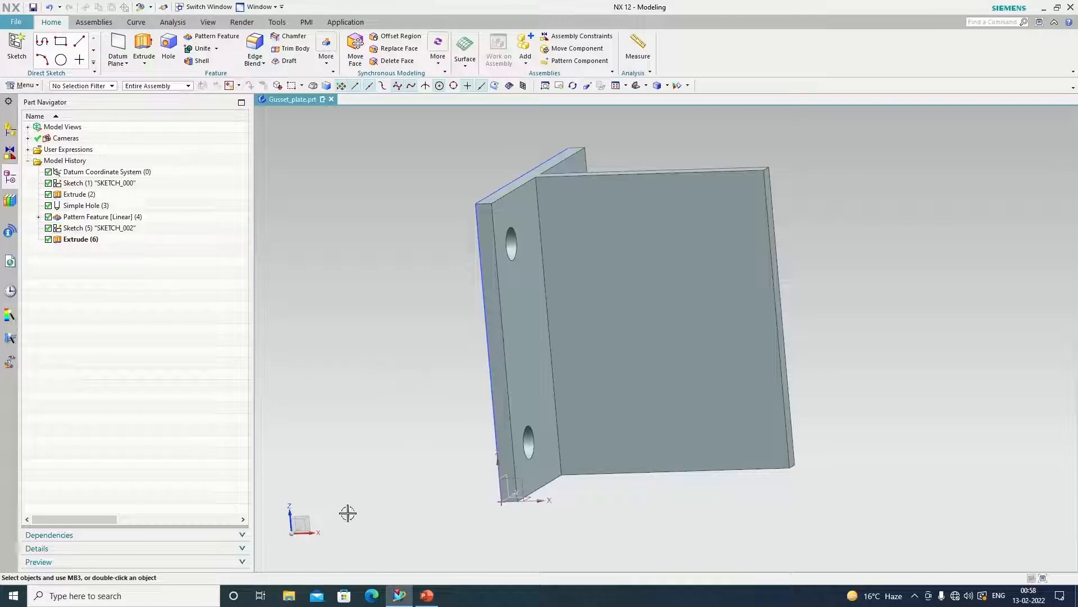
# Step: Create a new sketch on the rib plate's face
pyautogui.click(14, 49)
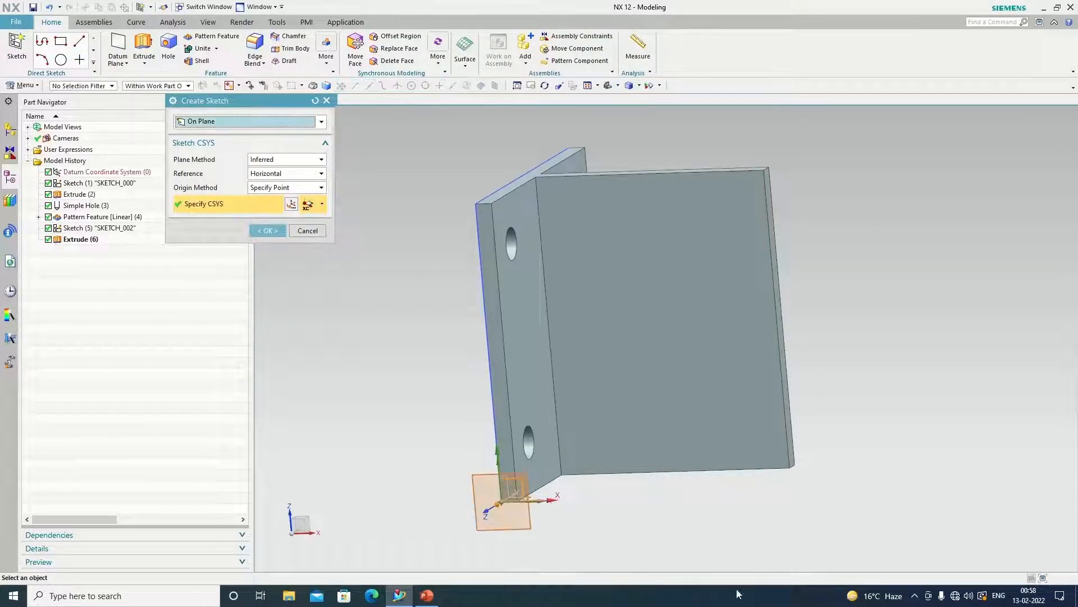
pyautogui.click(268, 230)
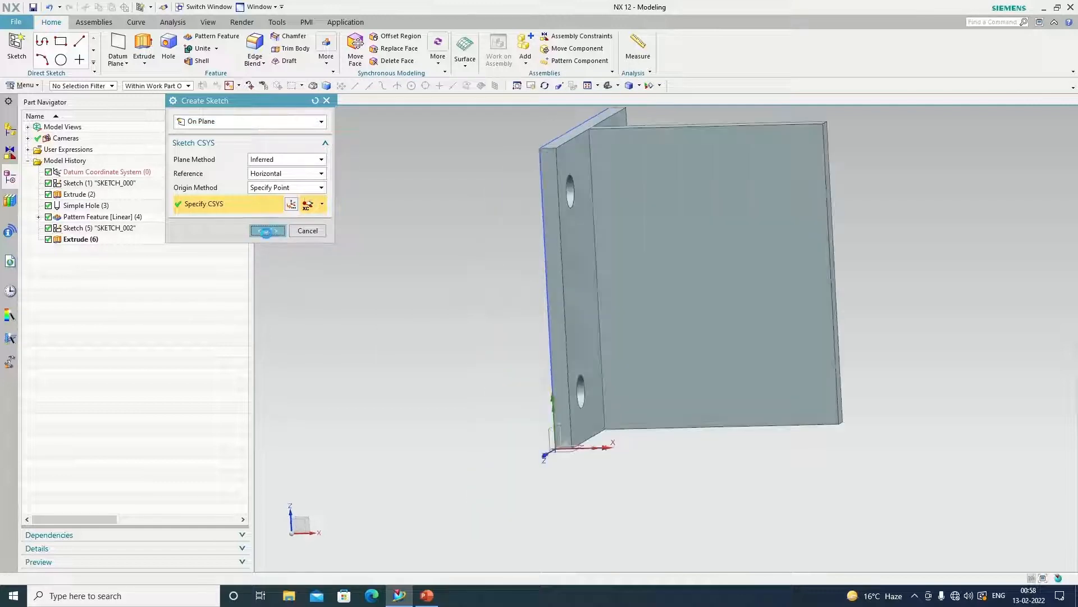
pyautogui.click(267, 230)
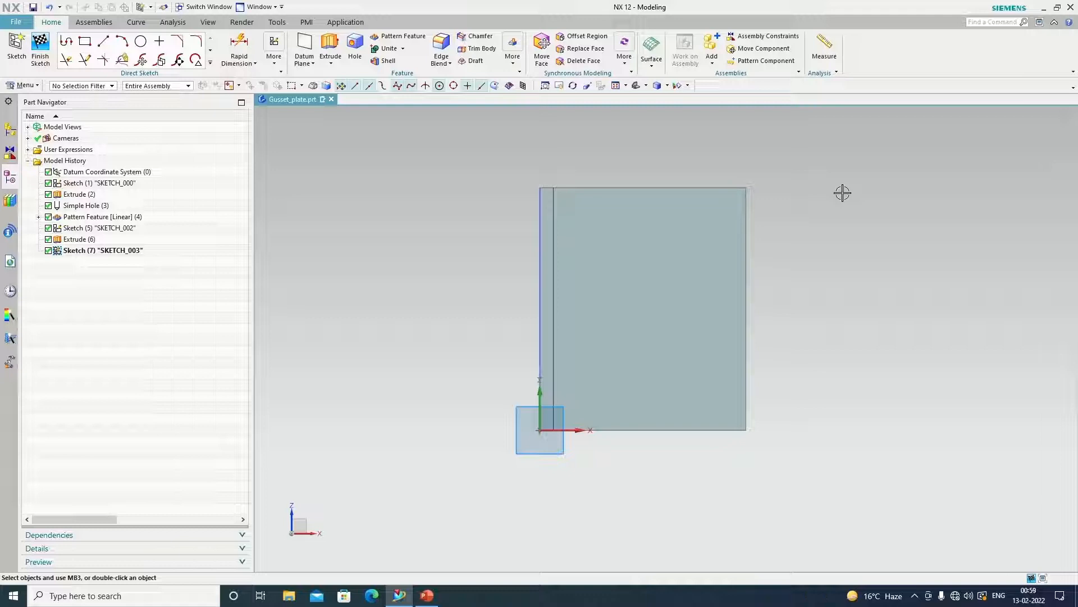
pyautogui.moveTo(103, 42)
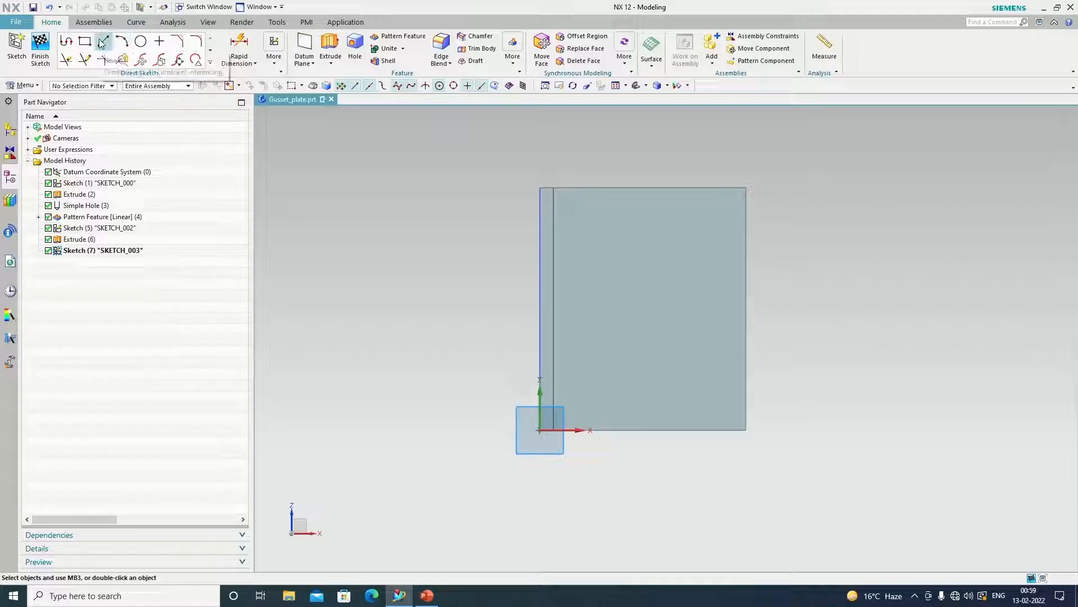
# Step: Draw two angled lines from the top and bottom edges meeting at the rib's right-edge midpoint
pyautogui.click(103, 42)
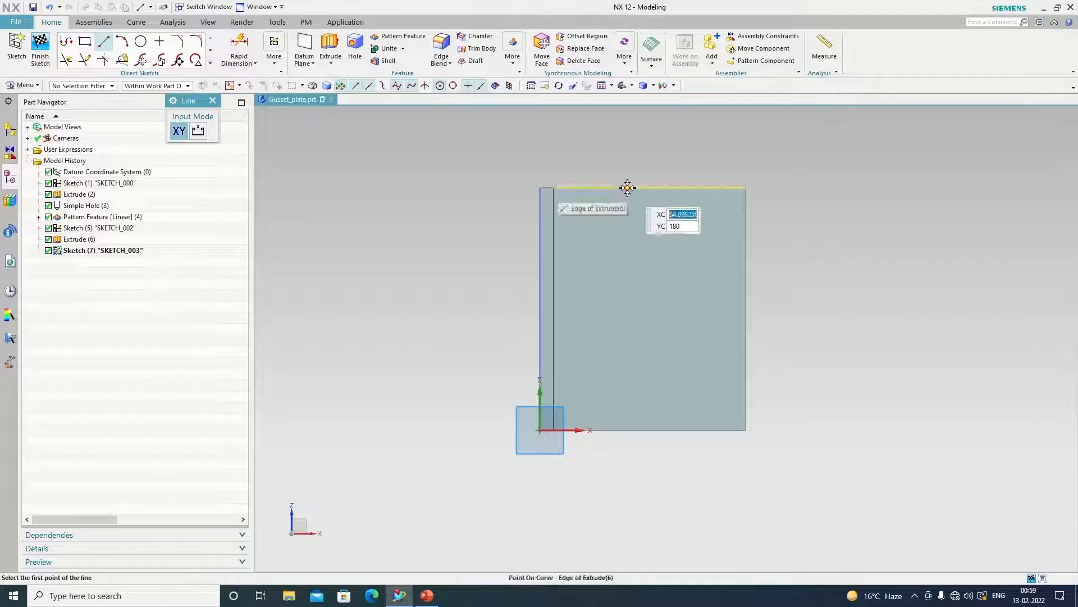
pyautogui.click(627, 188)
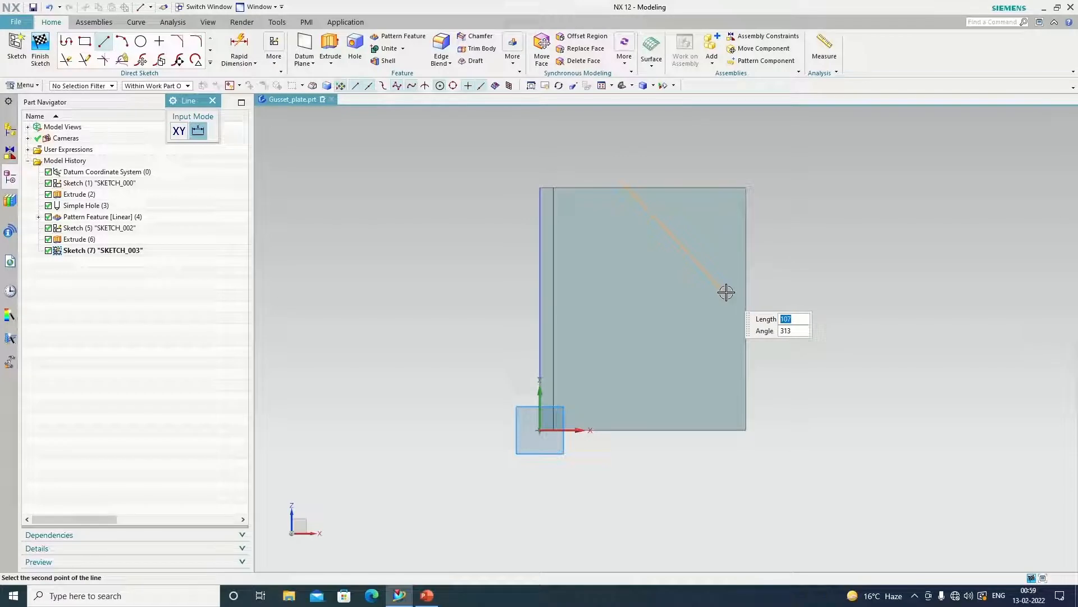
pyautogui.moveTo(742, 304)
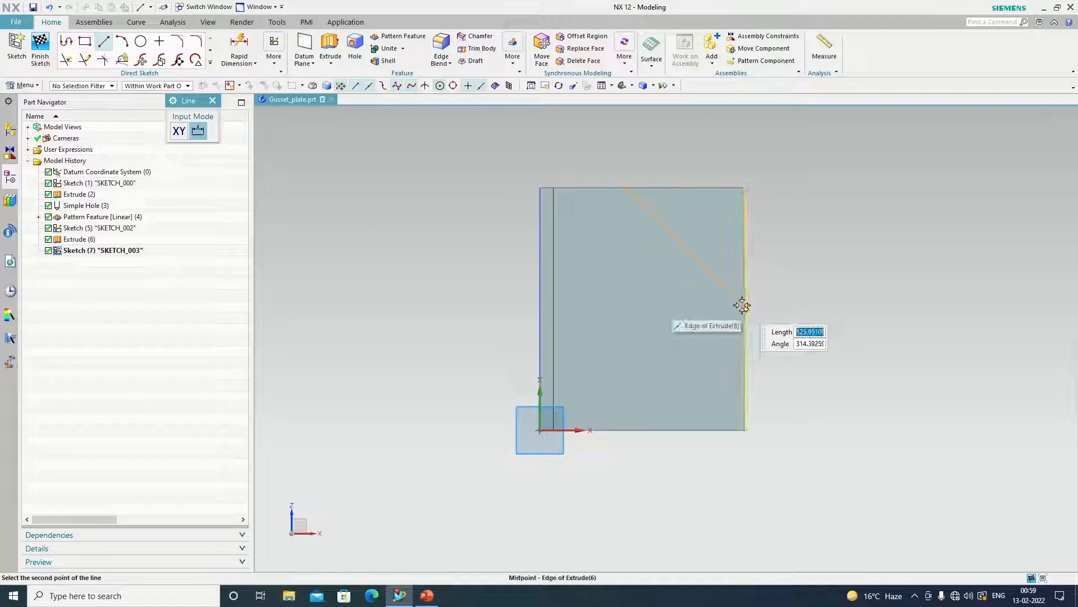
pyautogui.click(745, 335)
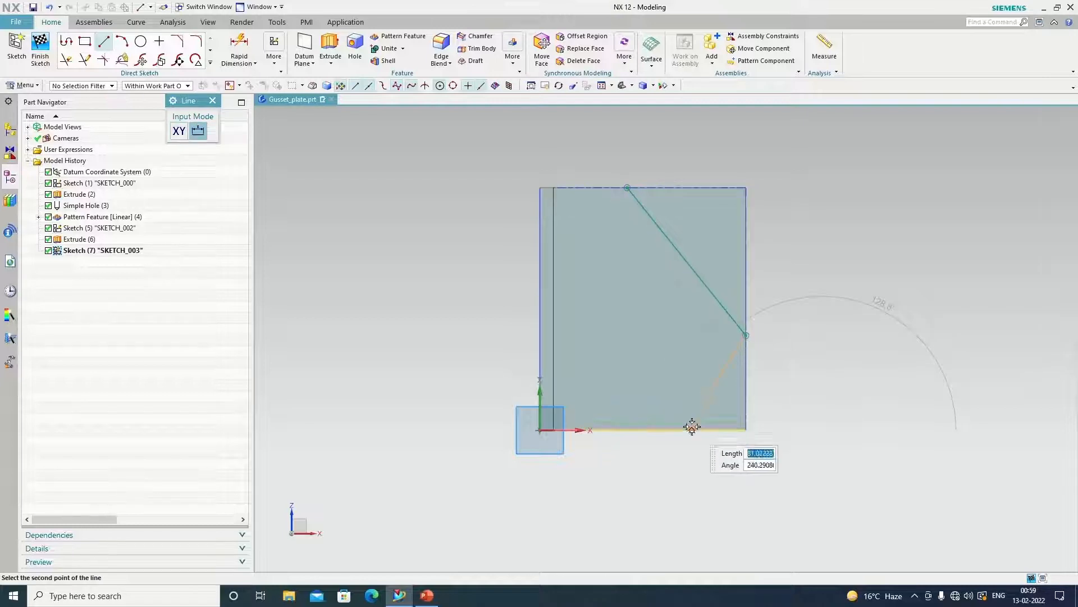
pyautogui.click(691, 428)
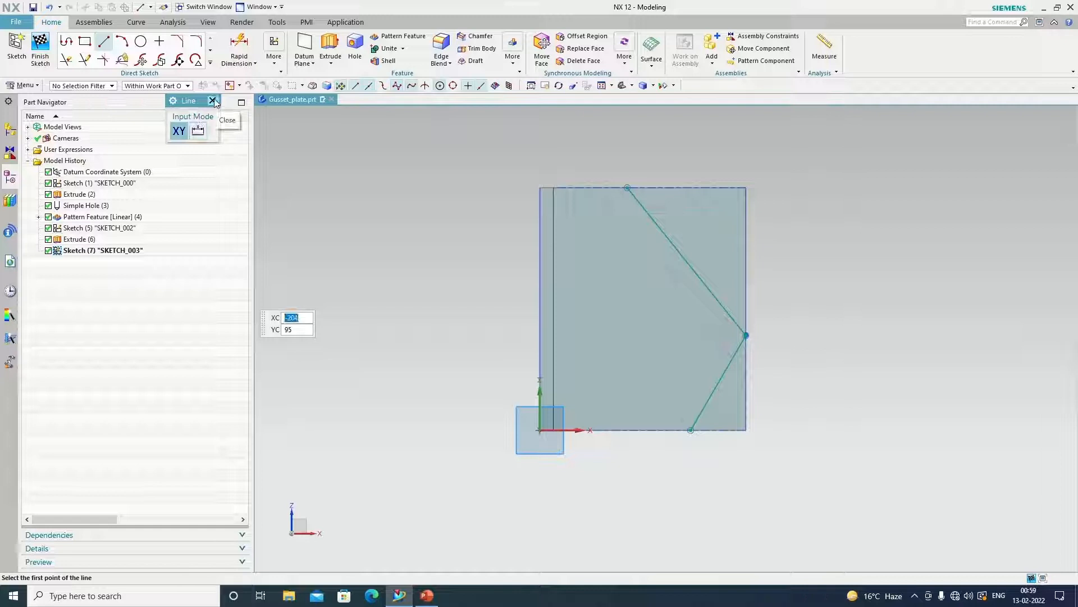
pyautogui.click(213, 101)
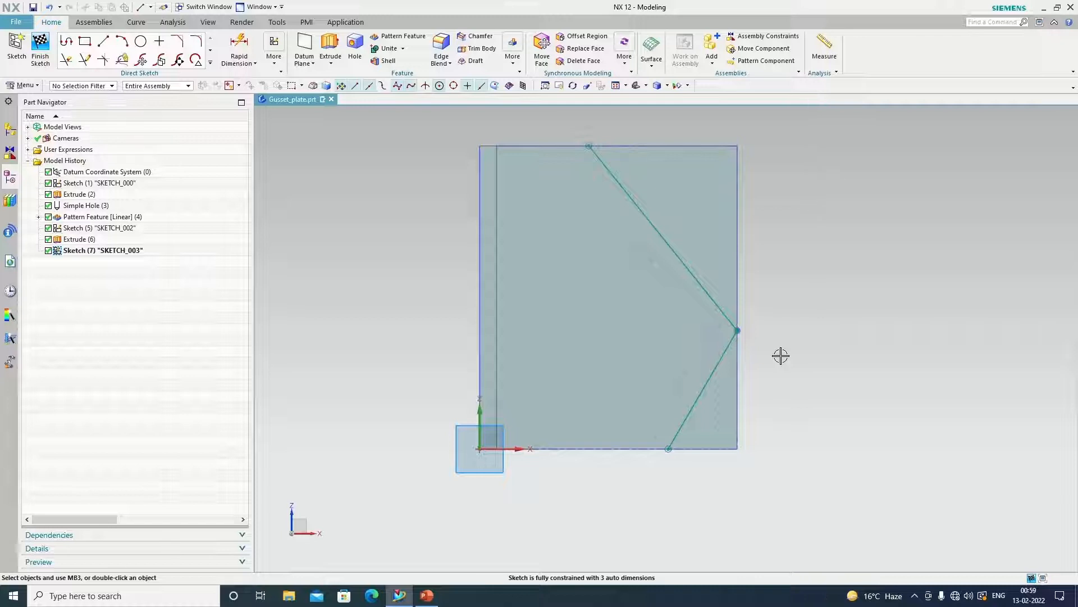
pyautogui.moveTo(239, 48)
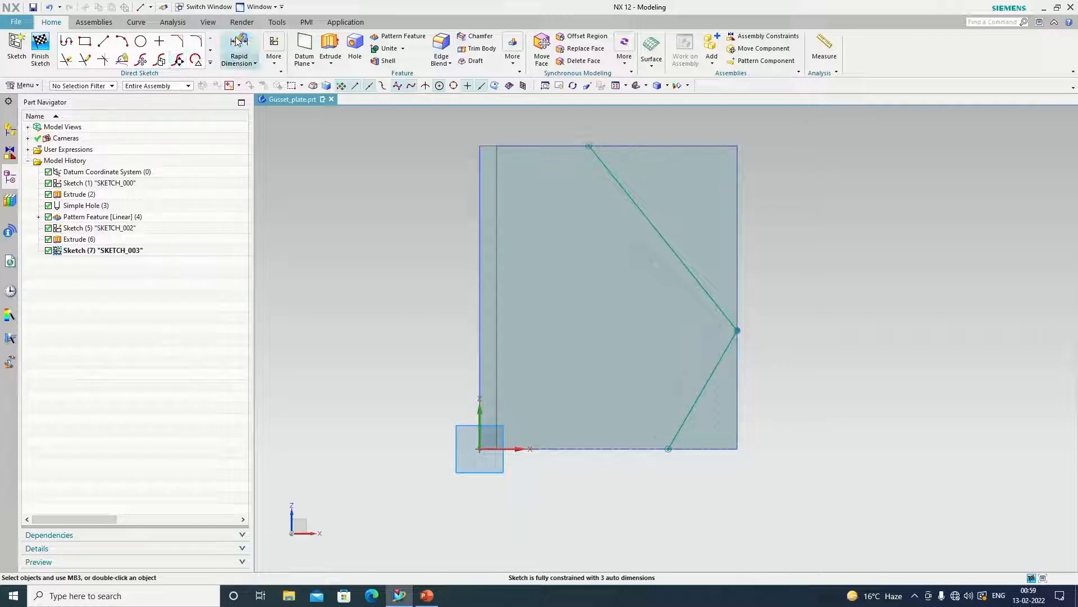
# Step: Add Rapid Dimensions of 50, 130 and 100 mm to the trim profile edges
pyautogui.click(239, 52)
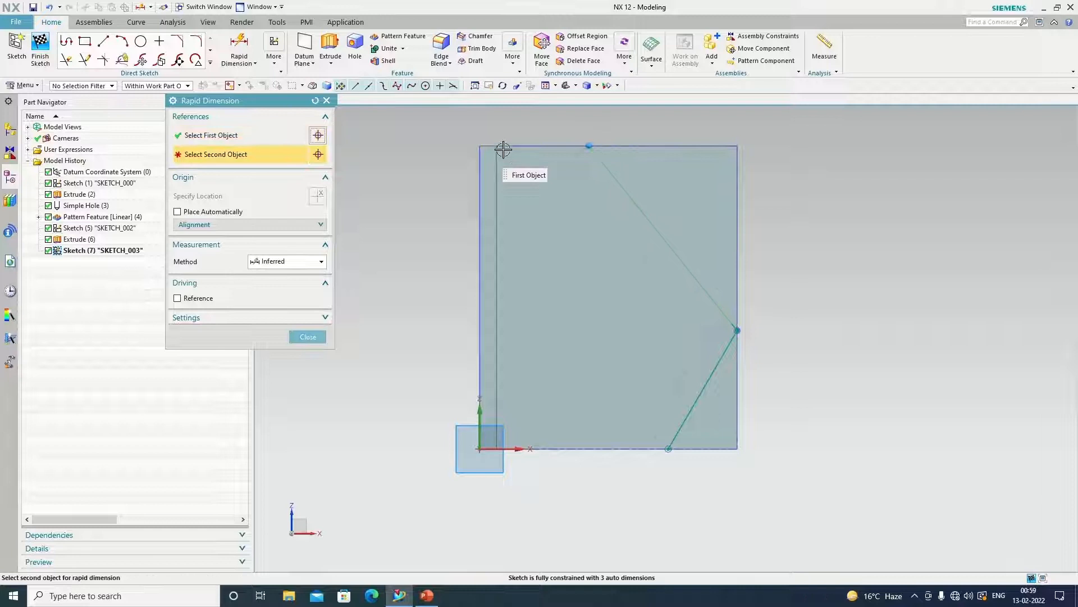
pyautogui.click(587, 146)
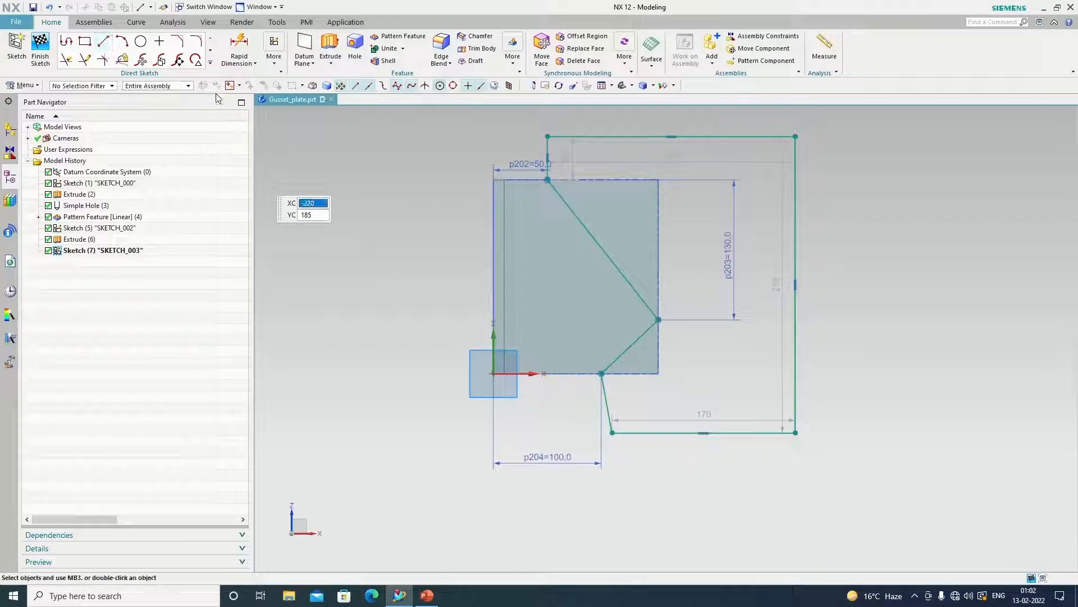
pyautogui.click(275, 48)
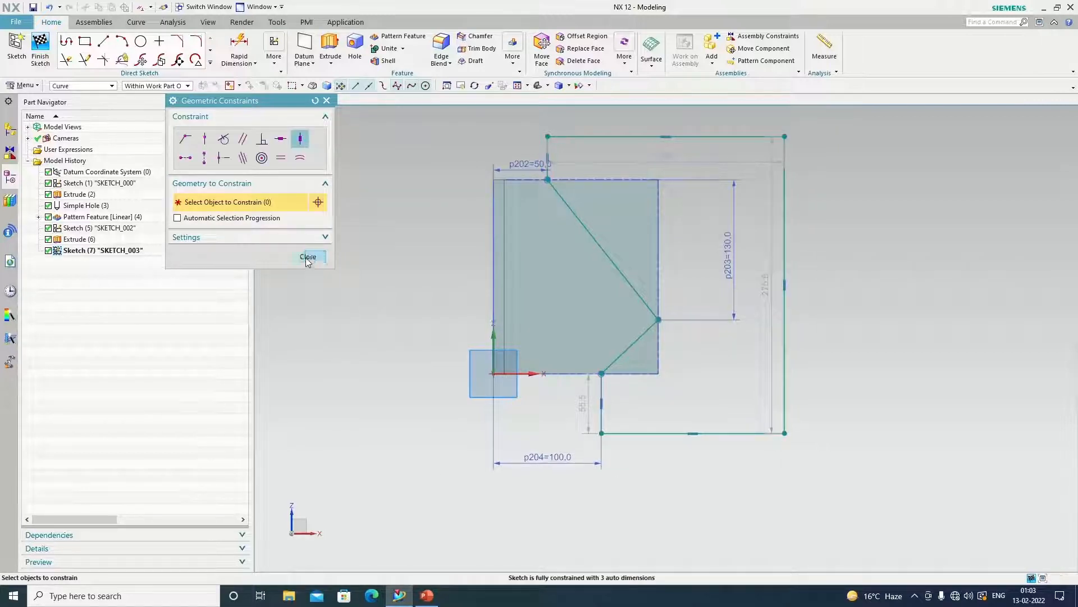
# Step: Finish the sketch and extrude the trim profile 215 mm along the YC direction
pyautogui.click(308, 257)
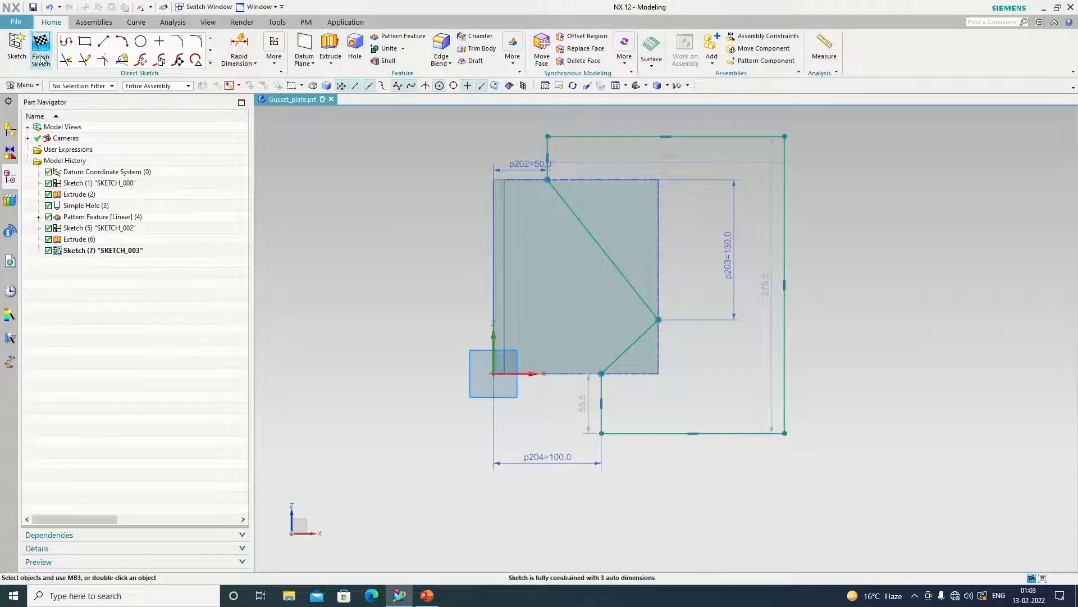
pyautogui.click(41, 48)
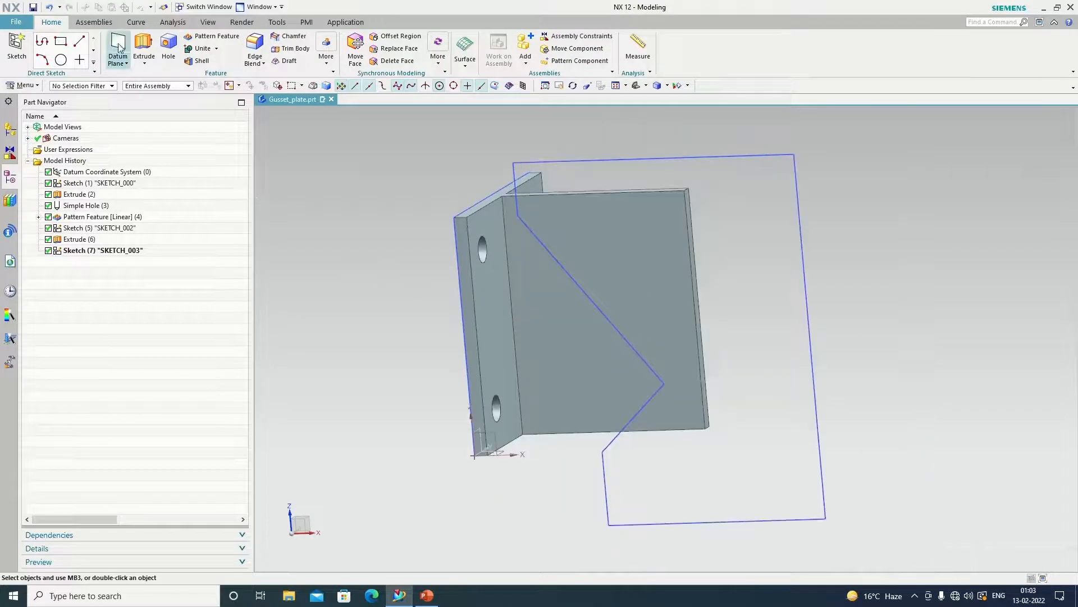
pyautogui.click(143, 48)
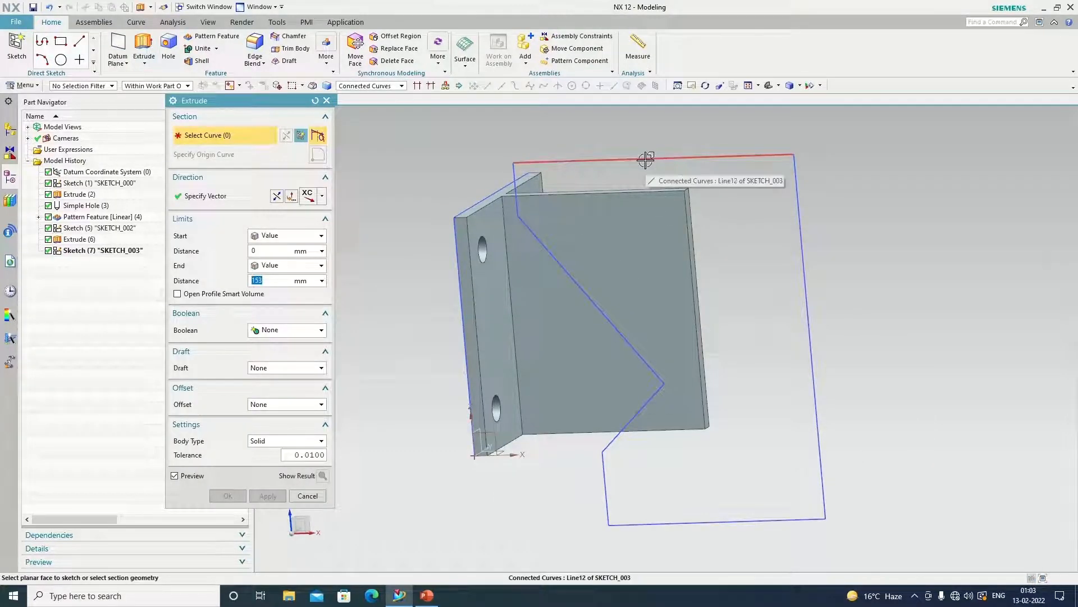
pyautogui.moveTo(406, 90)
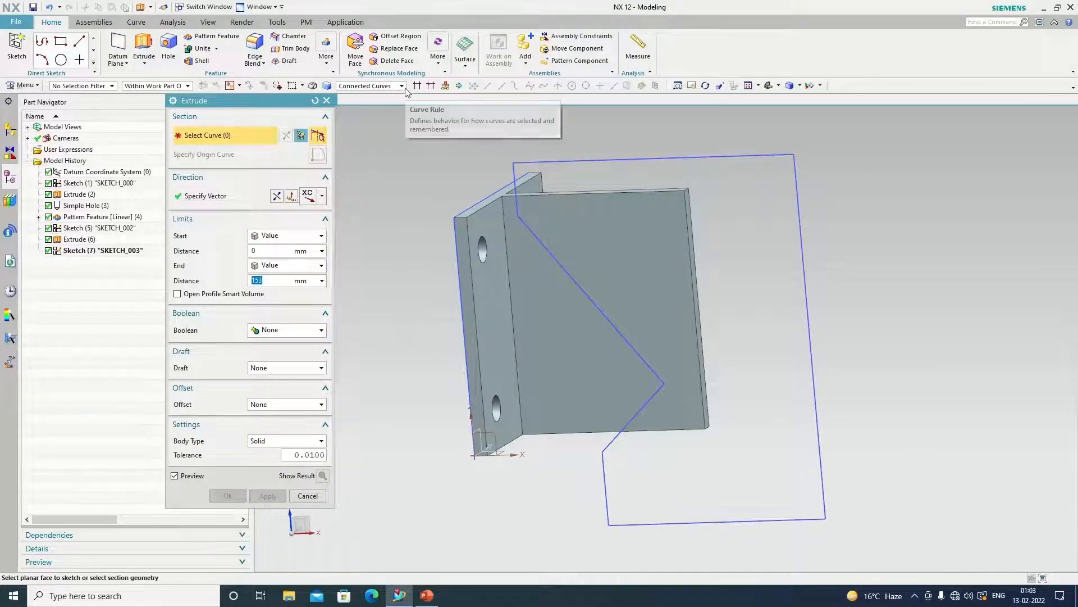
pyautogui.moveTo(629, 162)
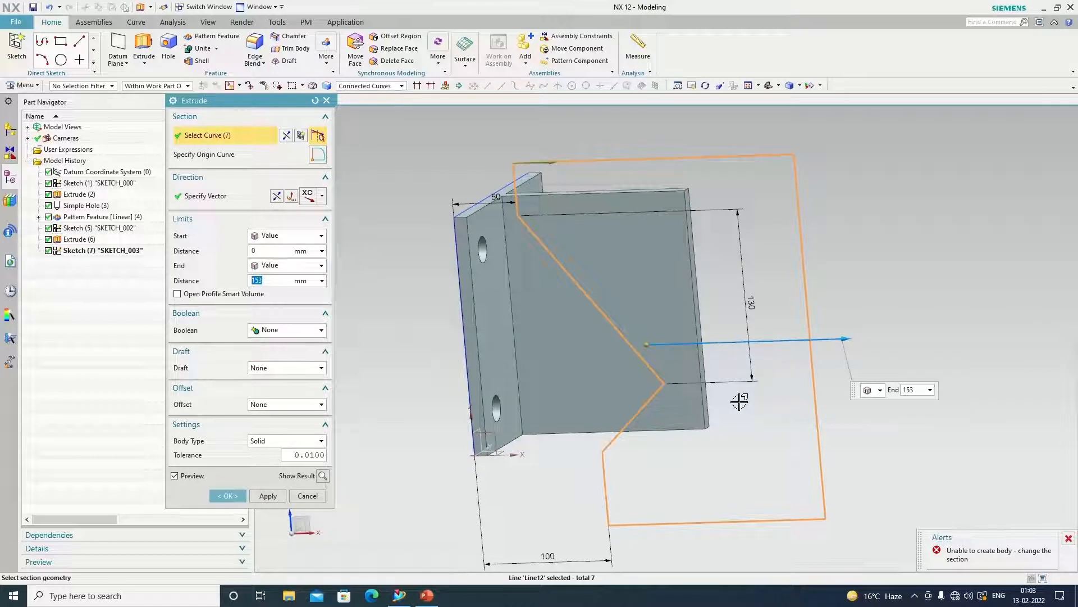
pyautogui.click(206, 195)
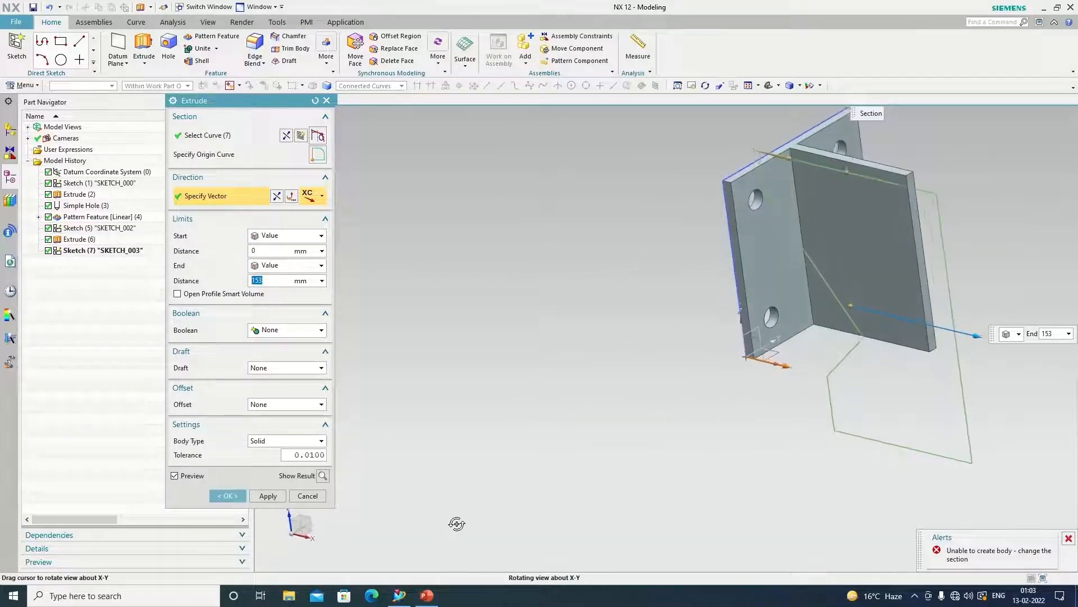
pyautogui.click(320, 196)
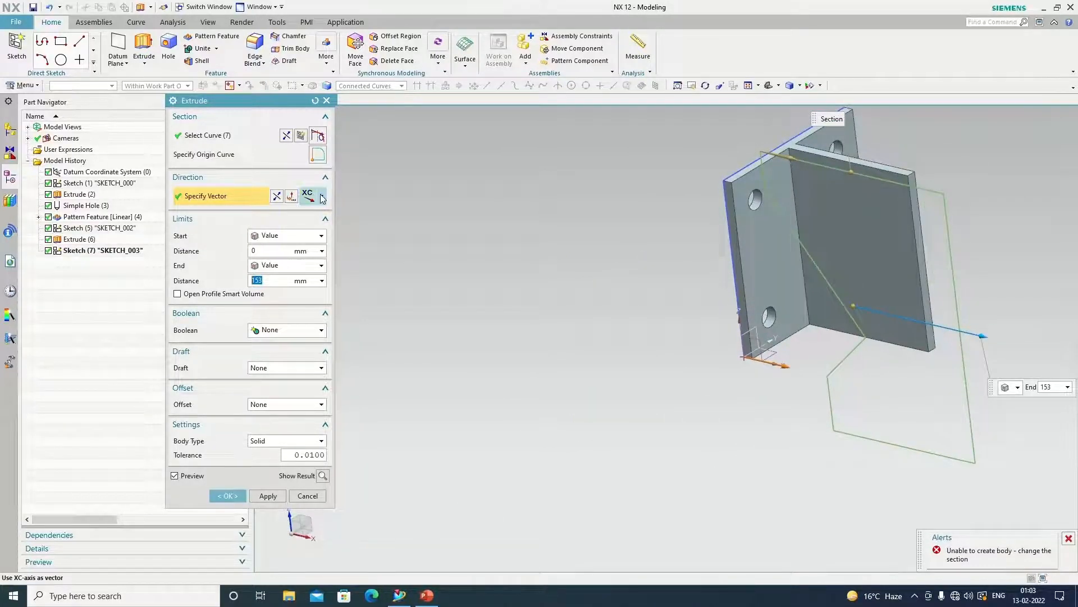
pyautogui.click(308, 195)
pyautogui.write('215')
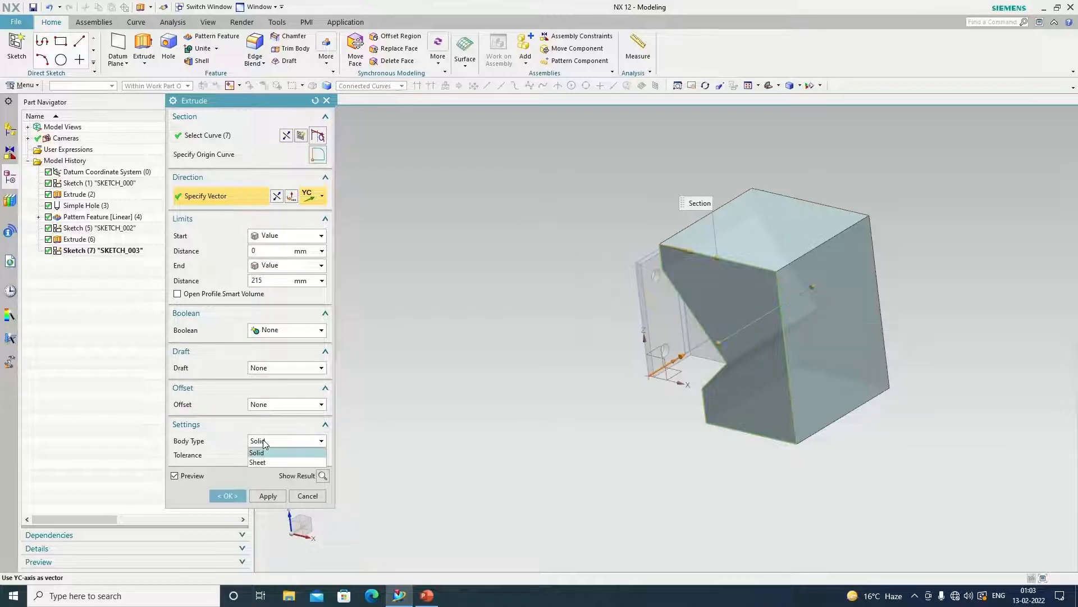
# Step: Set the extrusion as a solid body with Boolean Subtract and cut the rib to a tapered shape
pyautogui.click(256, 453)
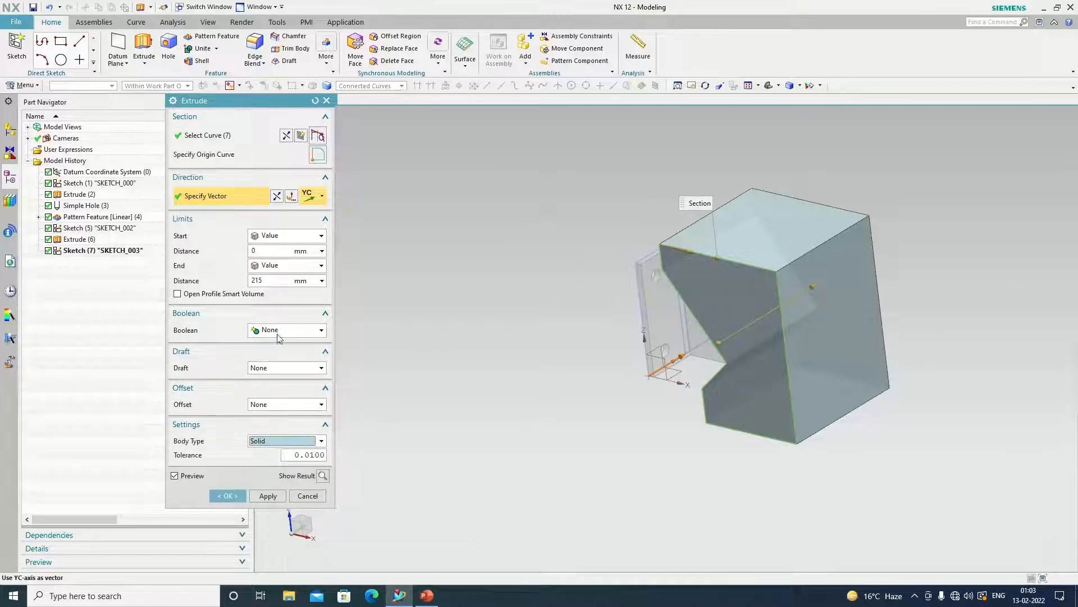
pyautogui.click(318, 329)
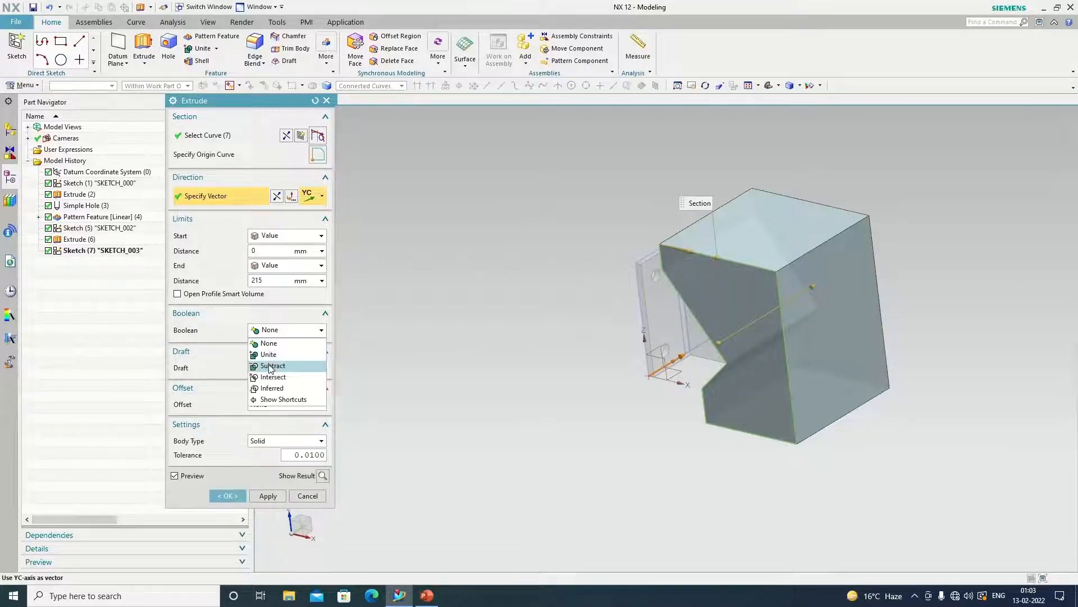
pyautogui.click(273, 365)
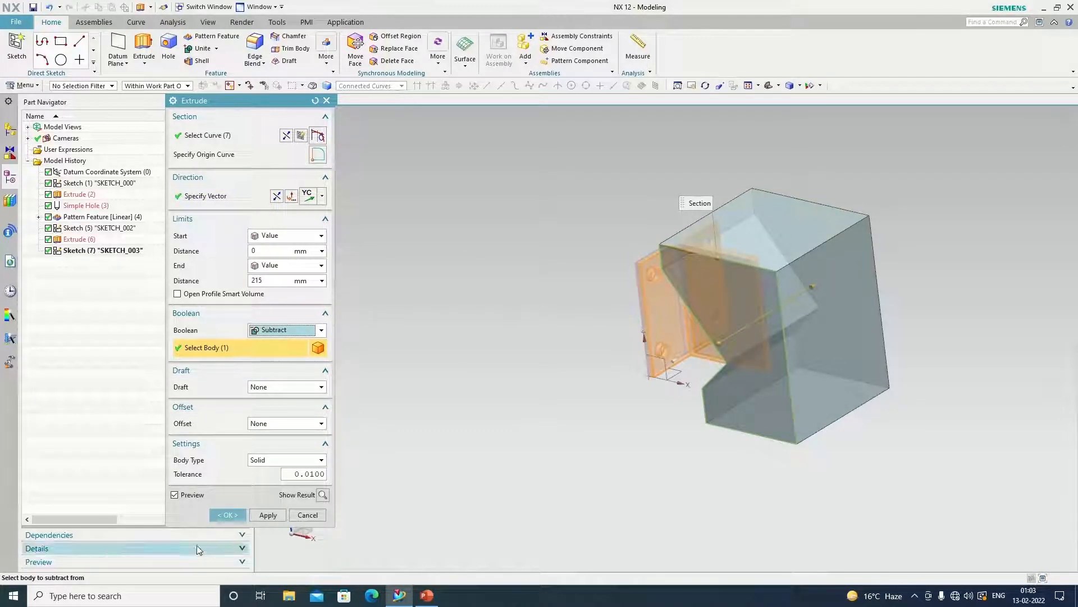
pyautogui.click(226, 515)
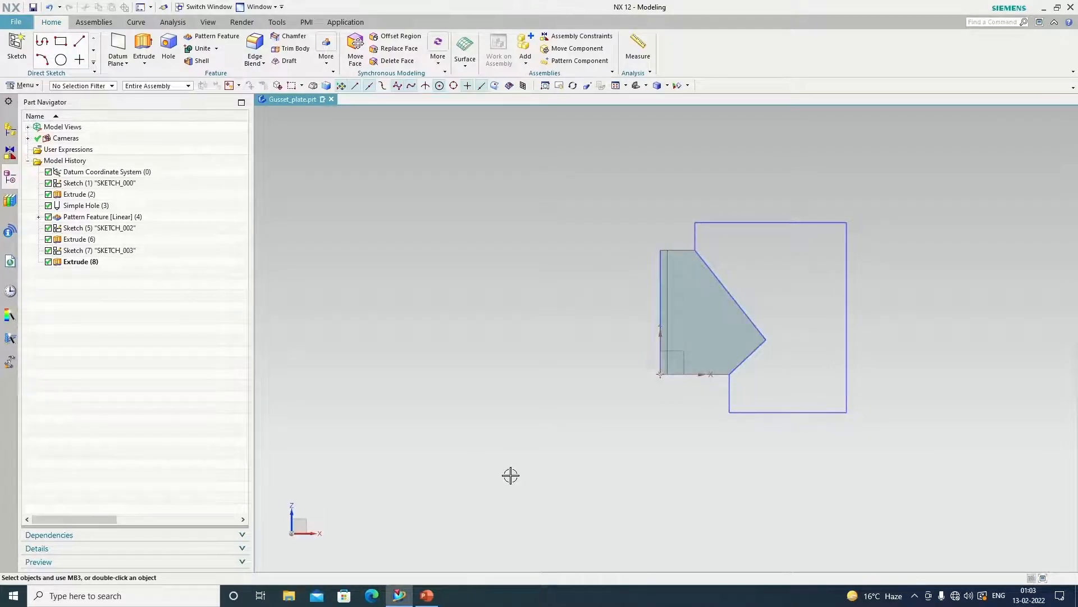
pyautogui.moveTo(727, 201)
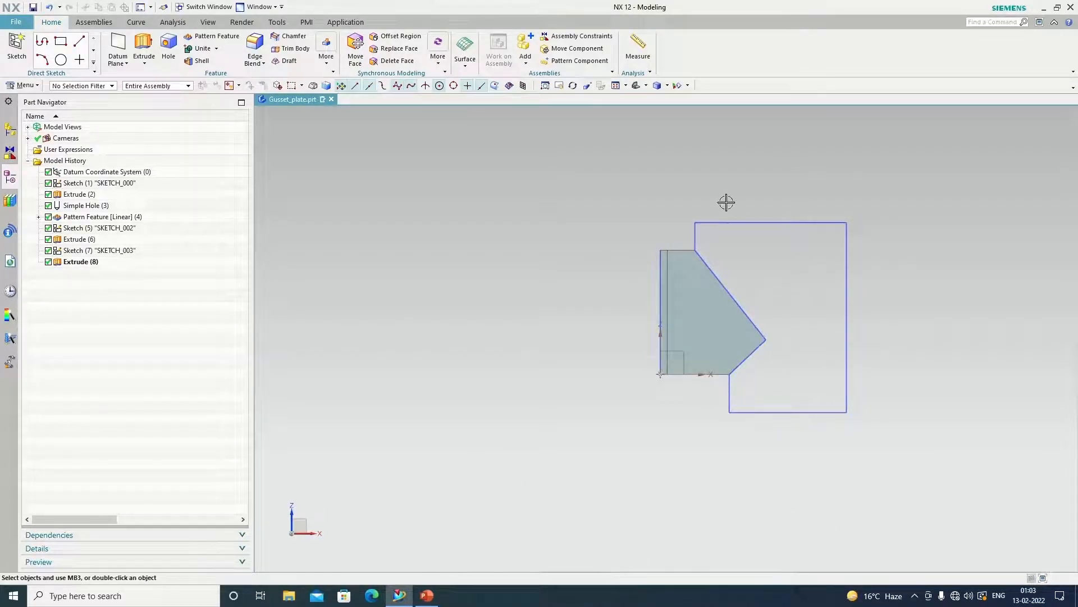
# Step: Hide the trim profile sketch Sketch (7)
pyautogui.rightClick(99, 250)
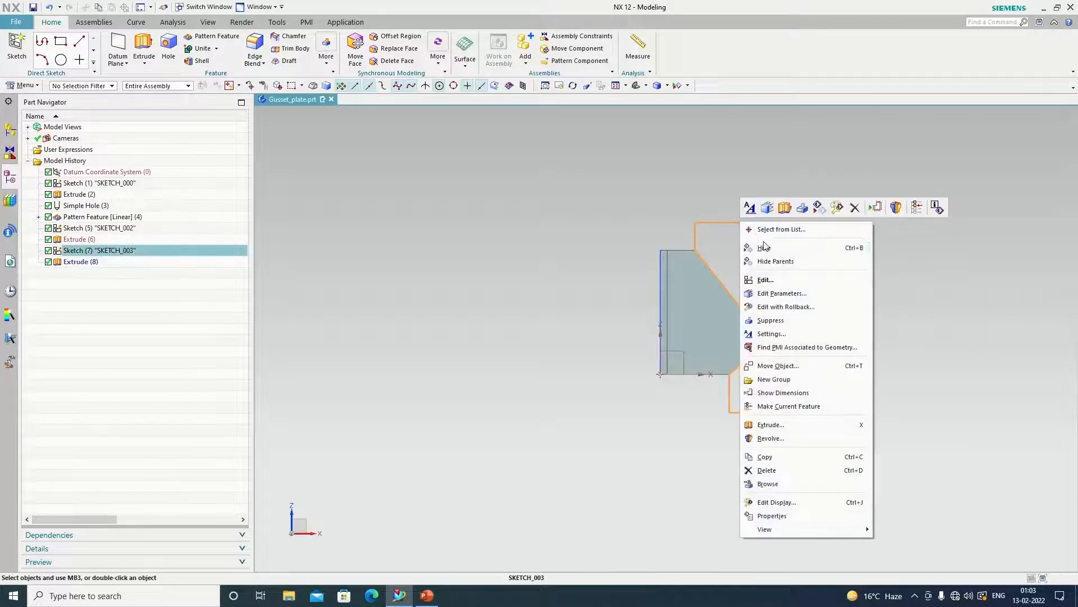
pyautogui.click(765, 247)
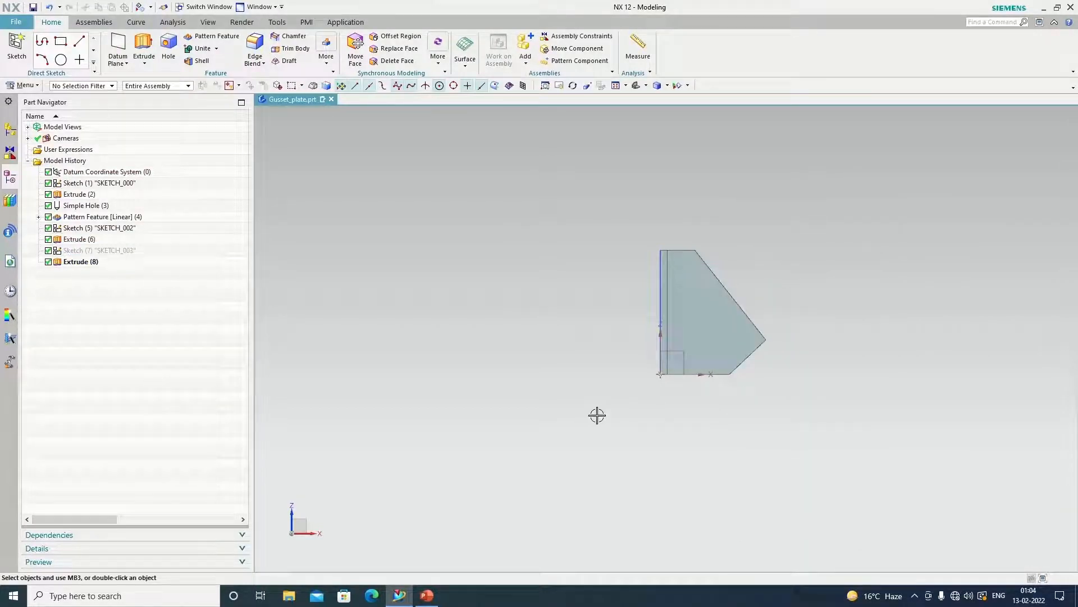
pyautogui.click(26, 84)
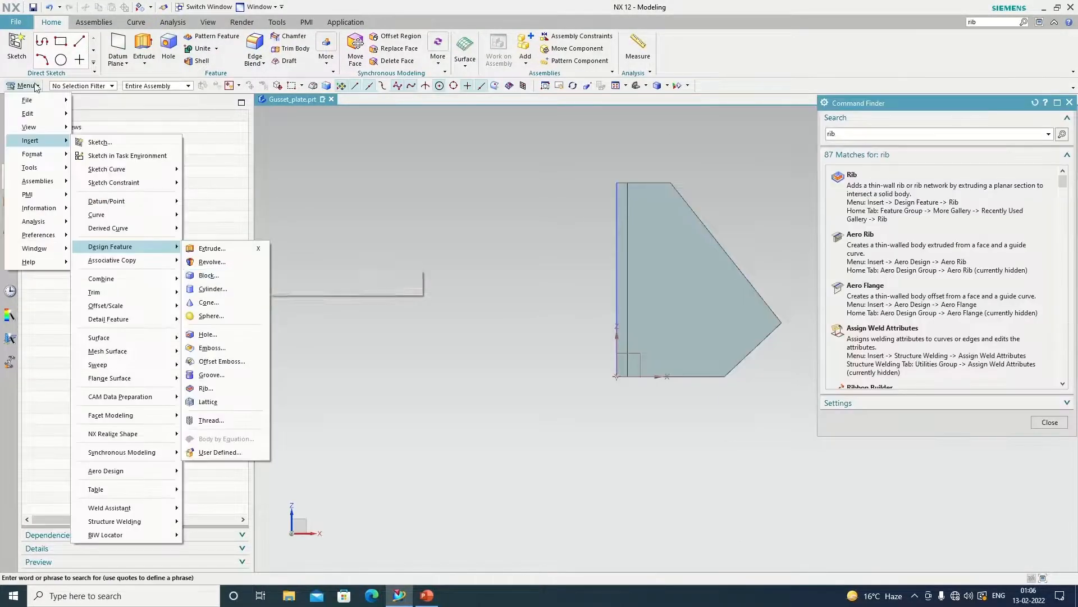
# Step: Start a fourth sketch on the tapered rib plate's face
pyautogui.click(98, 142)
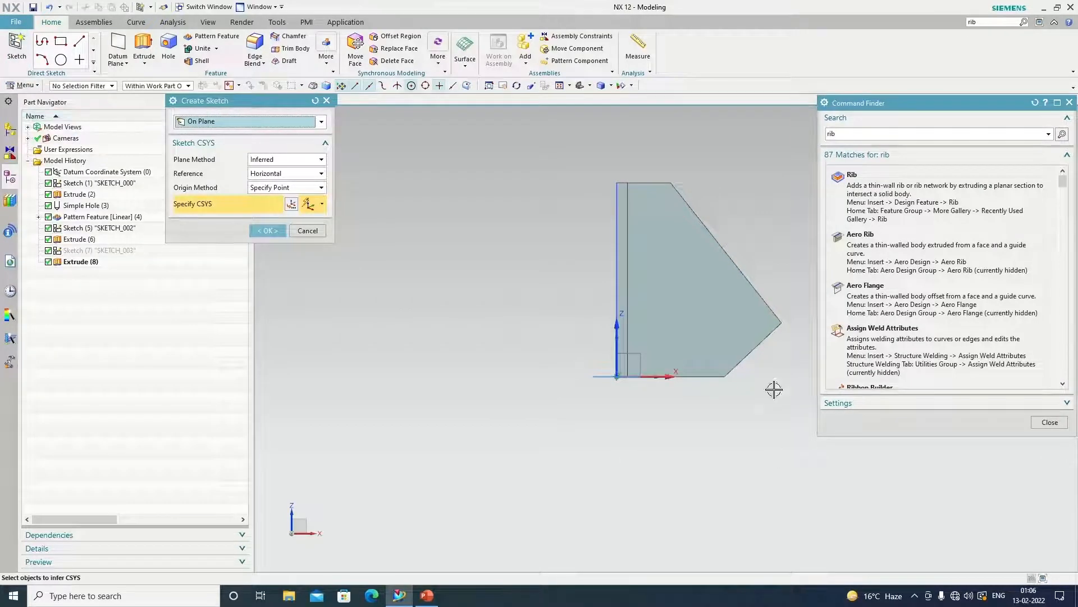
pyautogui.click(688, 282)
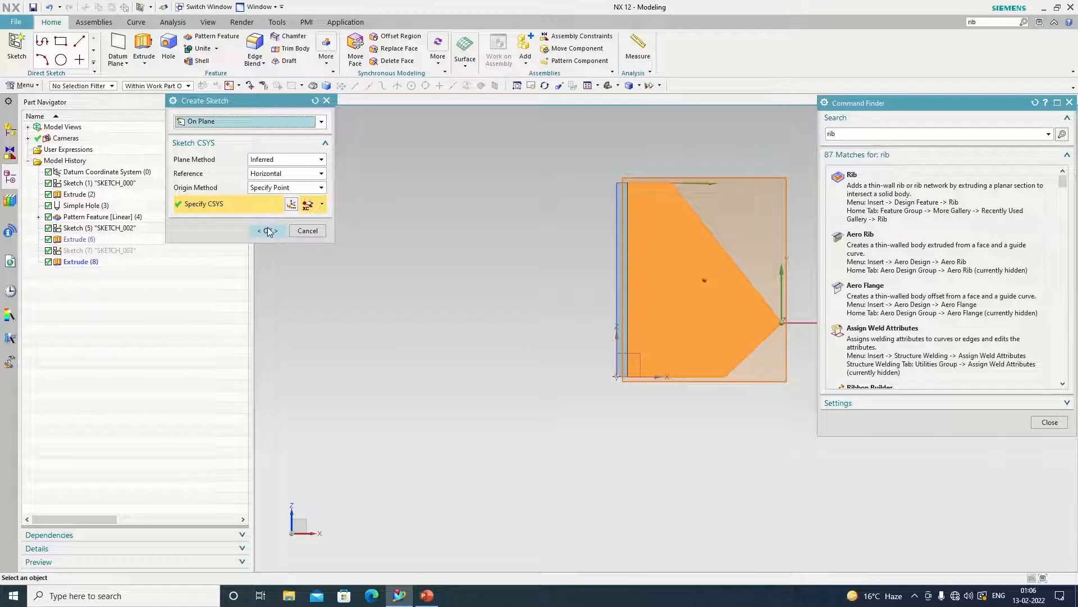
pyautogui.click(268, 230)
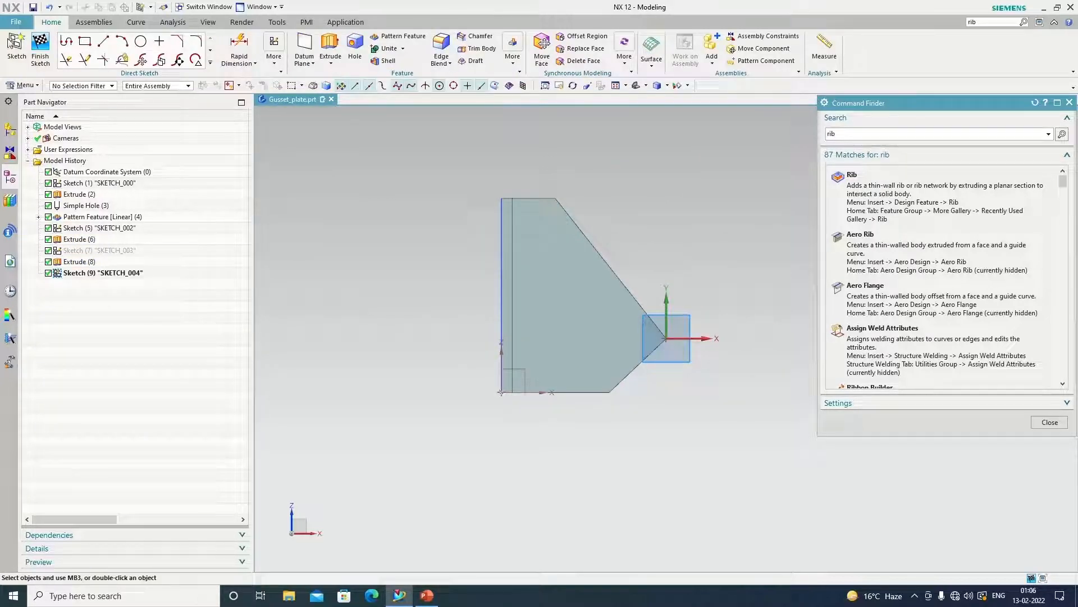
# Step: Sketch a small slot rectangle on the rib face and bring up the geometric constraints
pyautogui.click(85, 42)
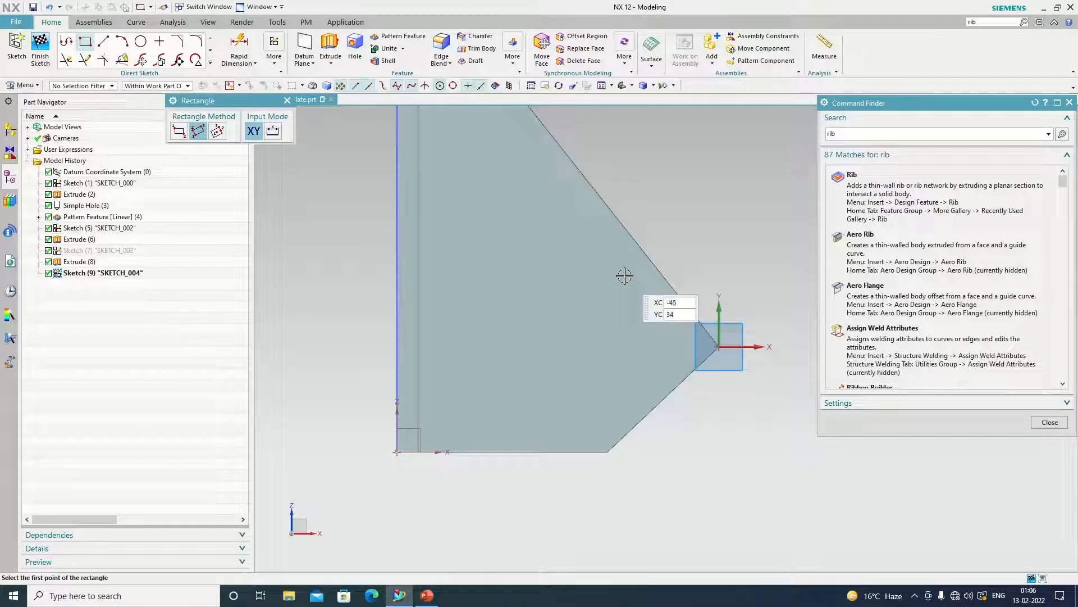
pyautogui.click(718, 346)
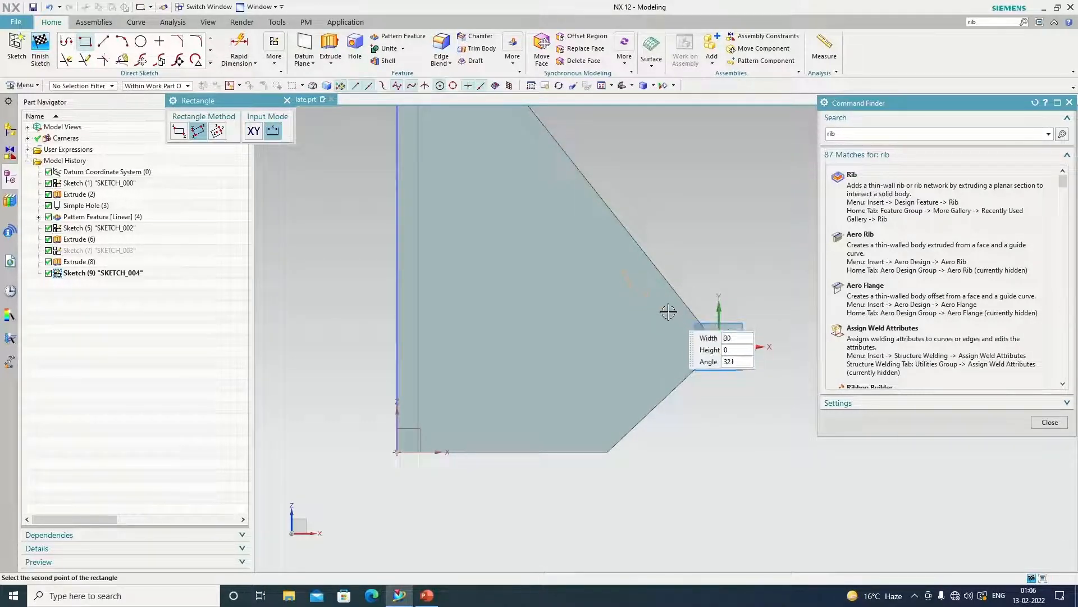
pyautogui.moveTo(657, 317)
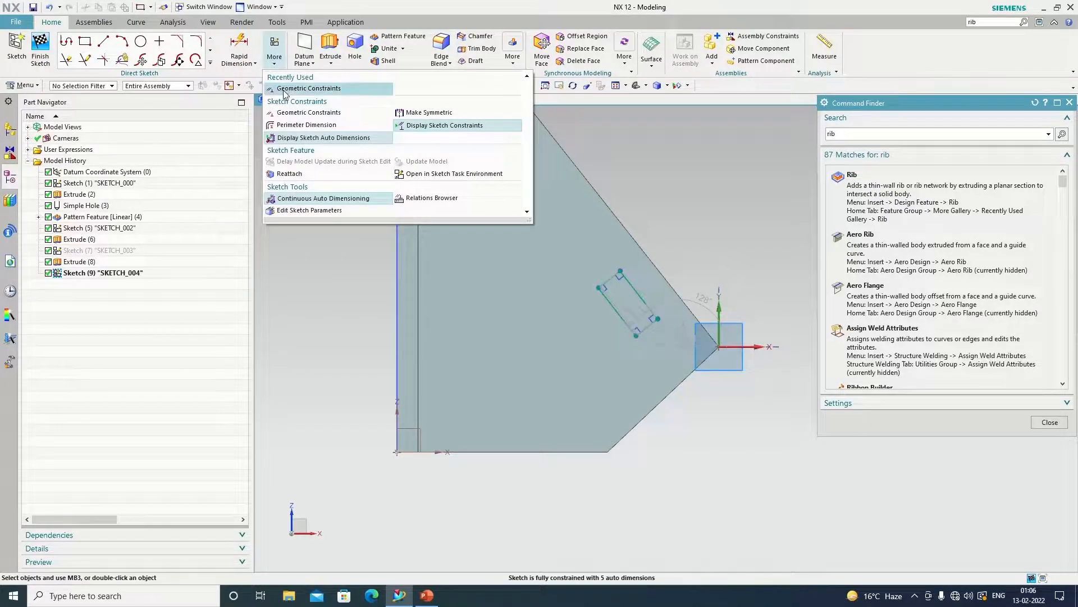
pyautogui.click(308, 87)
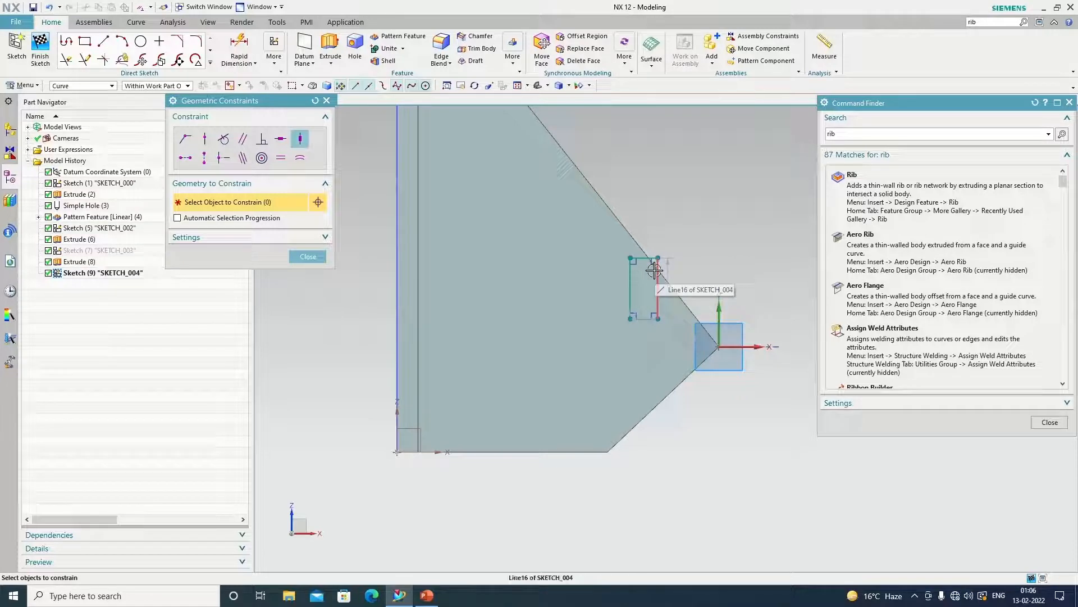
pyautogui.click(308, 256)
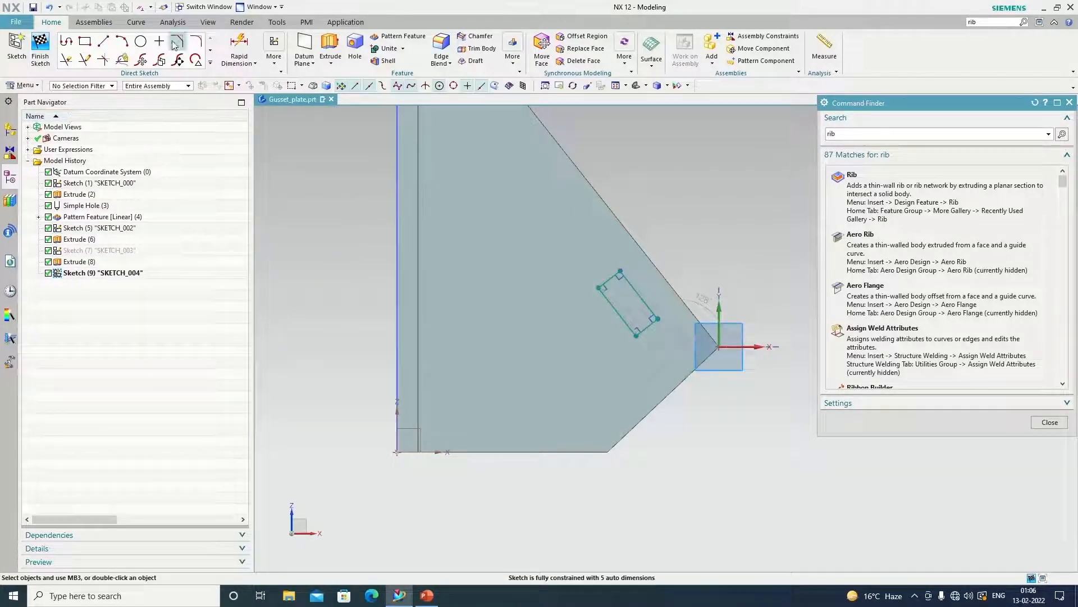
pyautogui.click(273, 46)
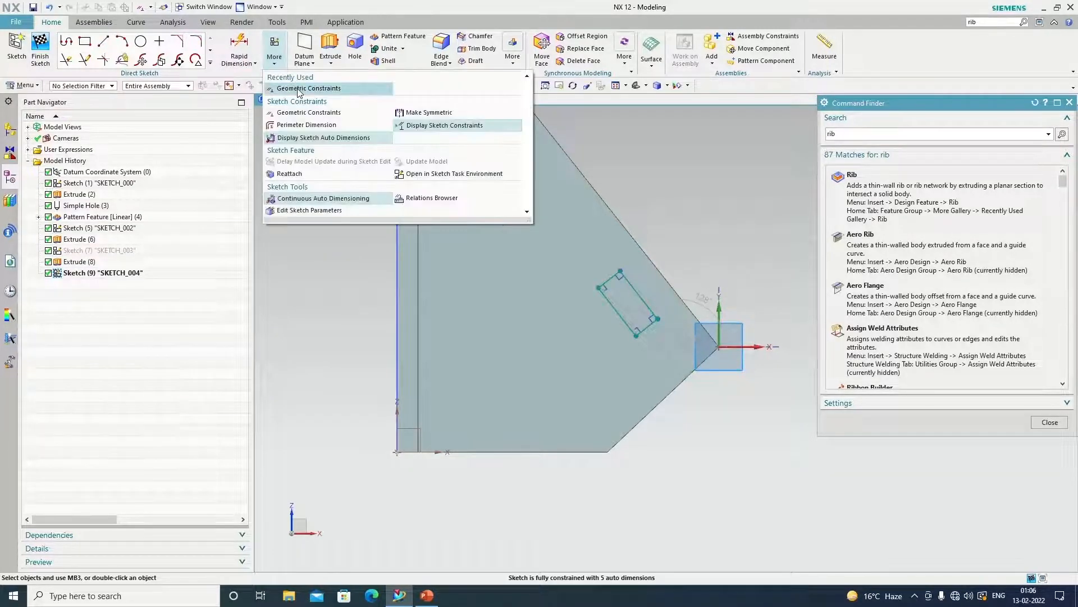
pyautogui.click(308, 88)
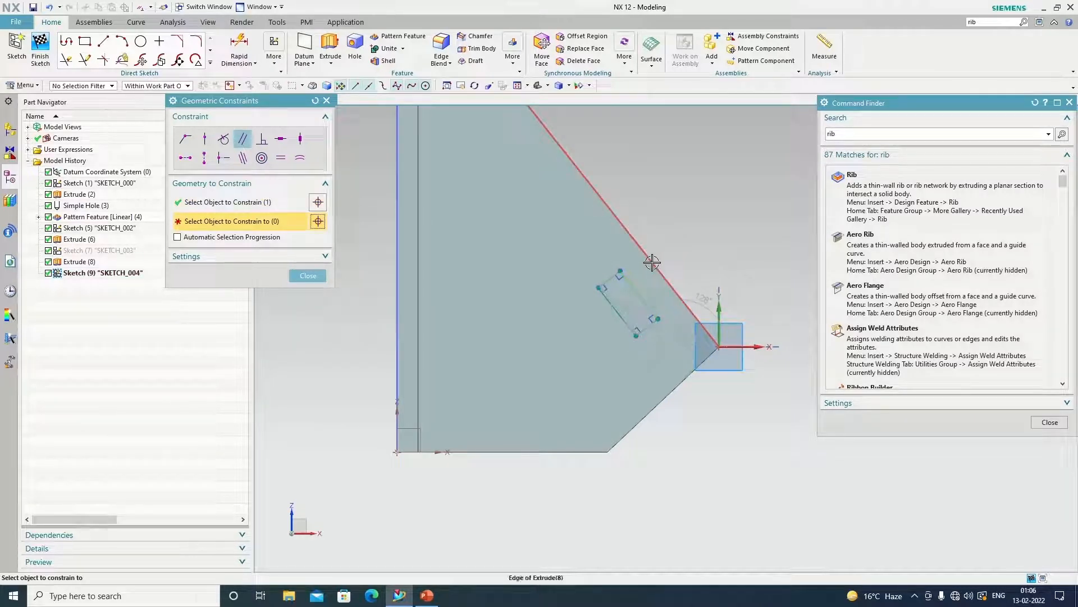
pyautogui.click(308, 275)
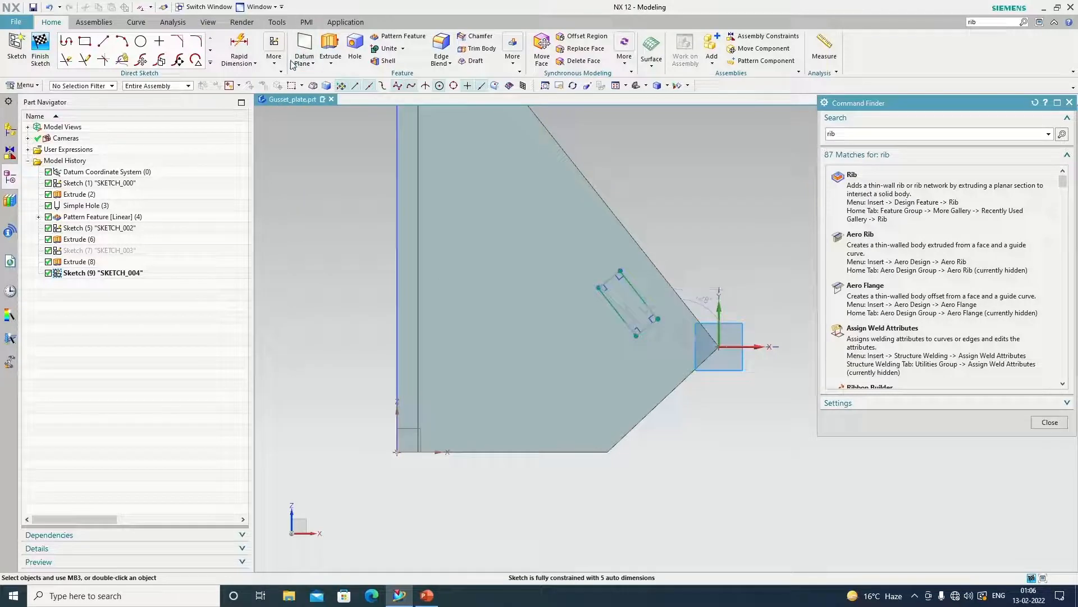
# Step: Constrain the rectangle's long side parallel to the plate's slanted edge
pyautogui.click(275, 48)
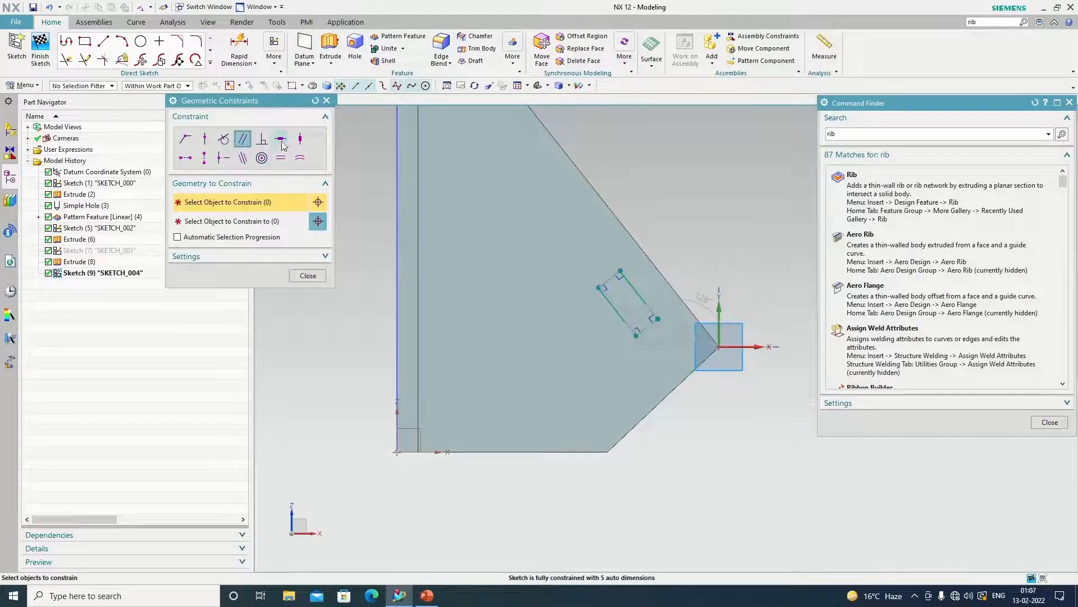
pyautogui.click(629, 302)
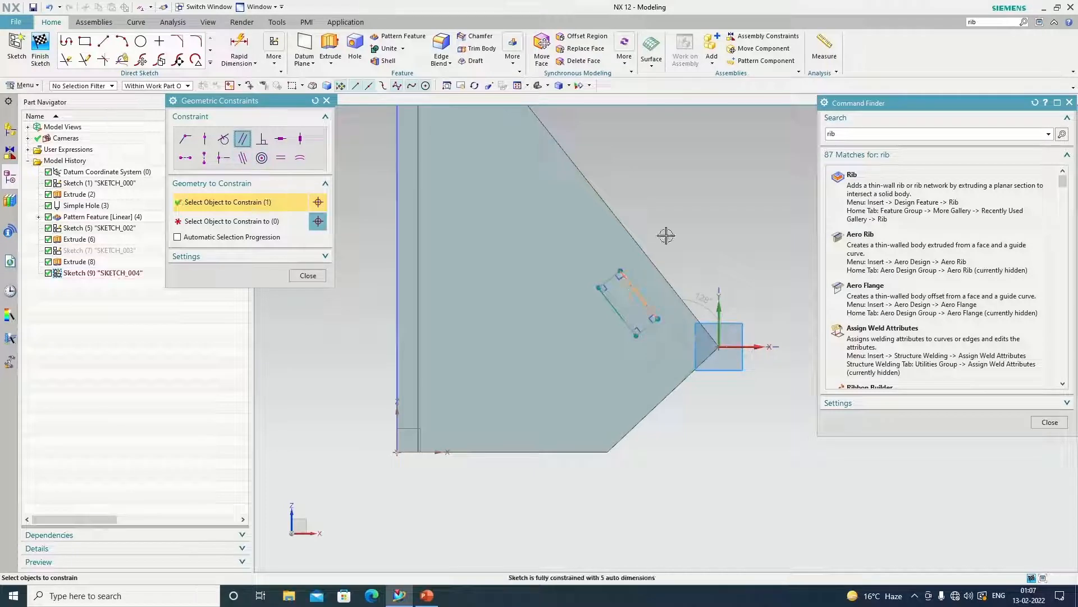
pyautogui.click(243, 140)
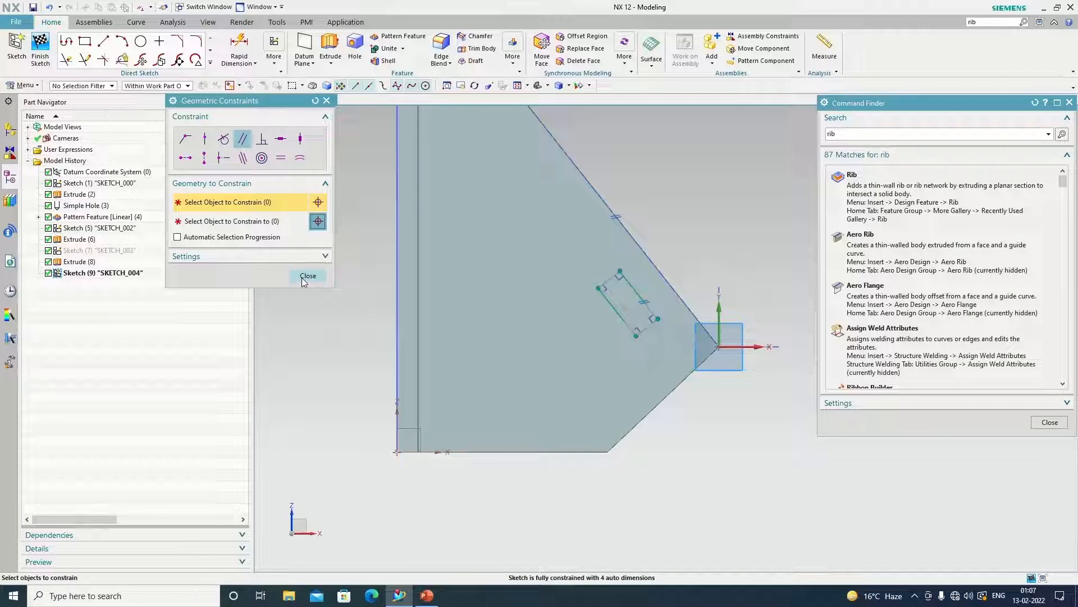
pyautogui.click(308, 277)
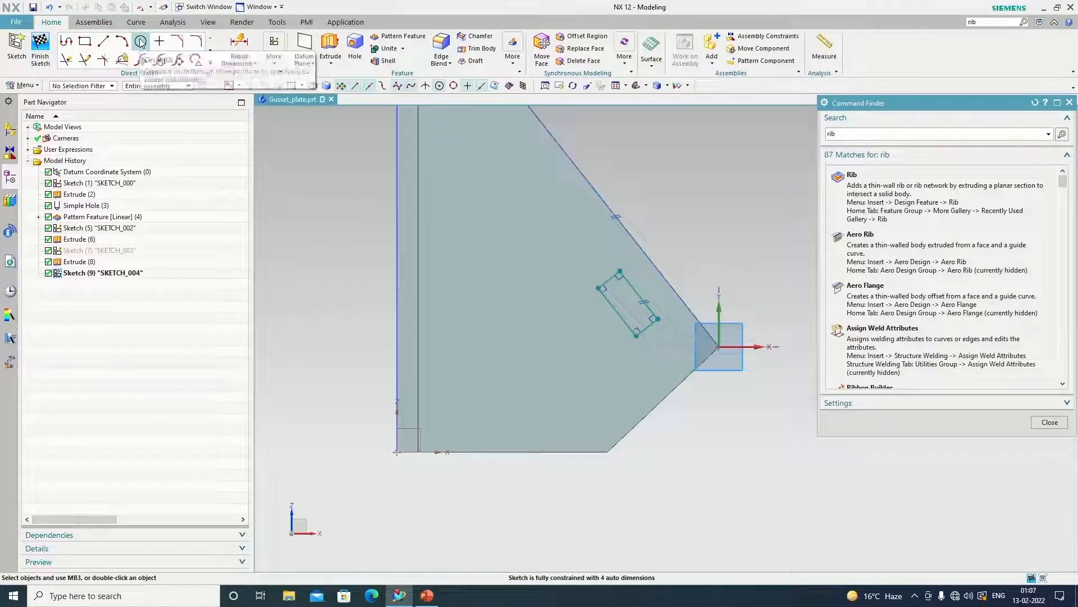
# Step: Draw a circle at the rectangle's upper end and make it tangent to the short side
pyautogui.click(141, 42)
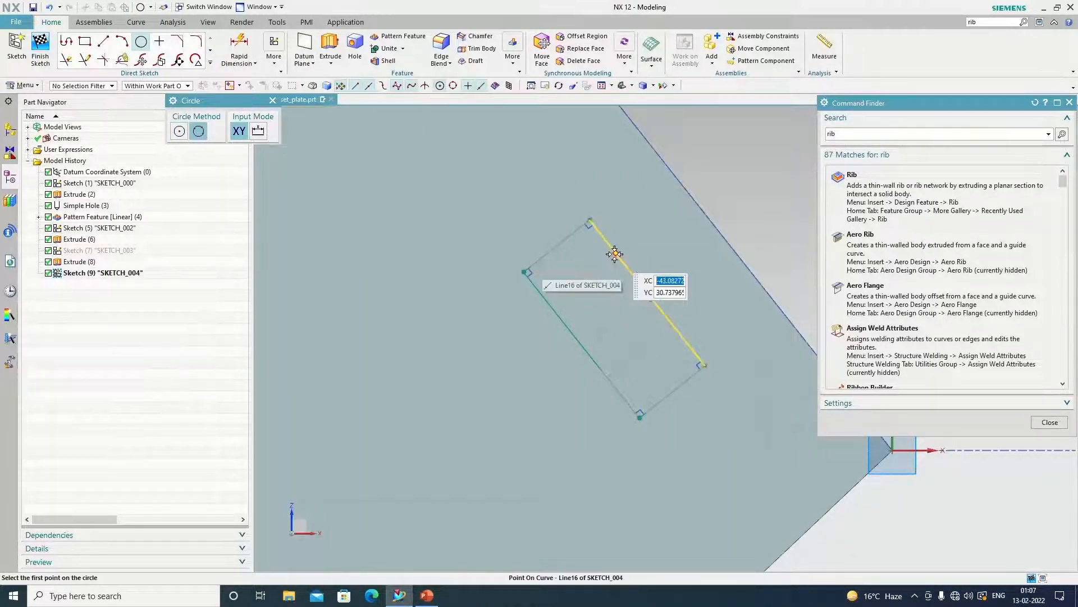
pyautogui.click(541, 292)
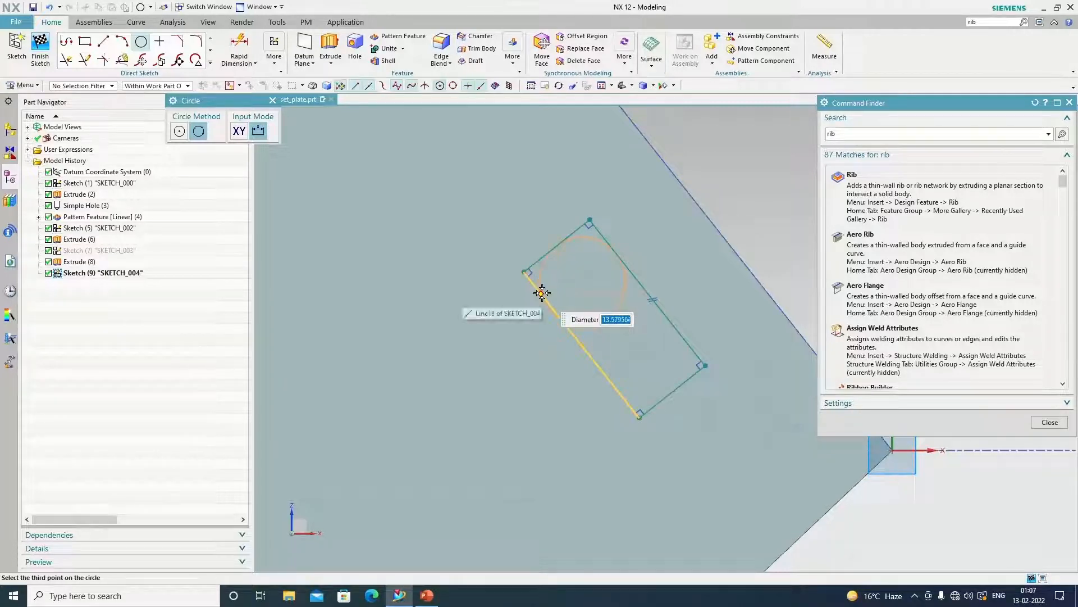
pyautogui.click(541, 292)
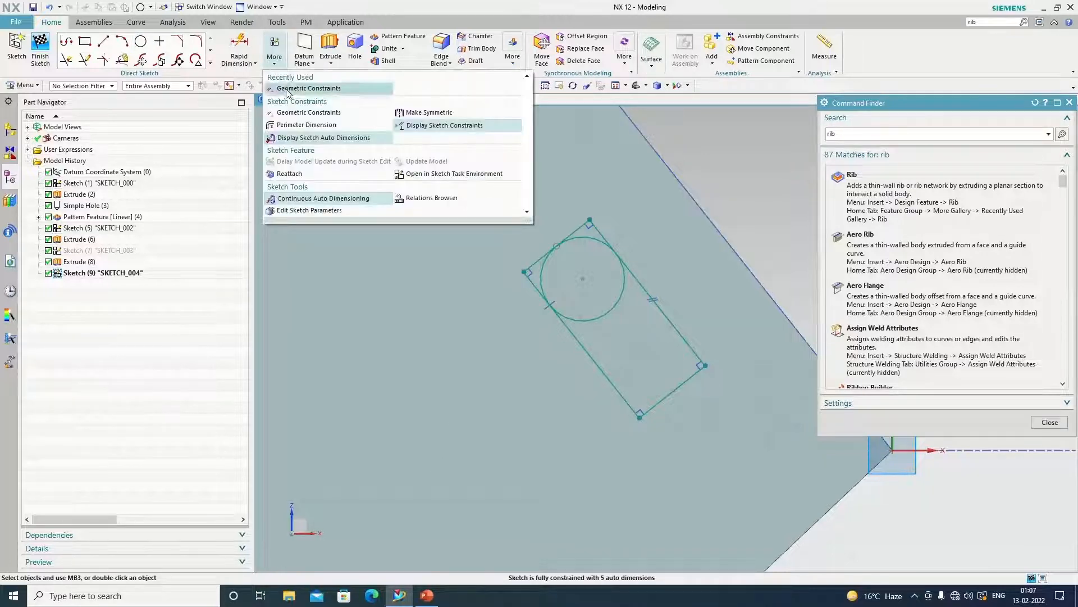
pyautogui.click(309, 87)
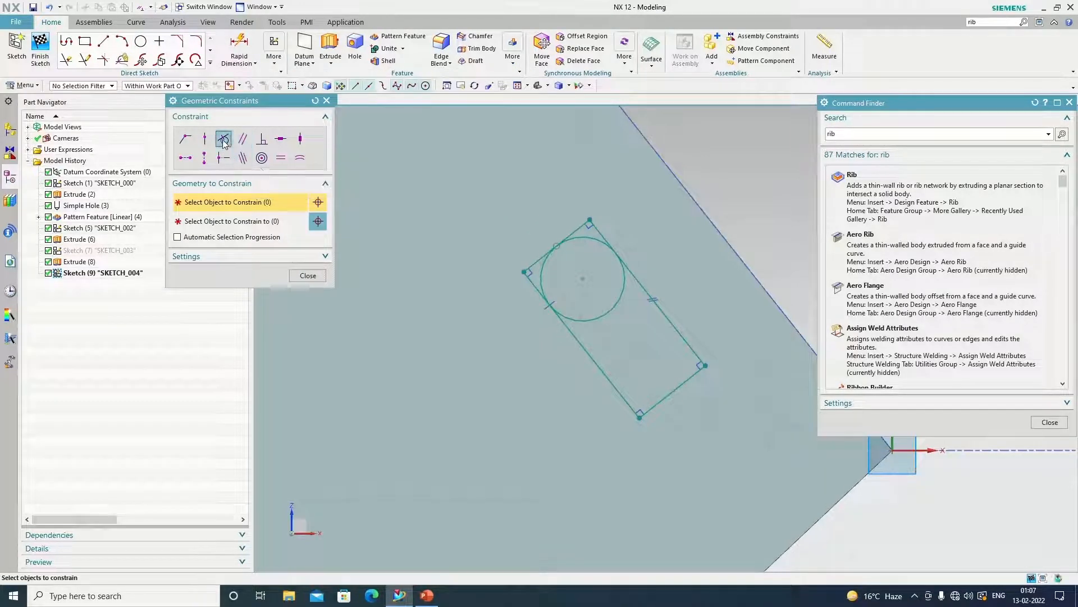
pyautogui.click(582, 279)
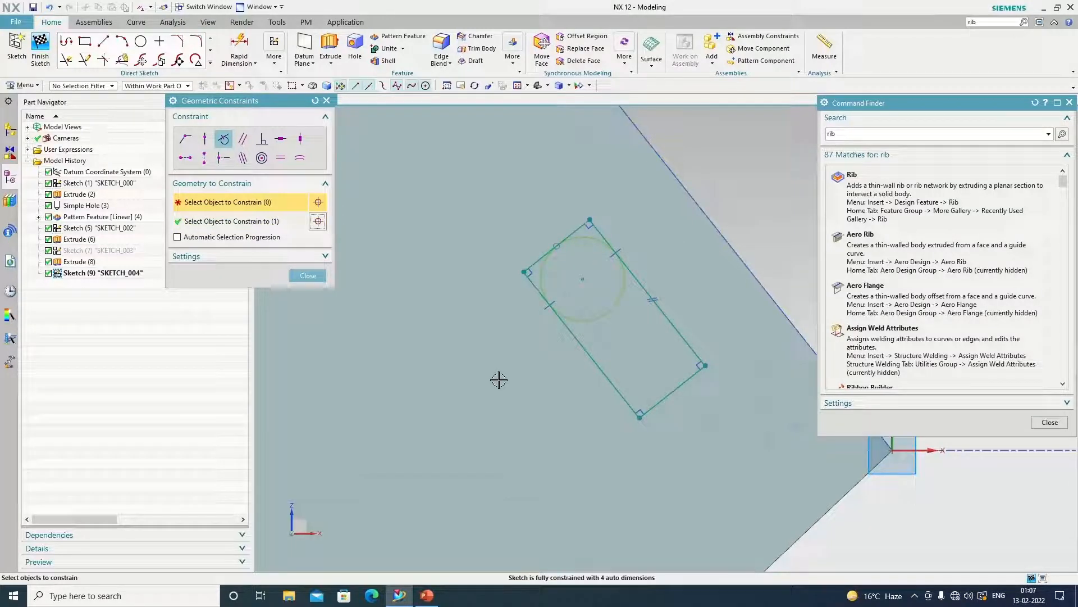
pyautogui.click(308, 275)
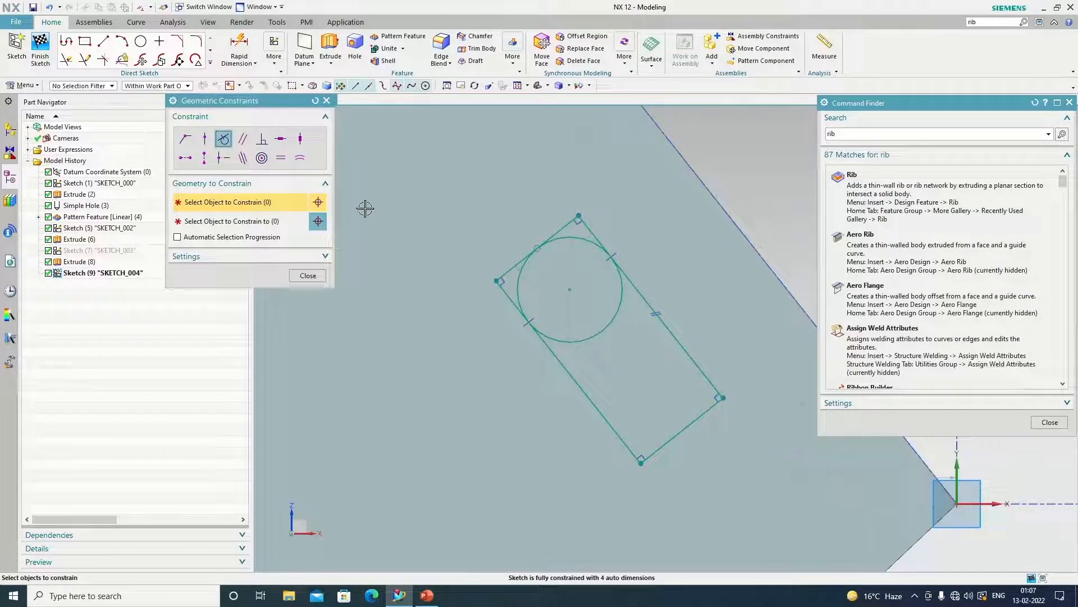
pyautogui.click(571, 289)
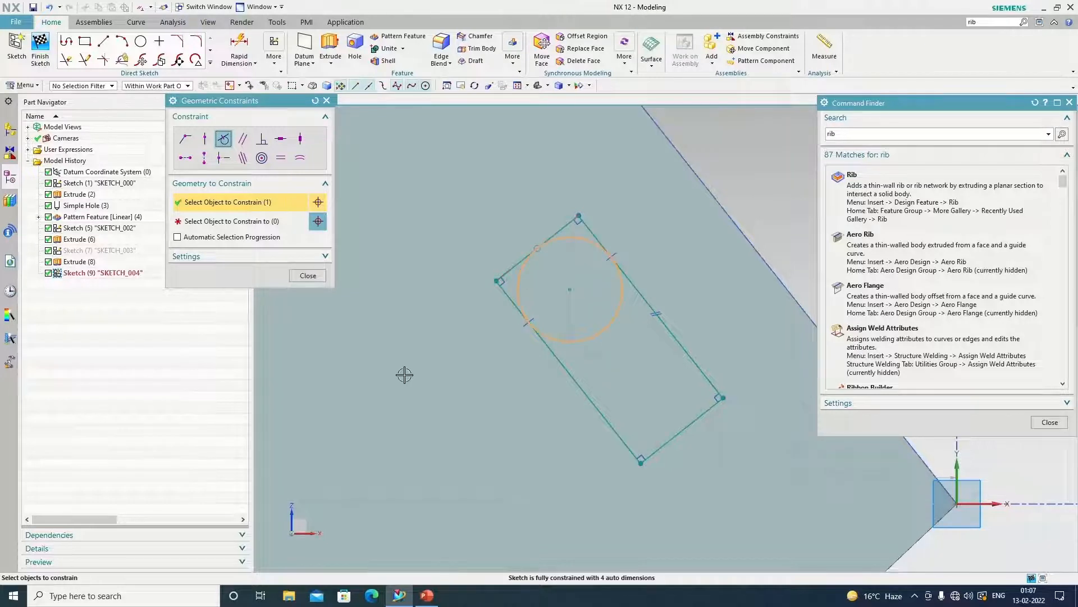
pyautogui.click(551, 230)
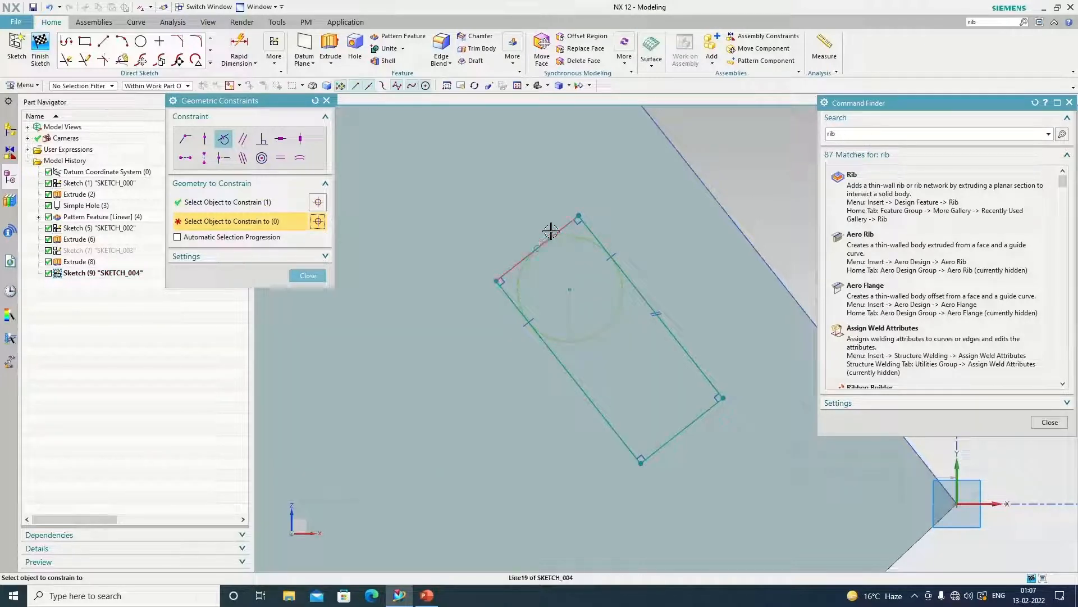
pyautogui.click(308, 275)
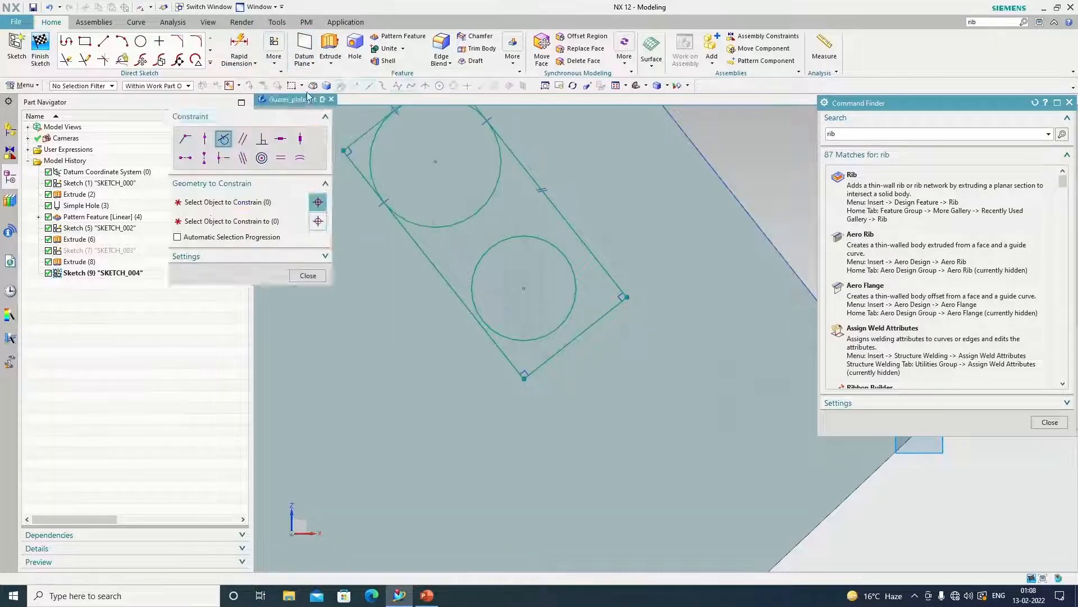
# Step: Make the lower circle tangent to the rectangle's end and side, completing the oblong slot profile
pyautogui.click(262, 157)
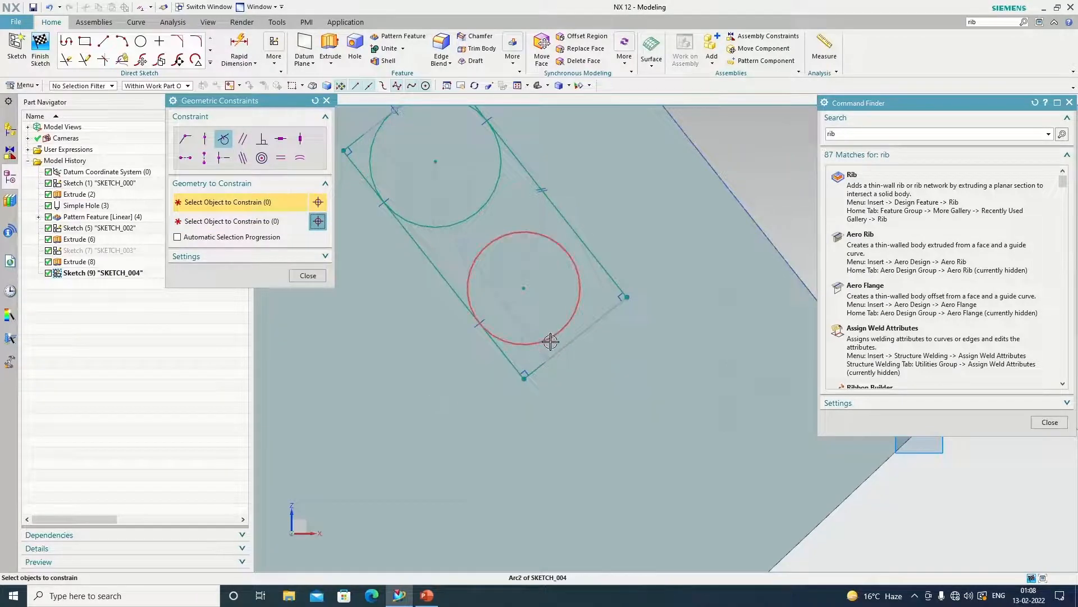
pyautogui.click(525, 288)
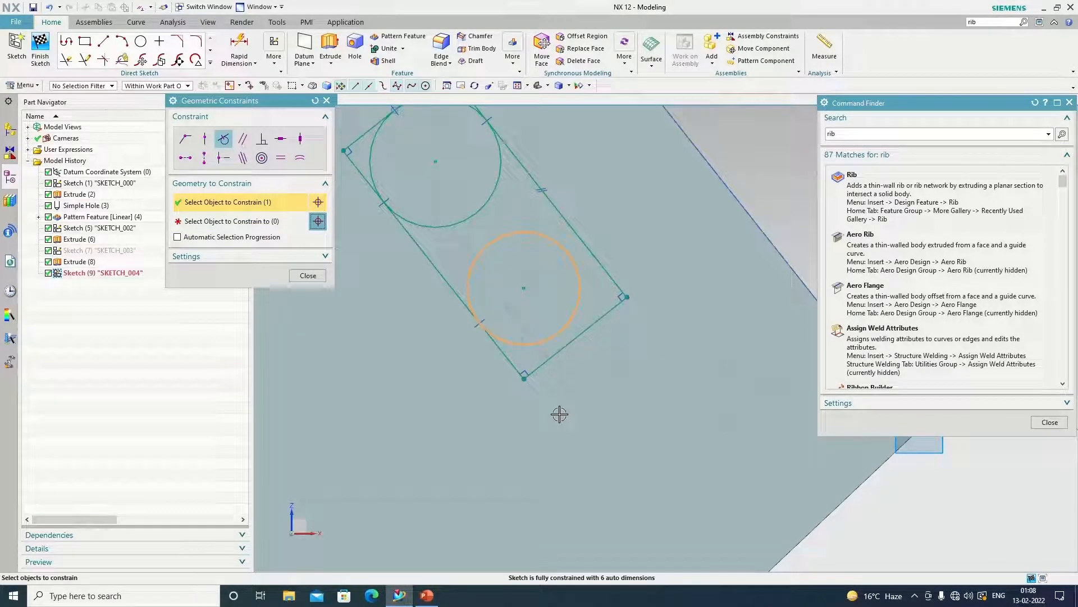
pyautogui.click(584, 323)
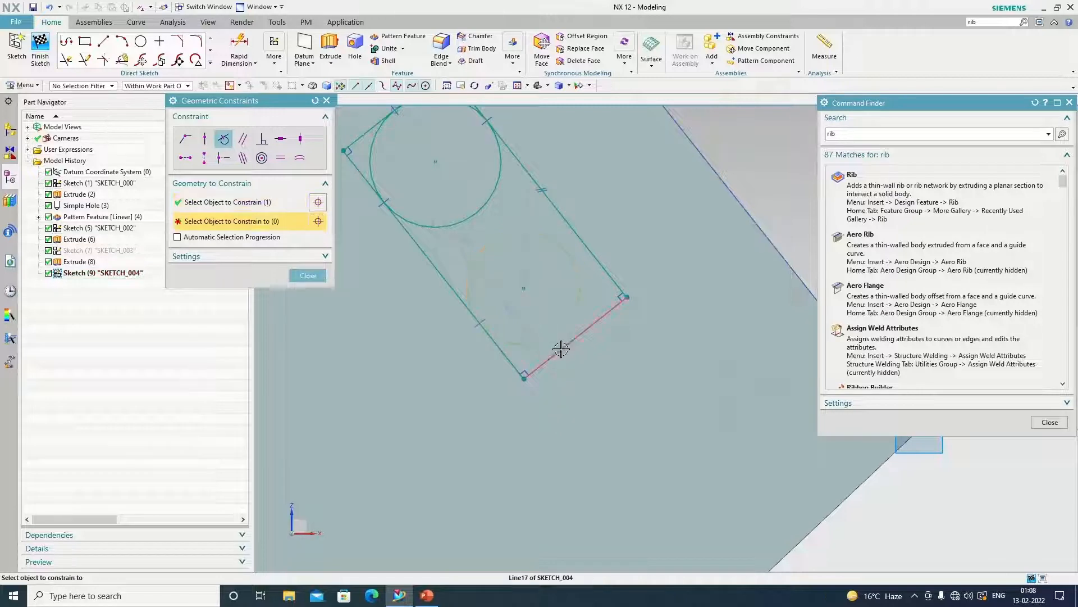
pyautogui.click(537, 299)
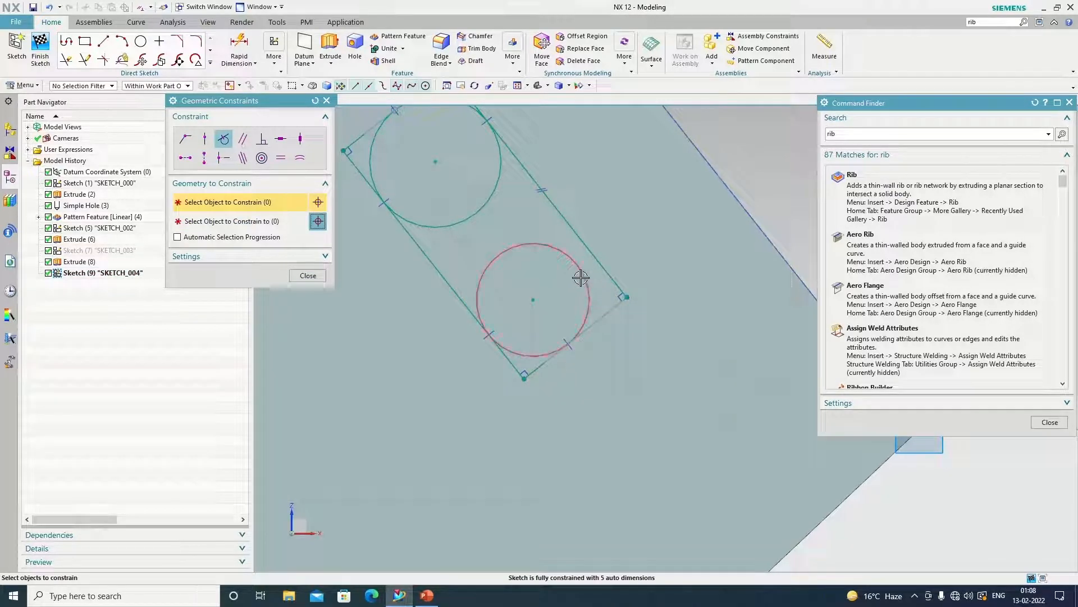
pyautogui.click(532, 299)
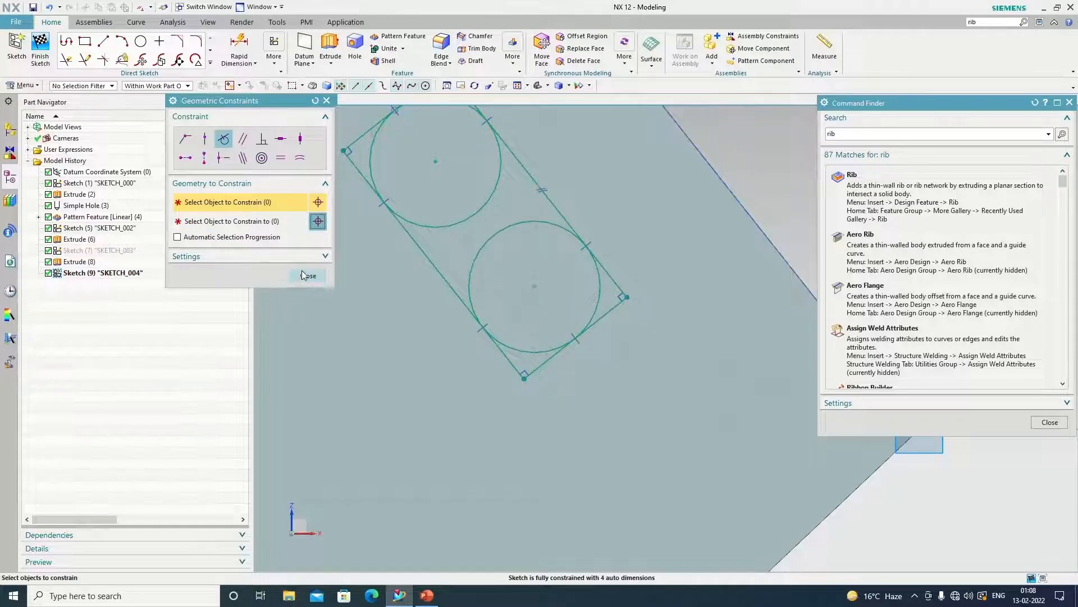
pyautogui.click(307, 276)
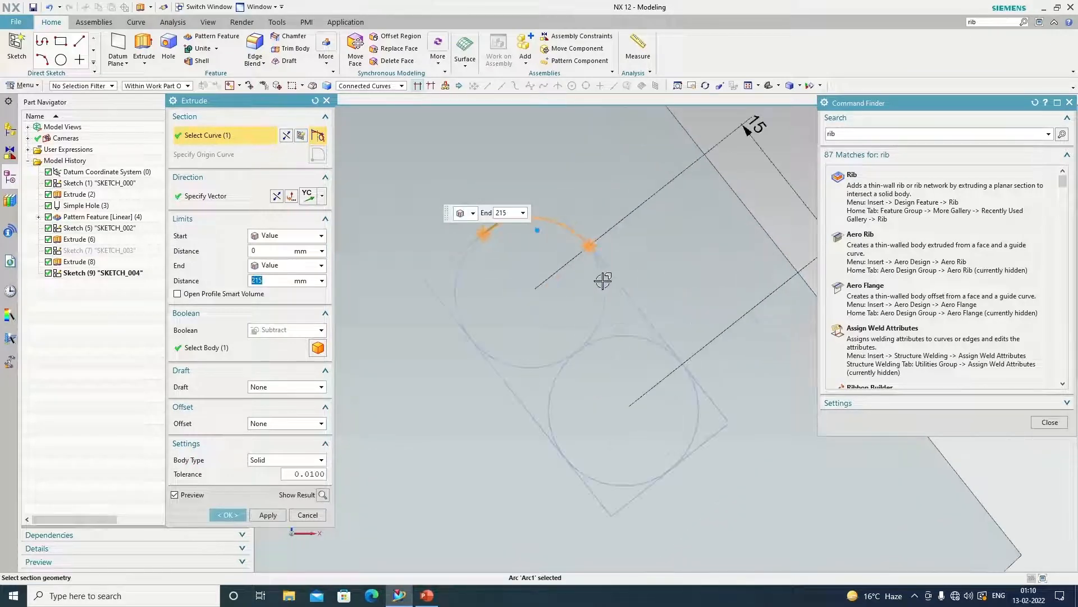
# Step: Subtract-extrude the four connected slot curves 10 mm to cut the slot through the rib
pyautogui.click(522, 323)
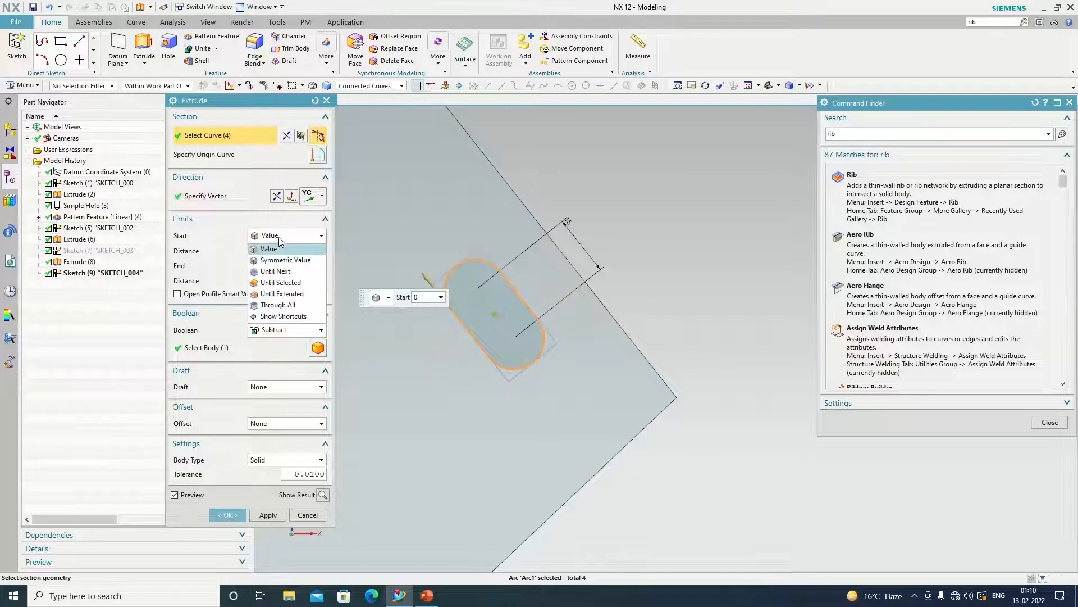
pyautogui.click(269, 248)
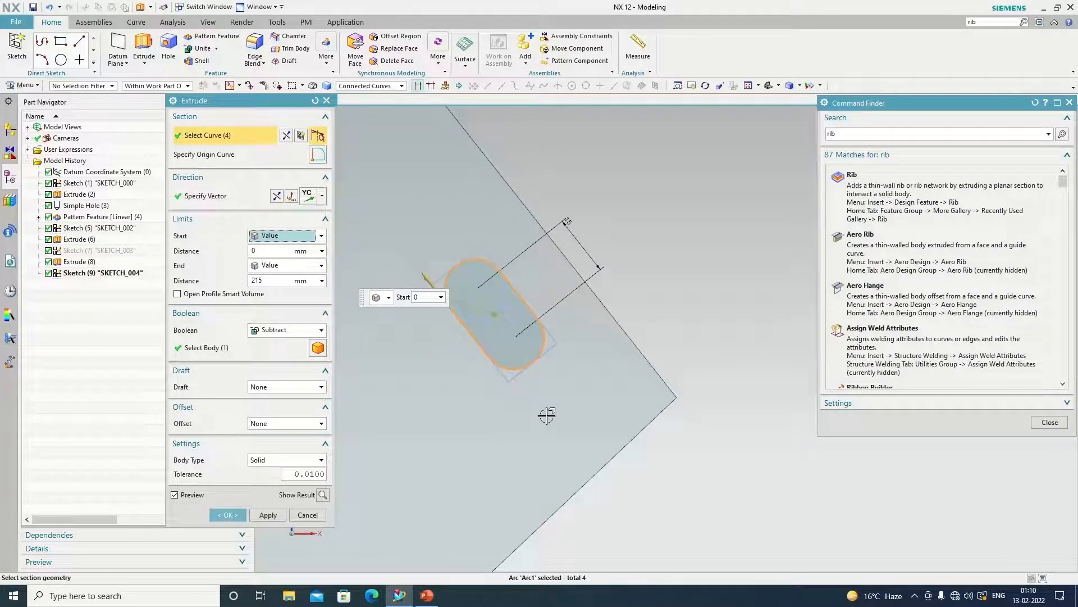
pyautogui.click(204, 196)
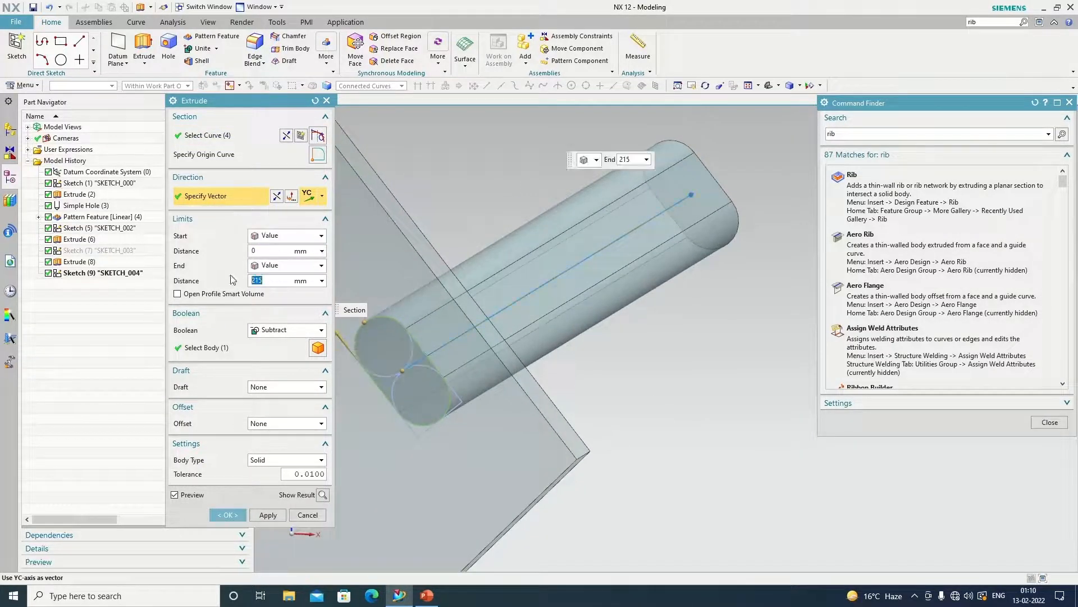
pyautogui.write('10.0')
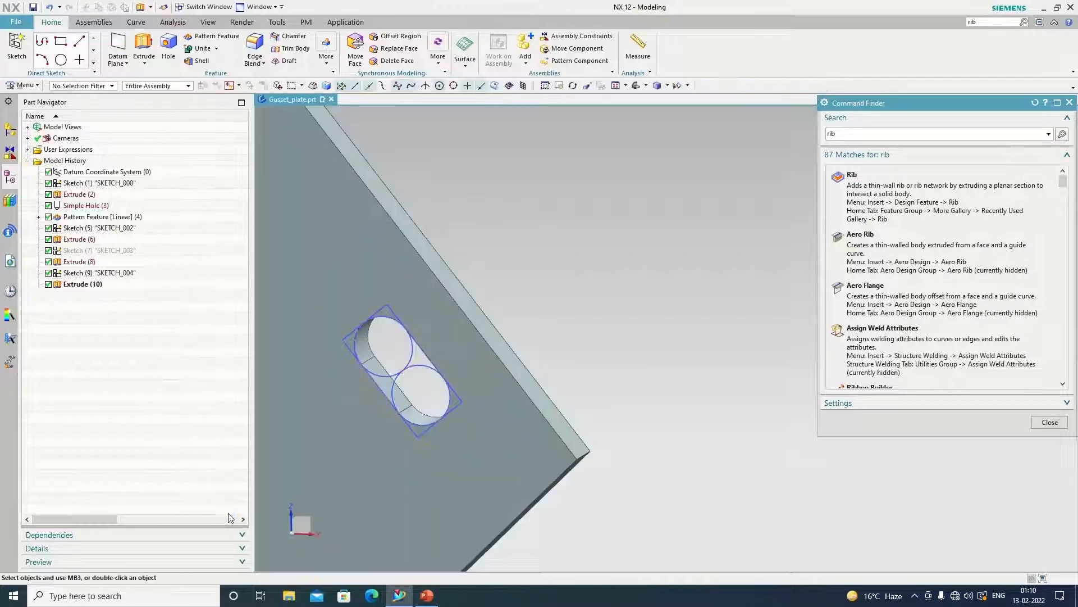
pyautogui.click(99, 272)
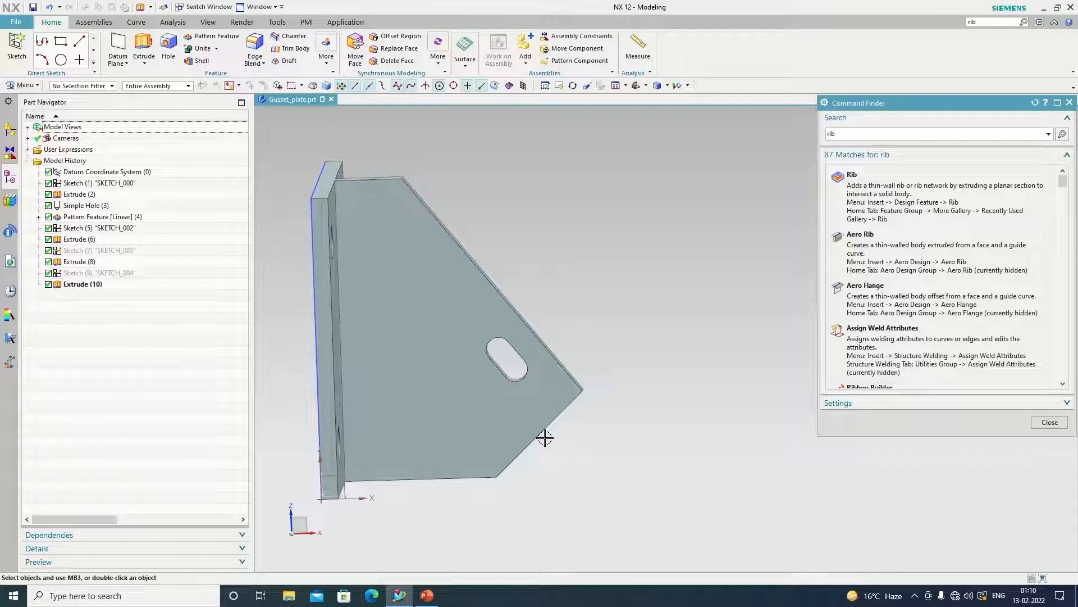
pyautogui.moveTo(758, 401)
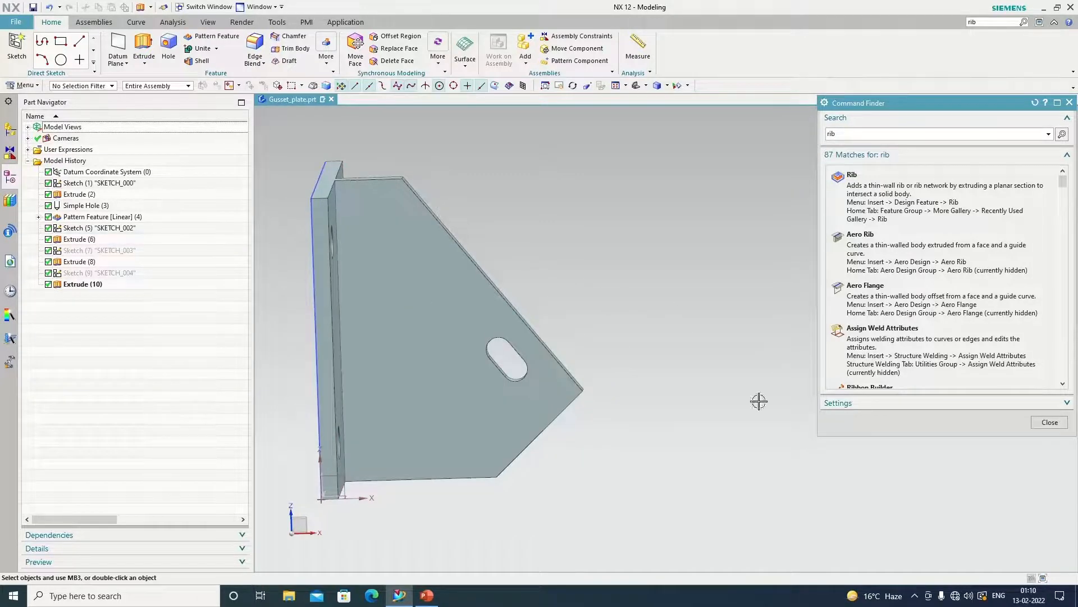
pyautogui.moveTo(143, 48)
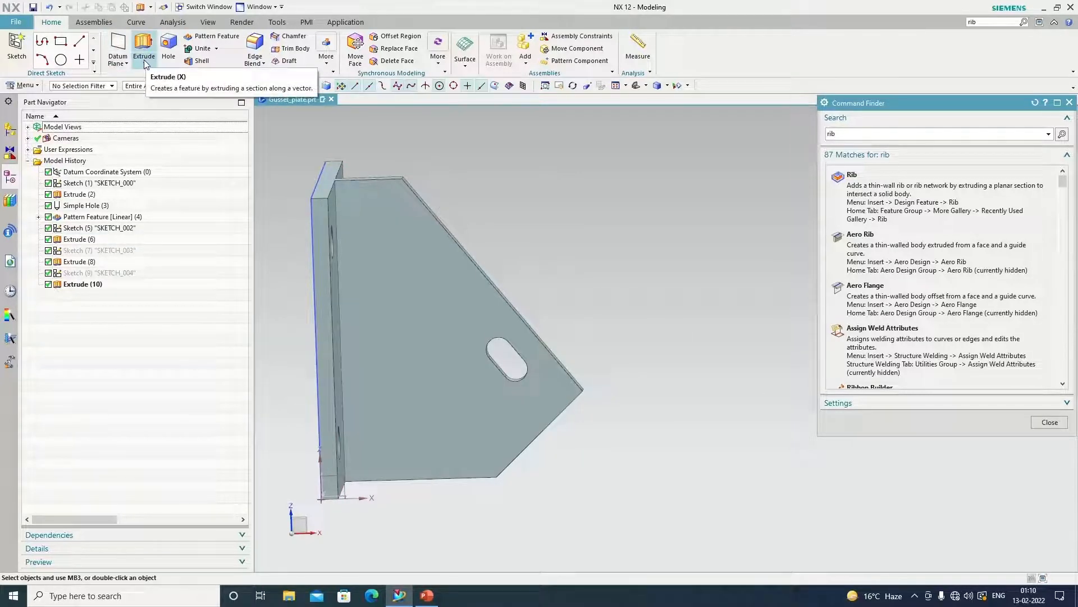
pyautogui.moveTo(88, 289)
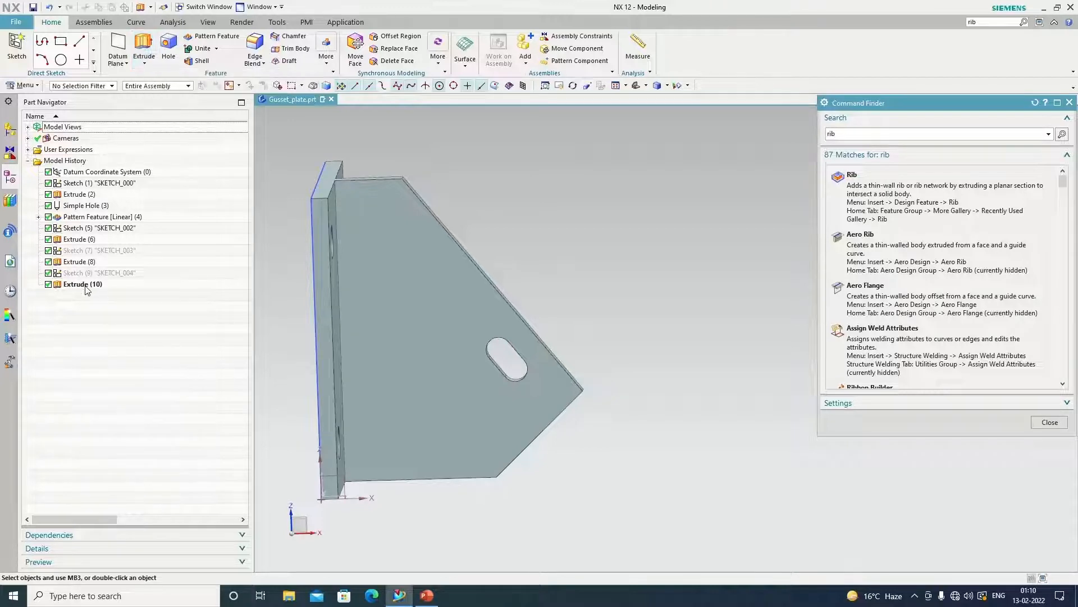
# Step: Reopen the slot sketch of Extrude (10) and set a sketch dimension value of 20
pyautogui.doubleClick(81, 285)
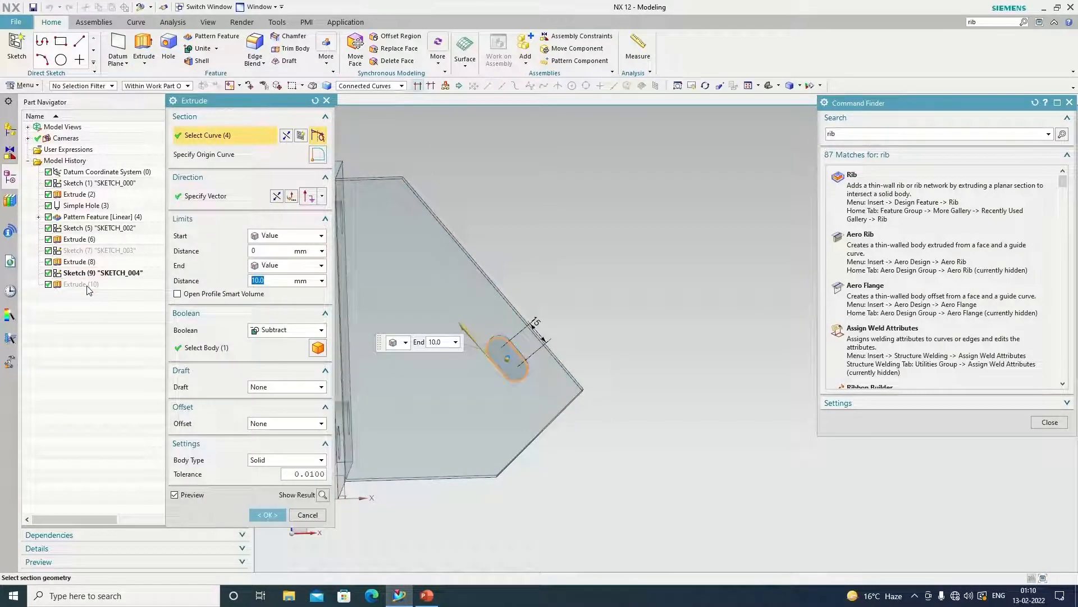
pyautogui.click(307, 514)
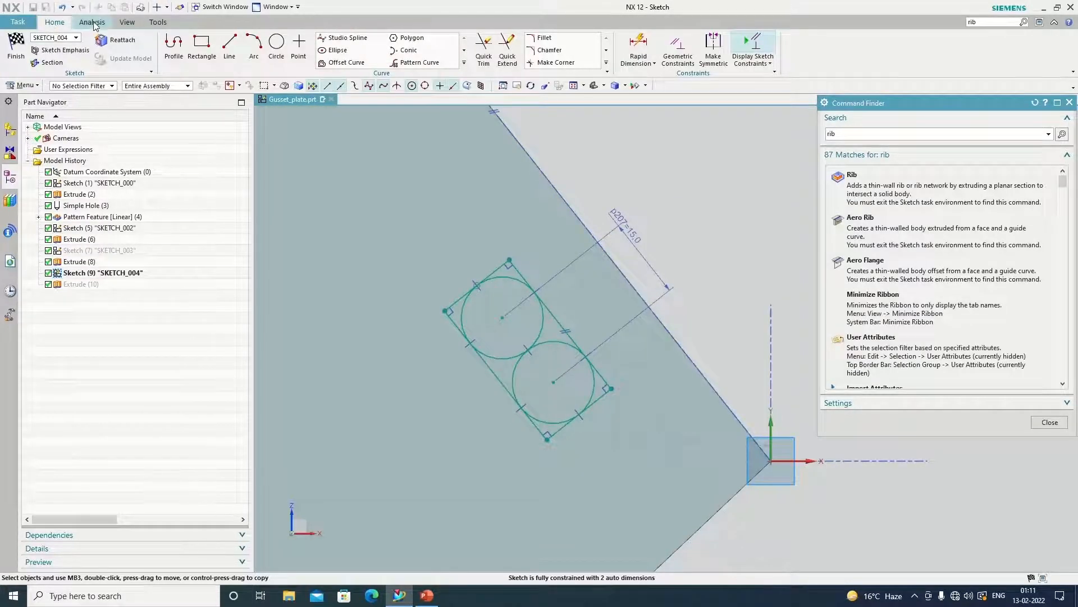
pyautogui.click(637, 50)
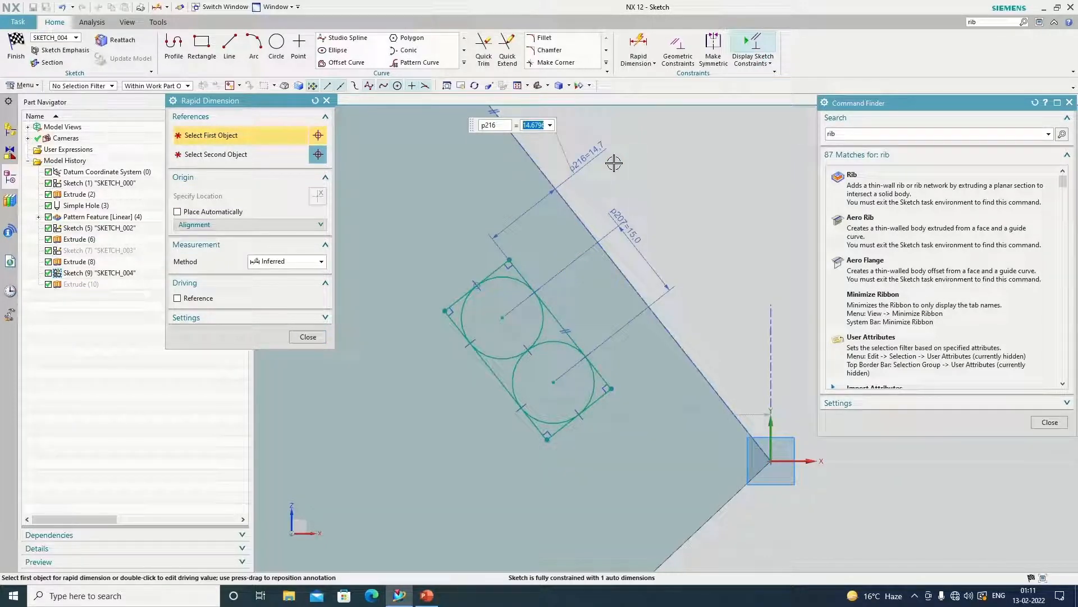
pyautogui.write('20.0')
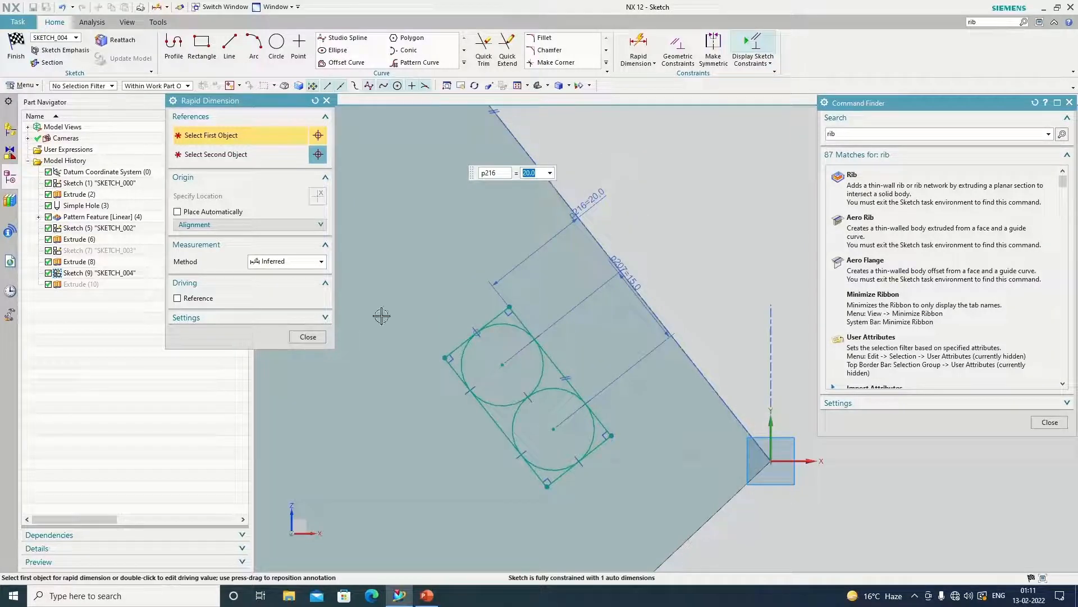
pyautogui.click(308, 335)
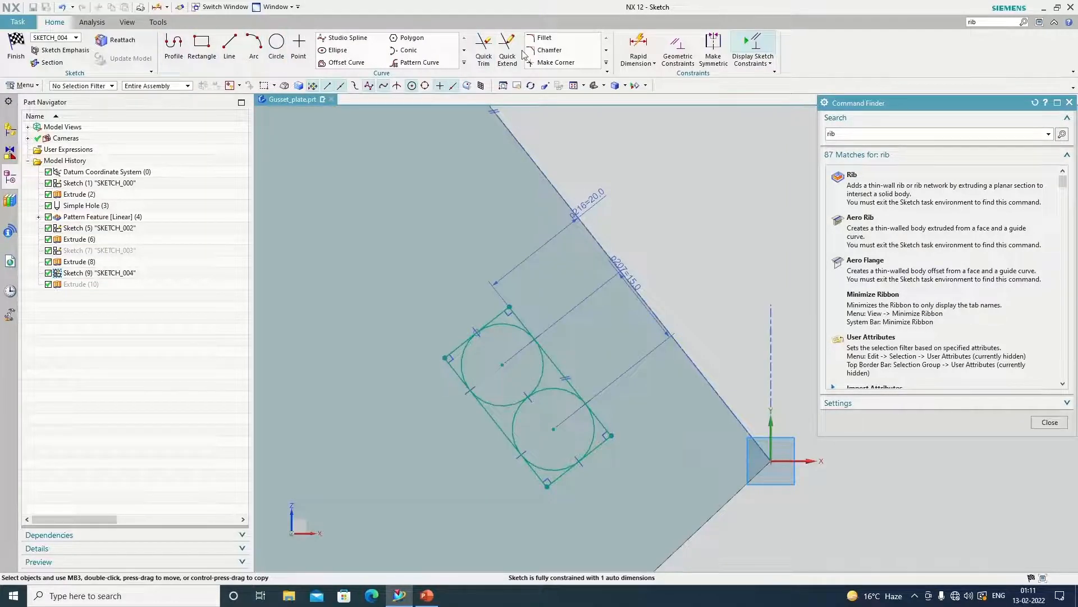
# Step: Dimension the slot 30 mm from the plate edge and finish the sketch so the slot cut updates
pyautogui.click(637, 52)
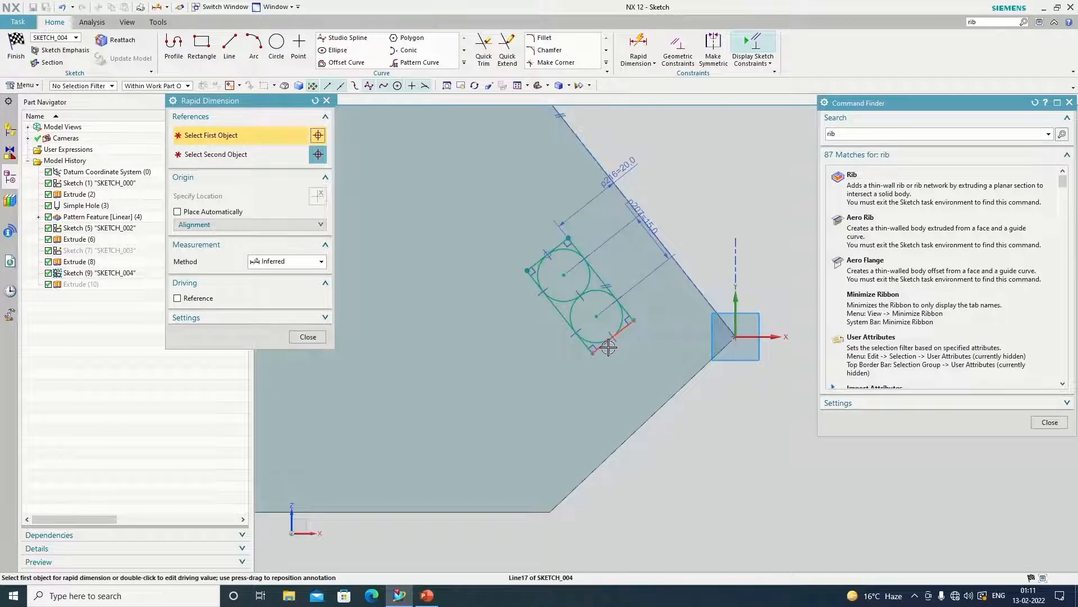
pyautogui.click(594, 351)
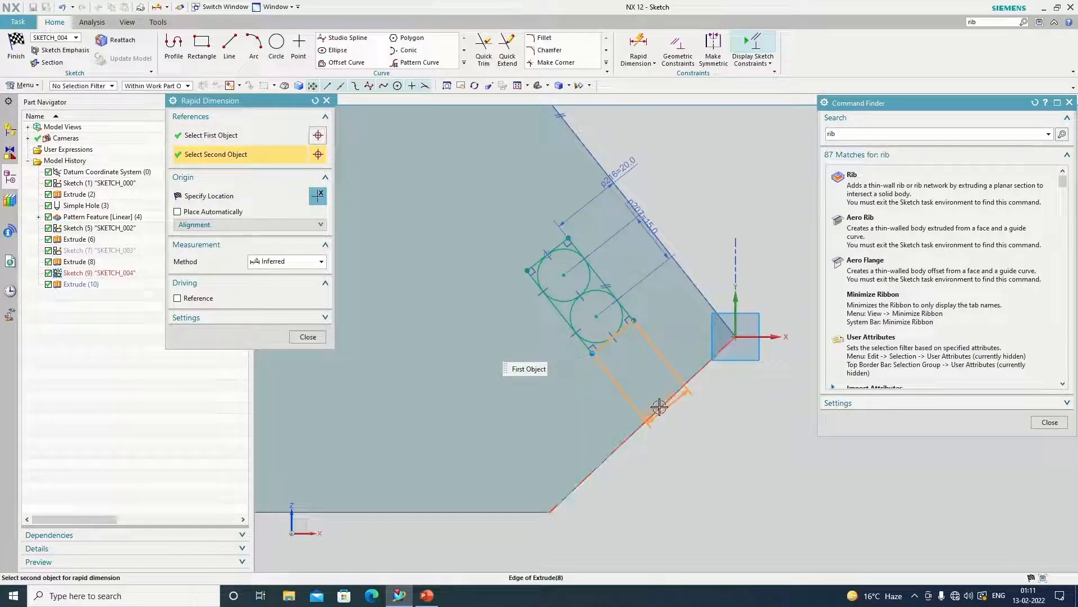
pyautogui.click(658, 405)
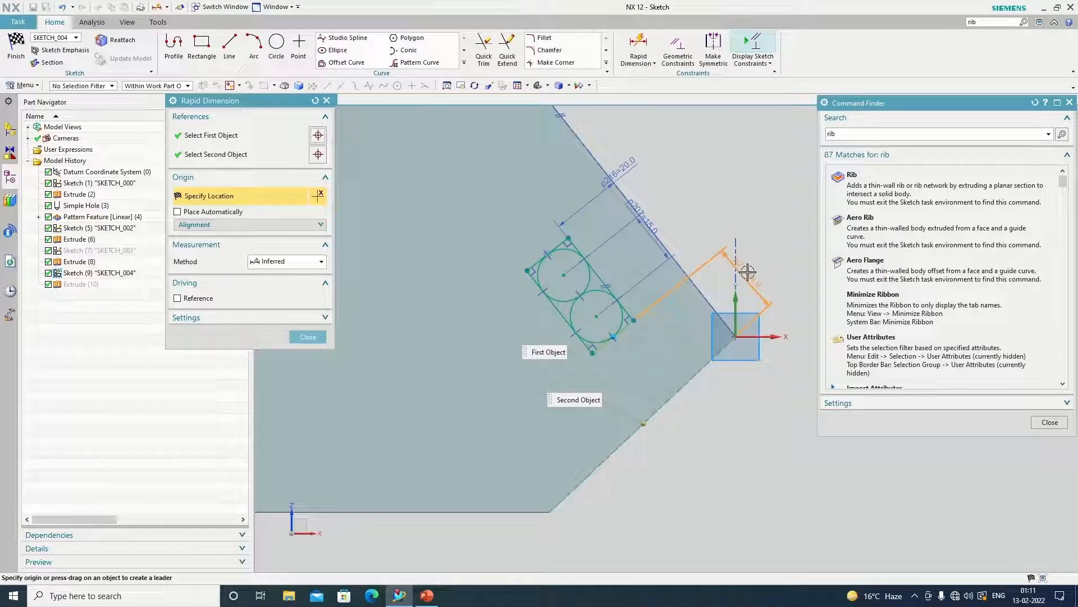
pyautogui.click(307, 336)
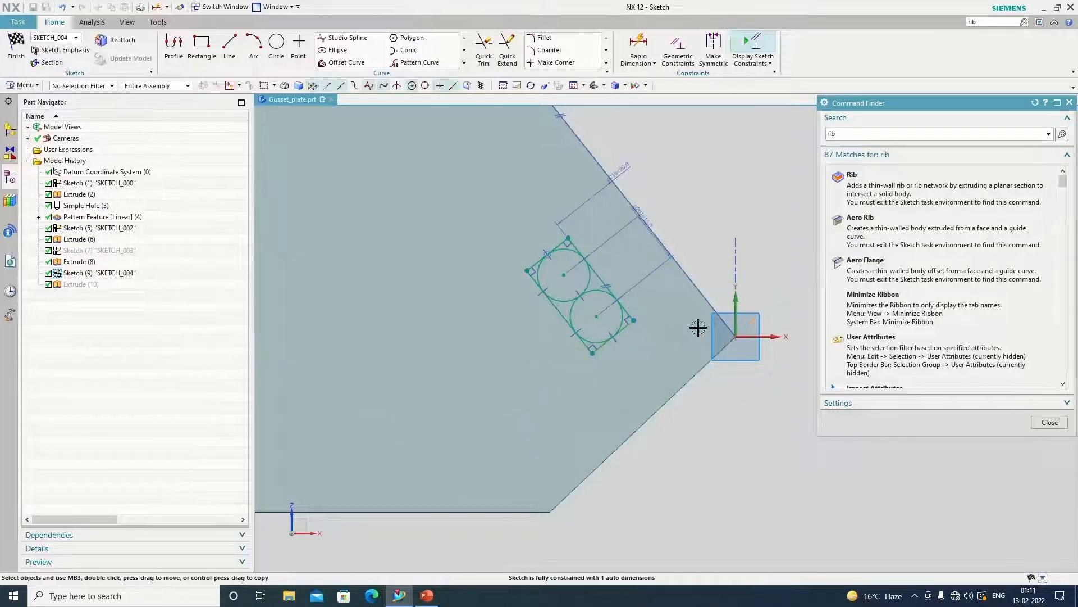
pyautogui.moveTo(752, 234)
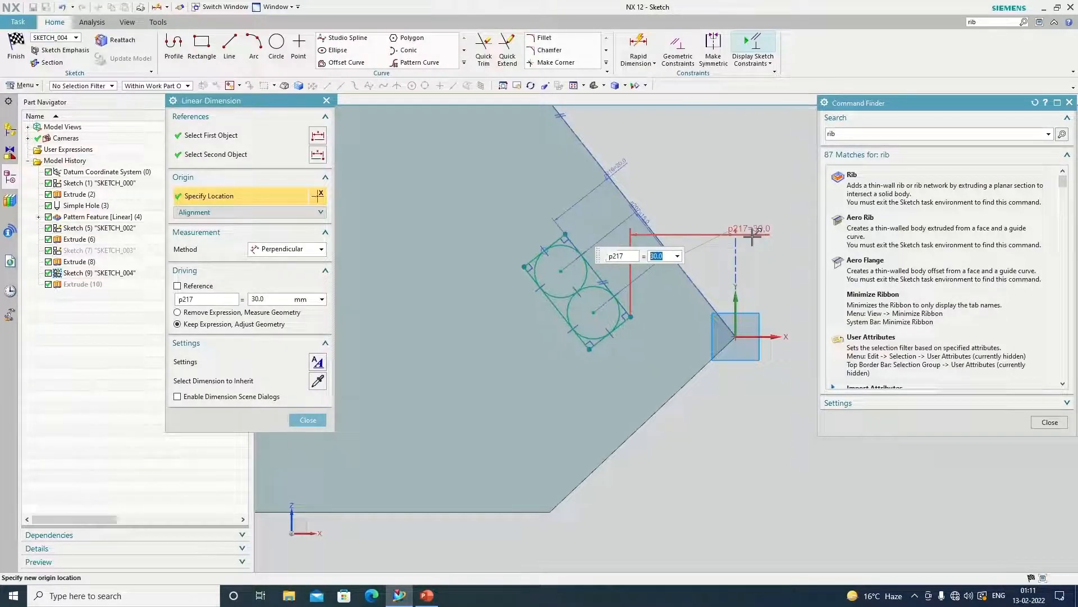
pyautogui.click(308, 419)
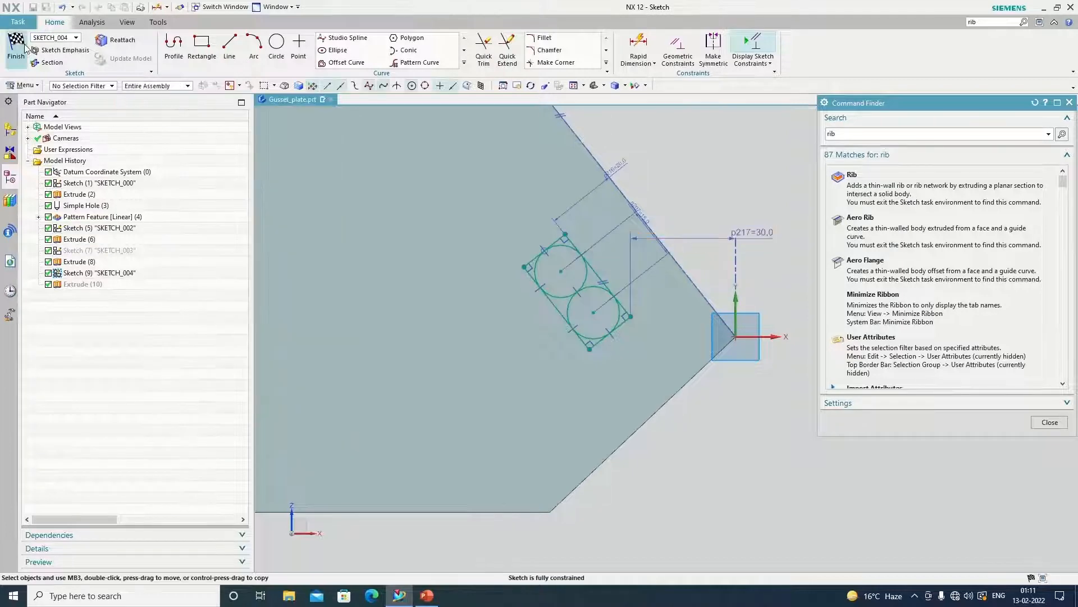
pyautogui.click(15, 48)
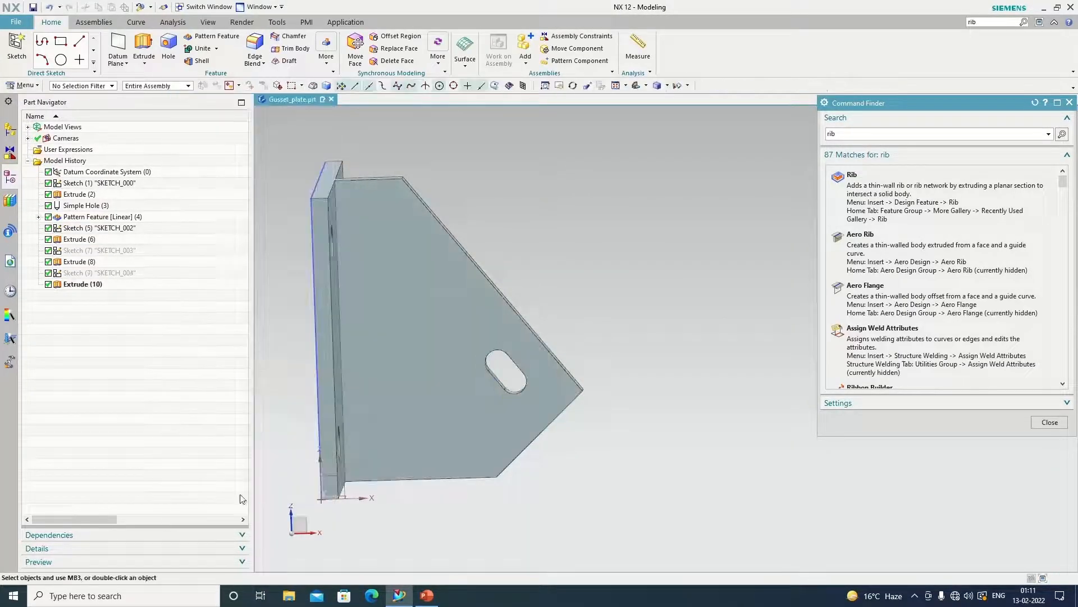
# Step: Browse Menu > Insert toward the Associative Copy commands for Pattern Feature
pyautogui.click(23, 85)
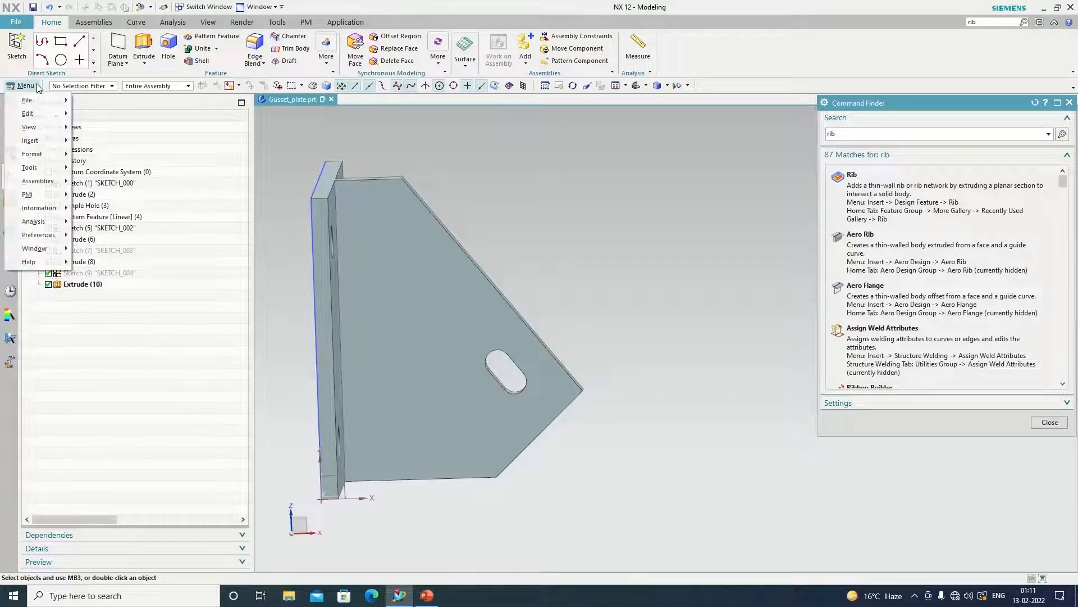
pyautogui.click(39, 207)
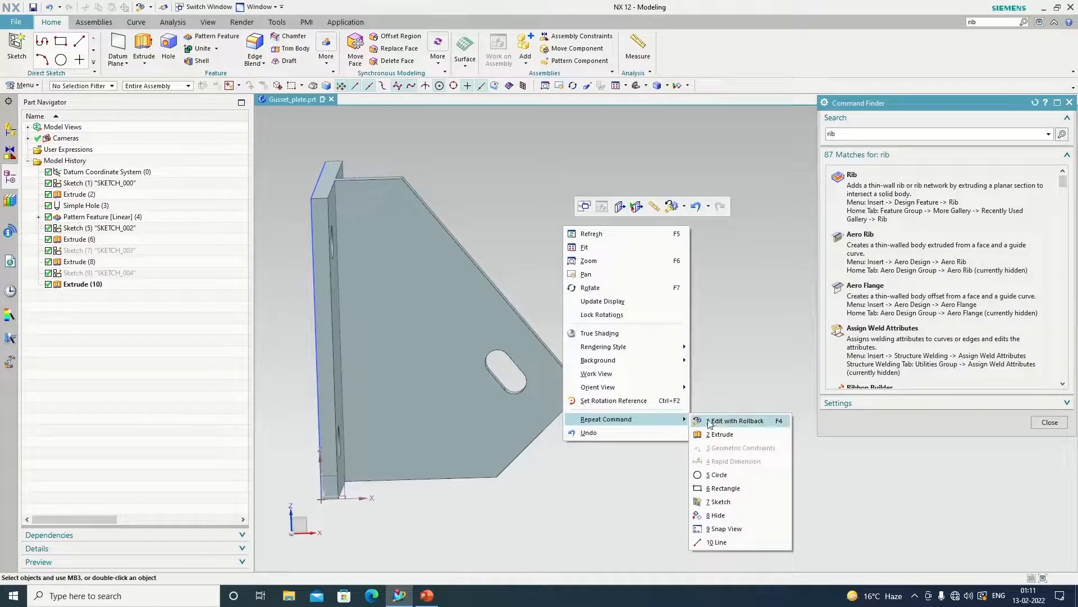
pyautogui.moveTo(647, 471)
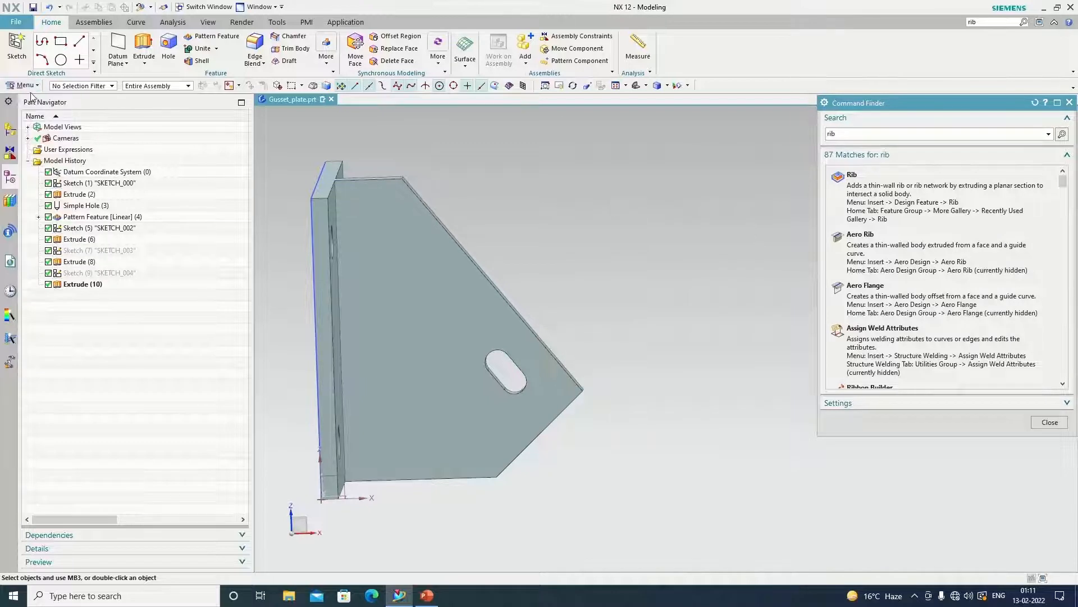
pyautogui.click(23, 84)
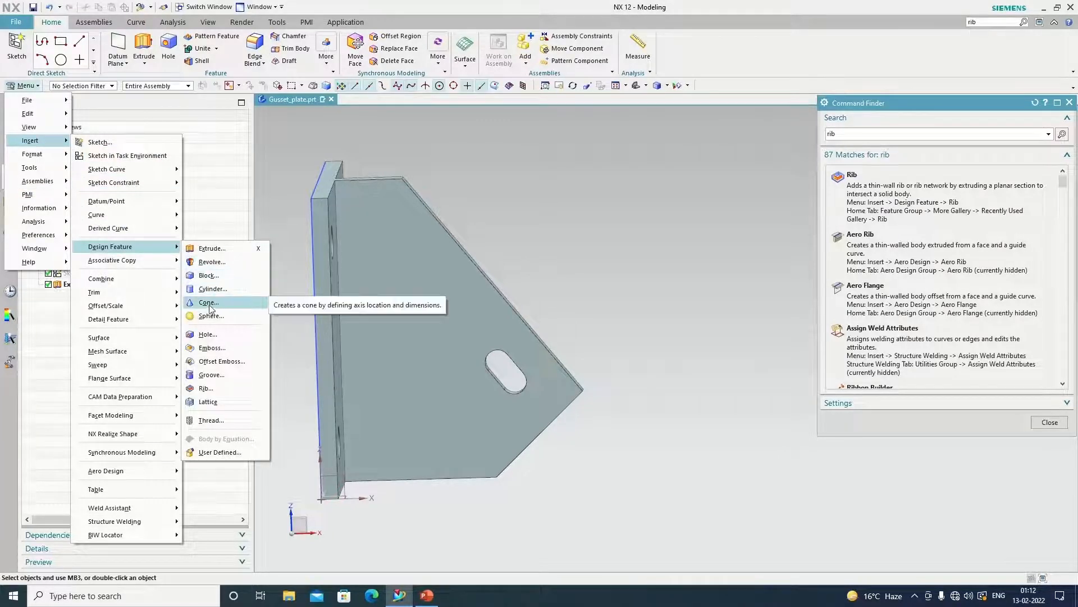
pyautogui.moveTo(142, 250)
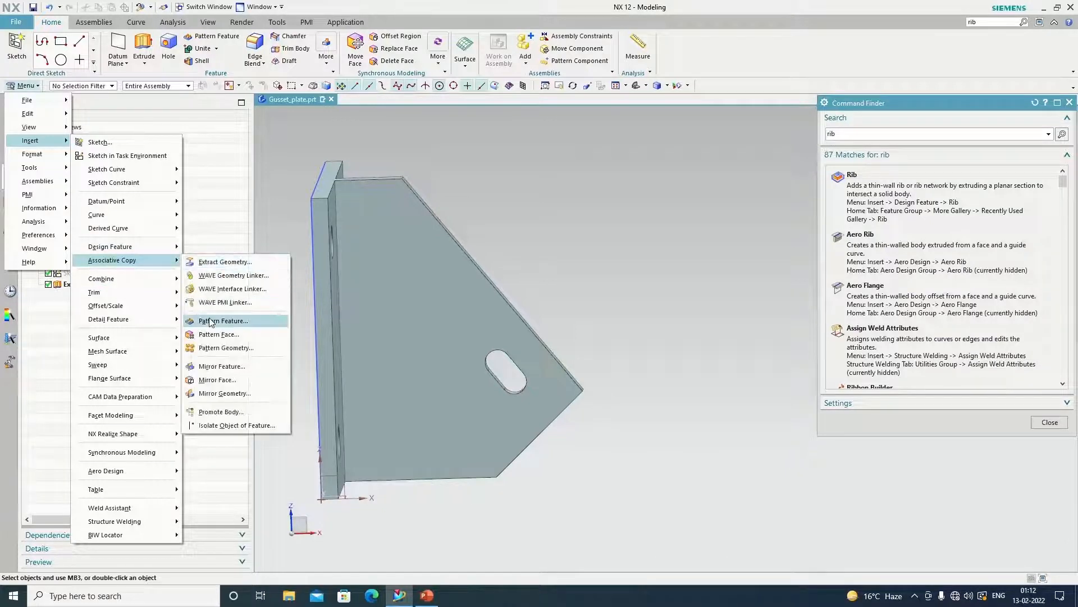
# Step: Pattern Extrude (10) along the slanted edge: count 2, pitch 60 mm, Direction 2 off
pyautogui.click(223, 320)
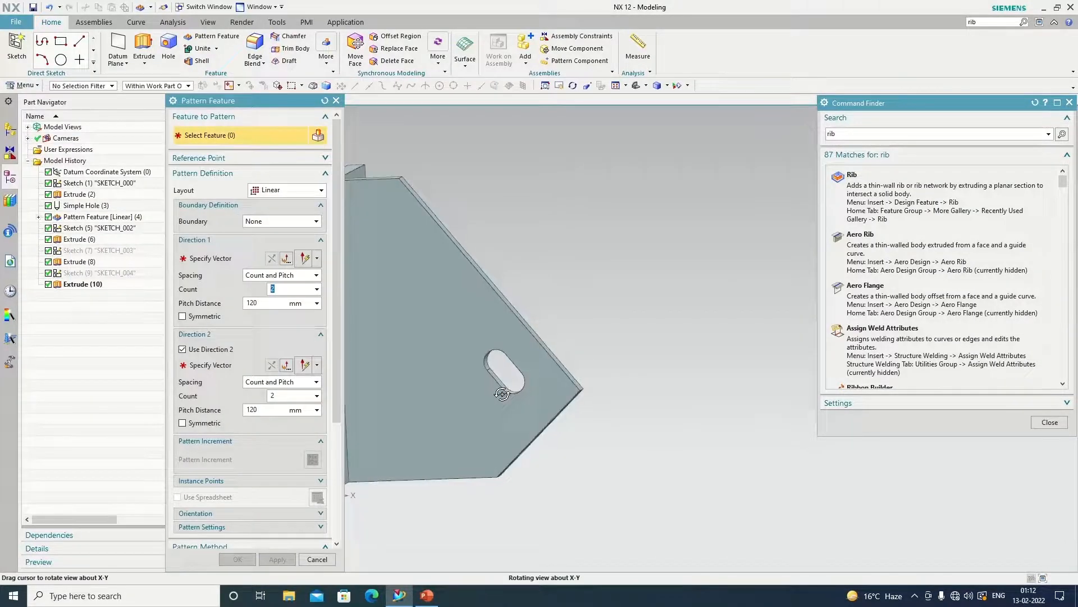
pyautogui.click(82, 284)
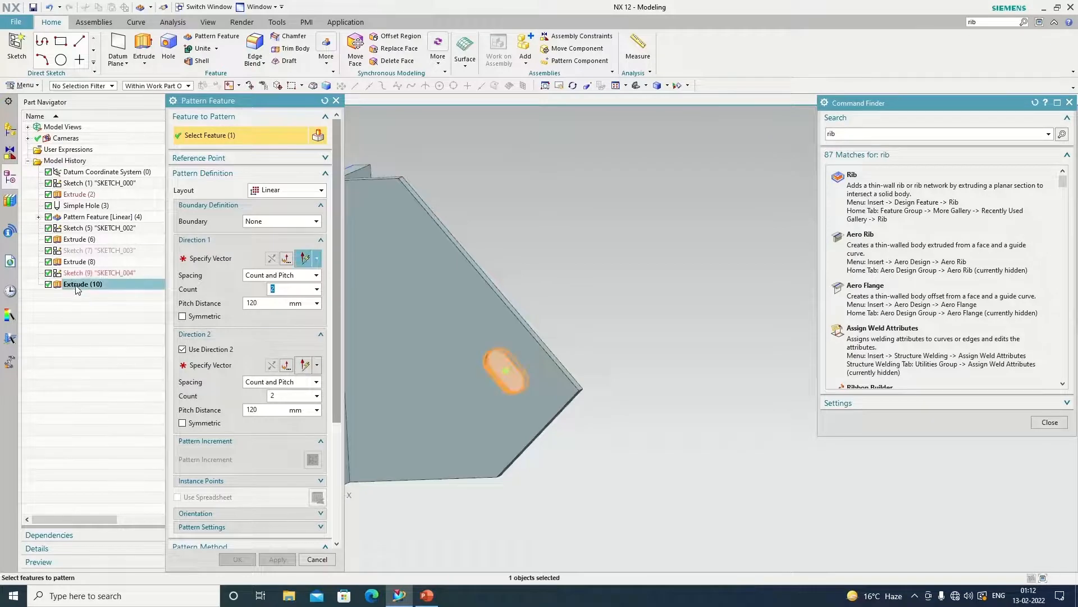
pyautogui.moveTo(286, 190)
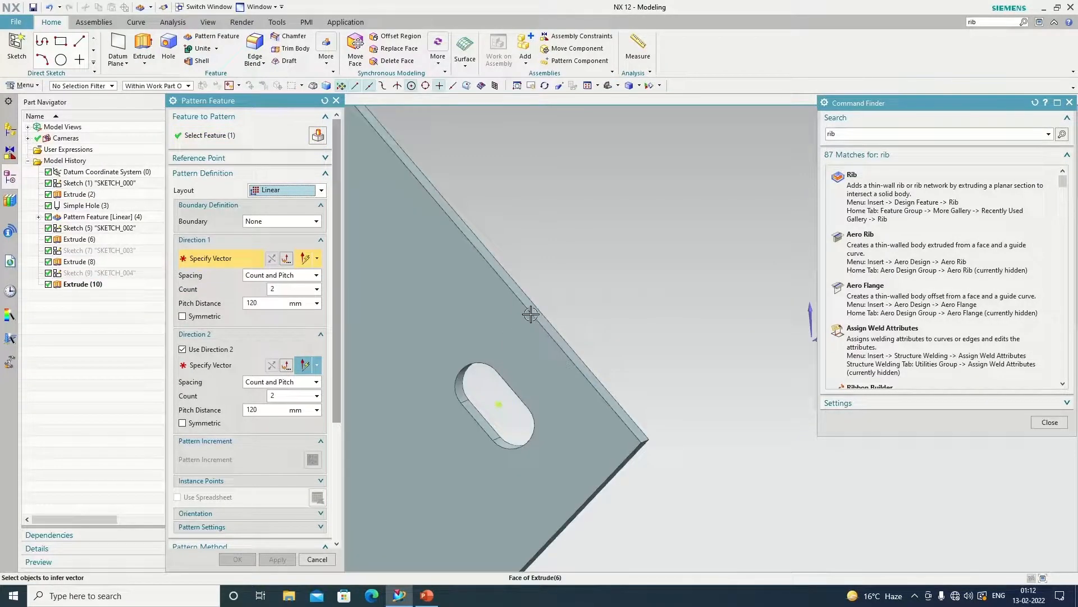
pyautogui.moveTo(305, 259)
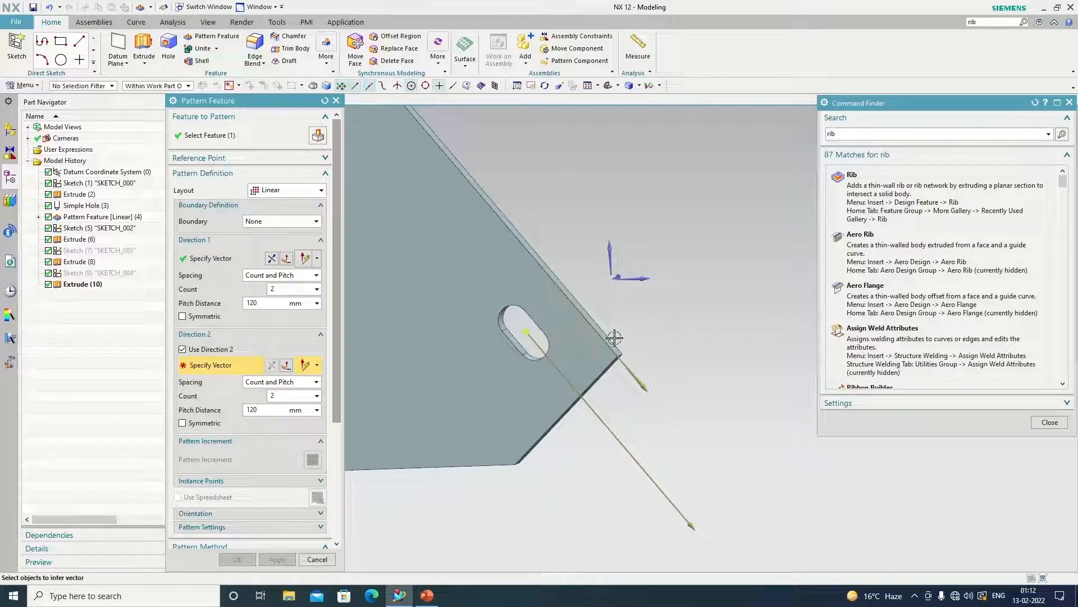
pyautogui.moveTo(272, 259)
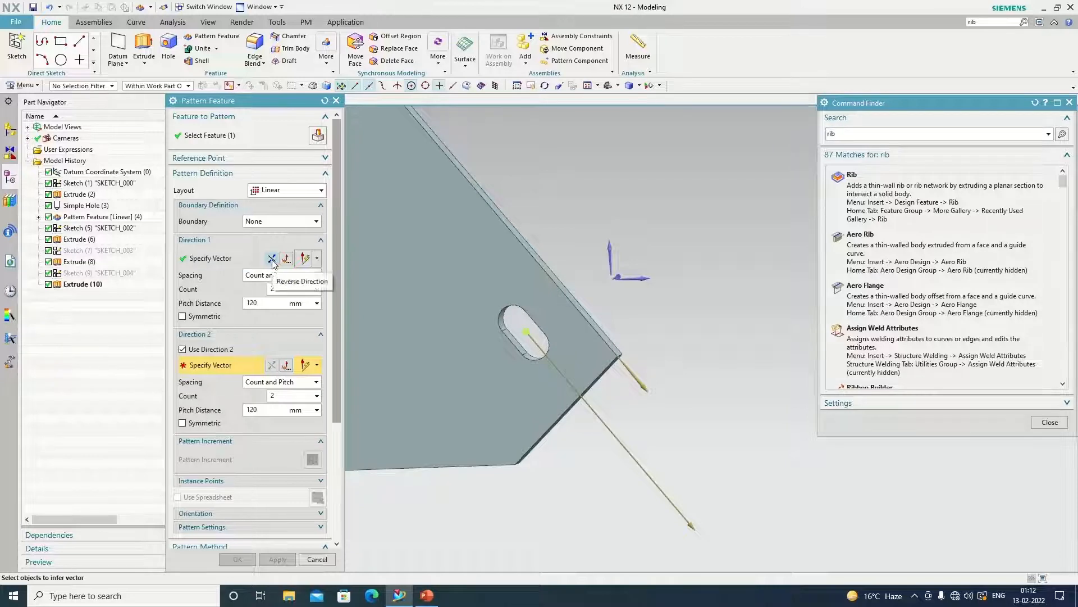
pyautogui.click(272, 258)
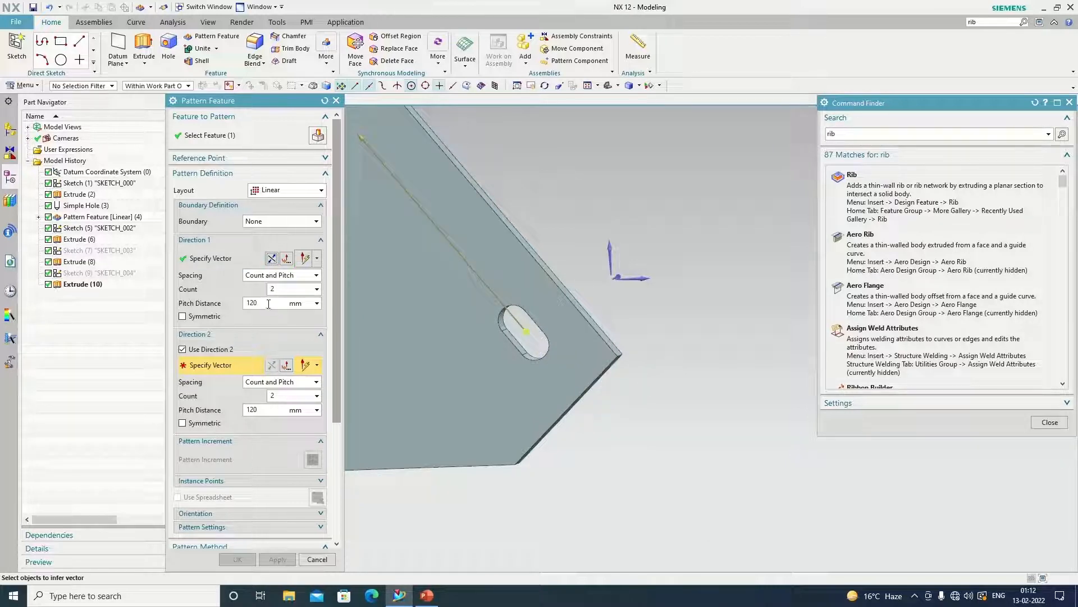
pyautogui.tripleClick(253, 302)
pyautogui.write('60')
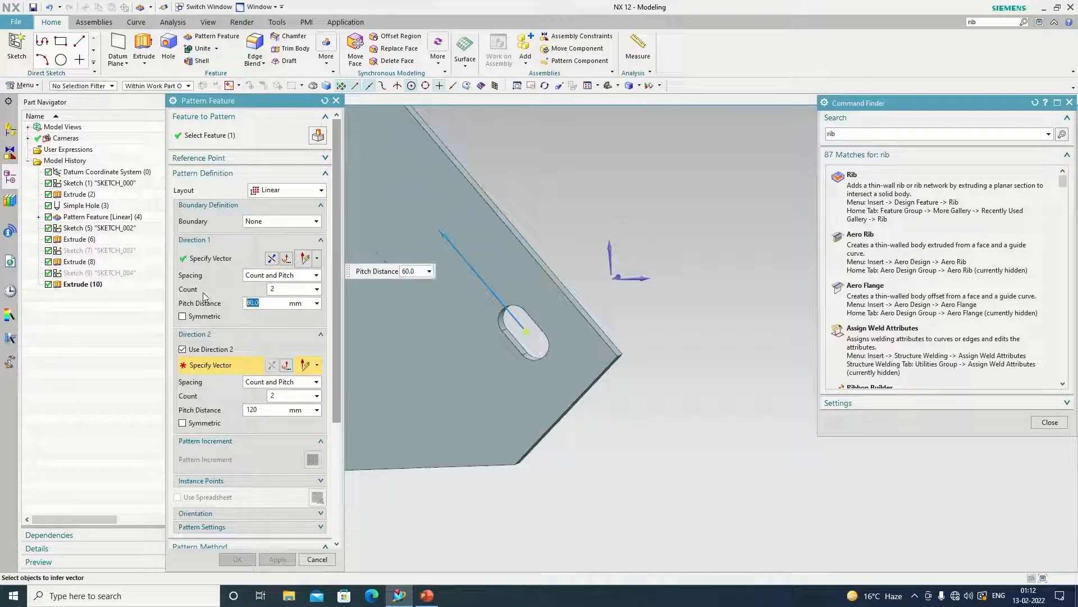
pyautogui.click(182, 349)
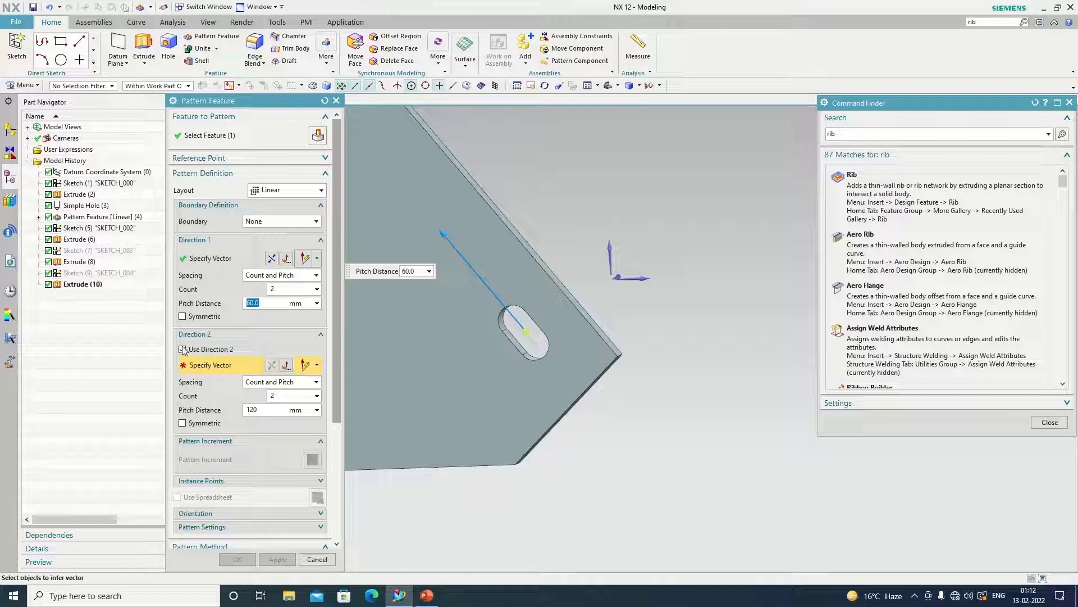
pyautogui.click(182, 349)
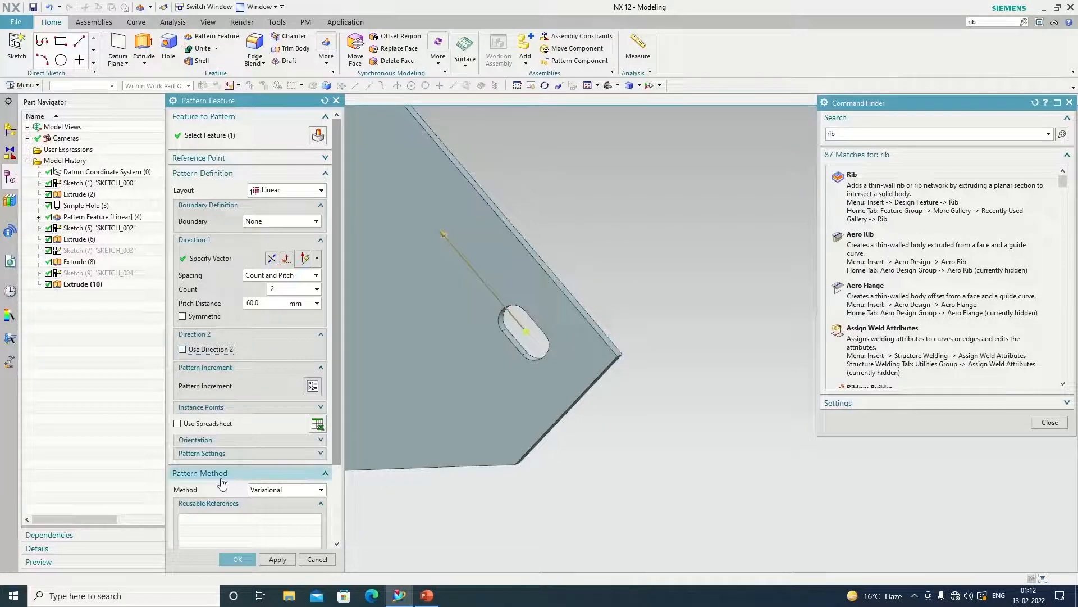
pyautogui.click(237, 559)
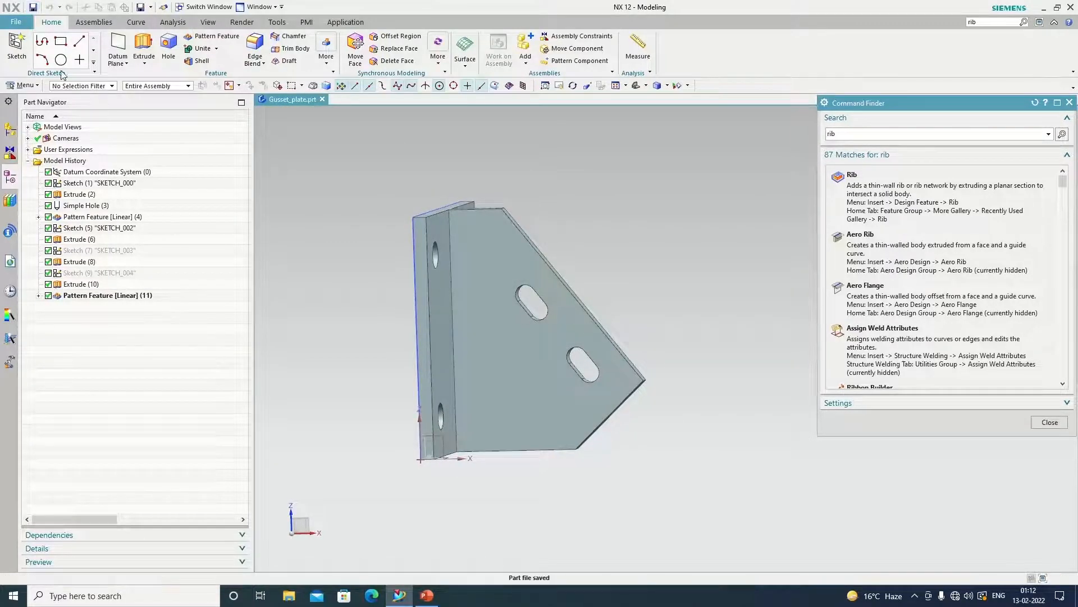
pyautogui.moveTo(433, 534)
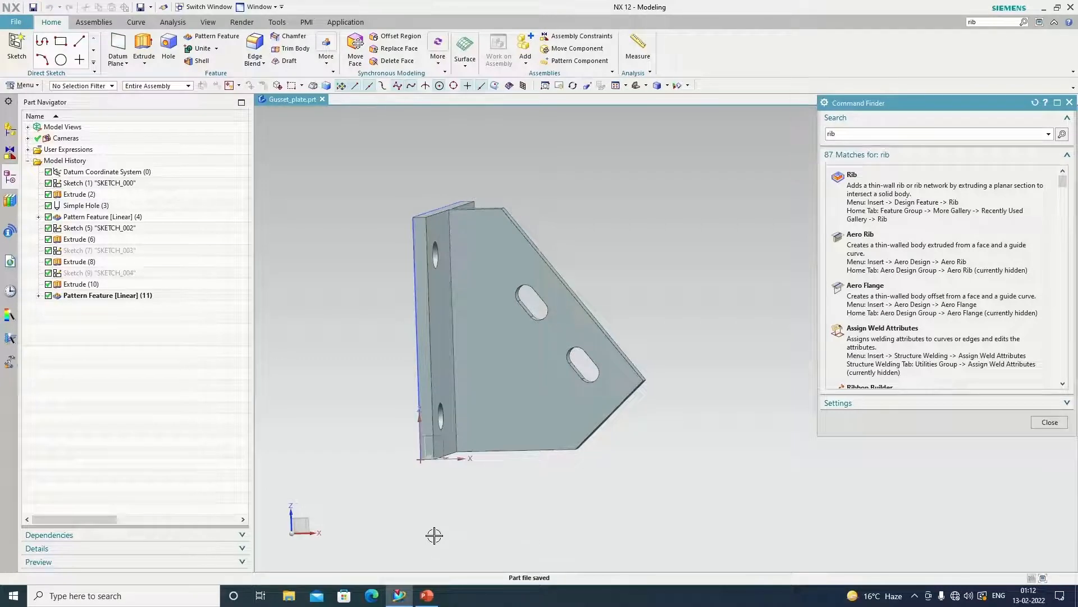